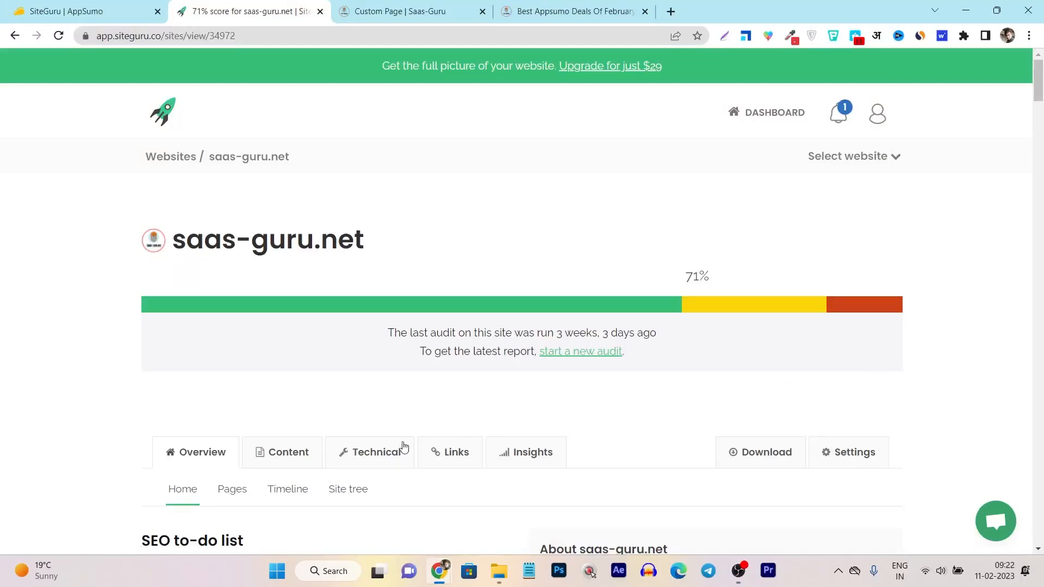
Glance at the AppSumo SiteGuru deal listing, then return to the saas-guru.net audit overview
scroll("down", 3)
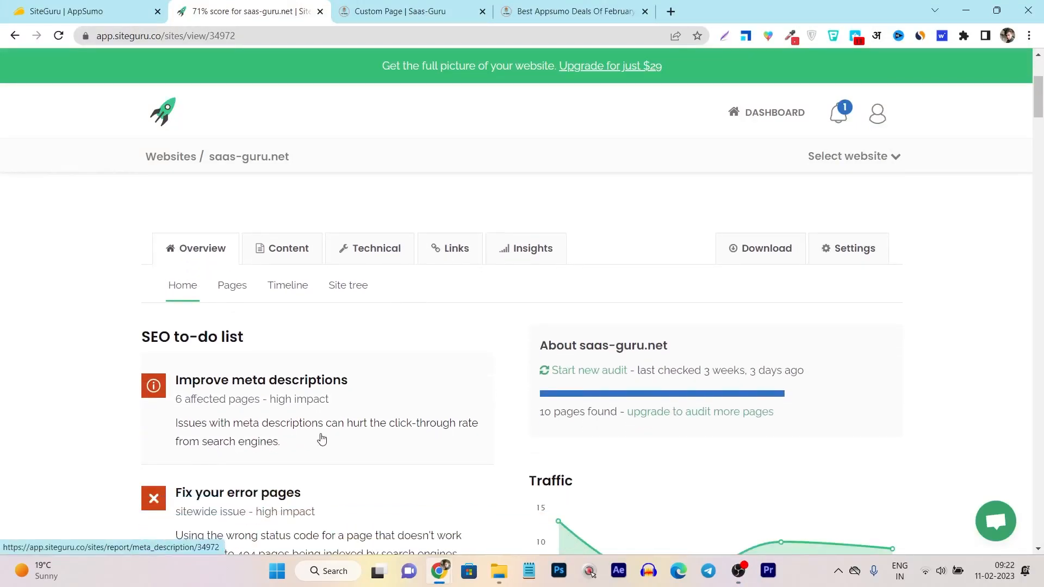
scroll("down", 3)
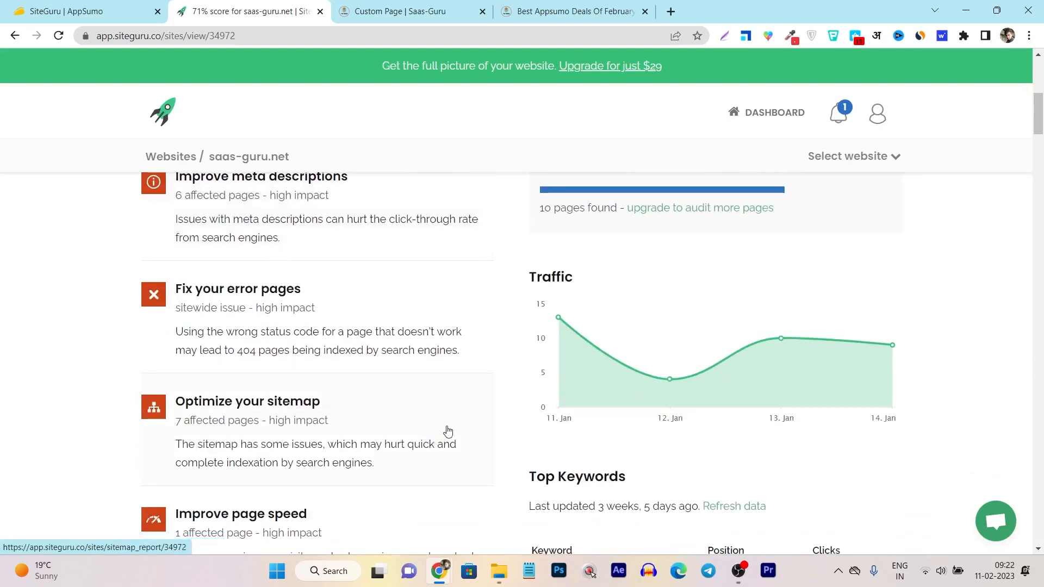
mouse_move(506, 404)
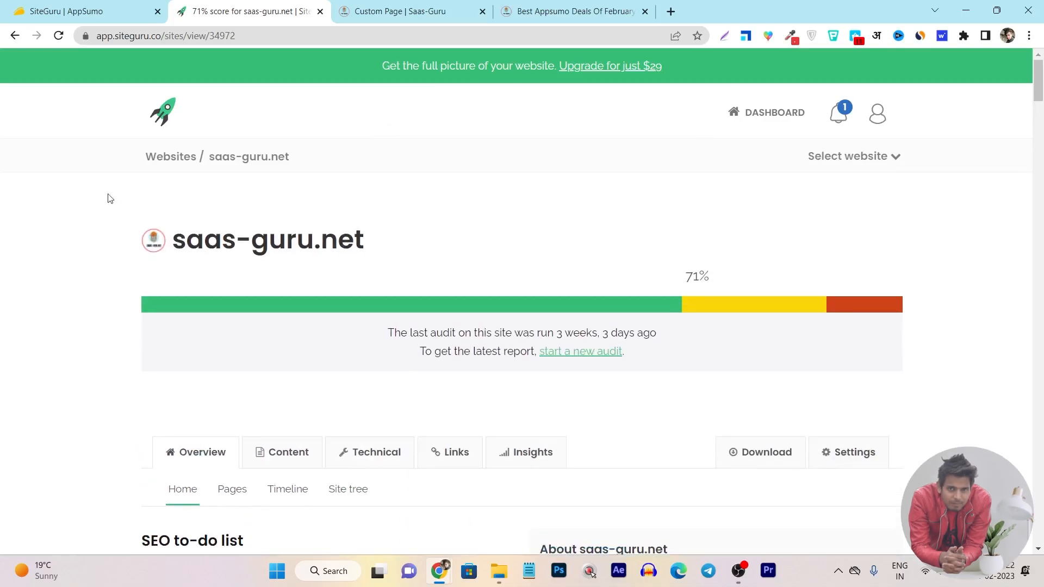
left_click(79, 11)
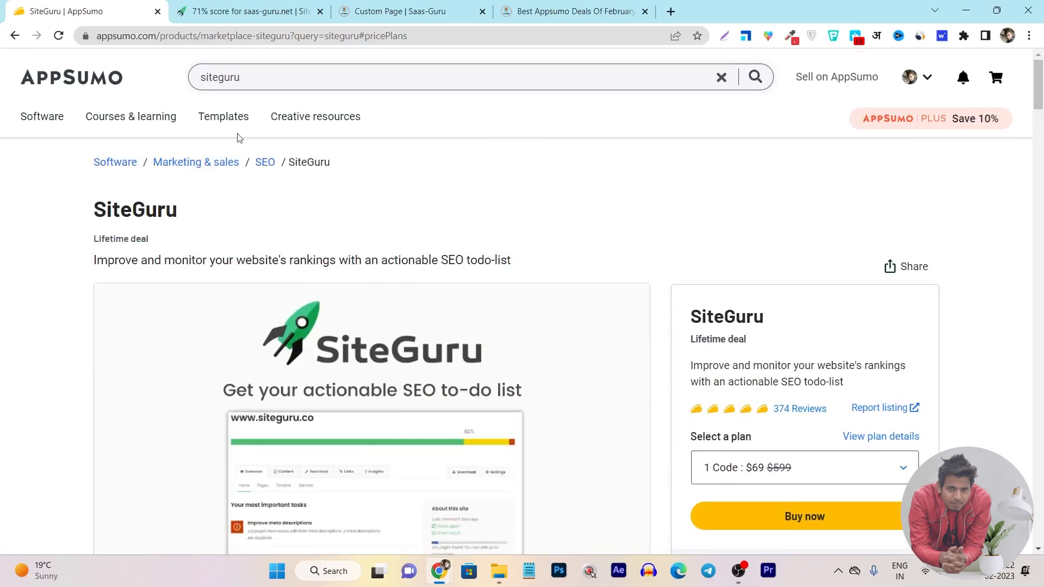
left_click(247, 11)
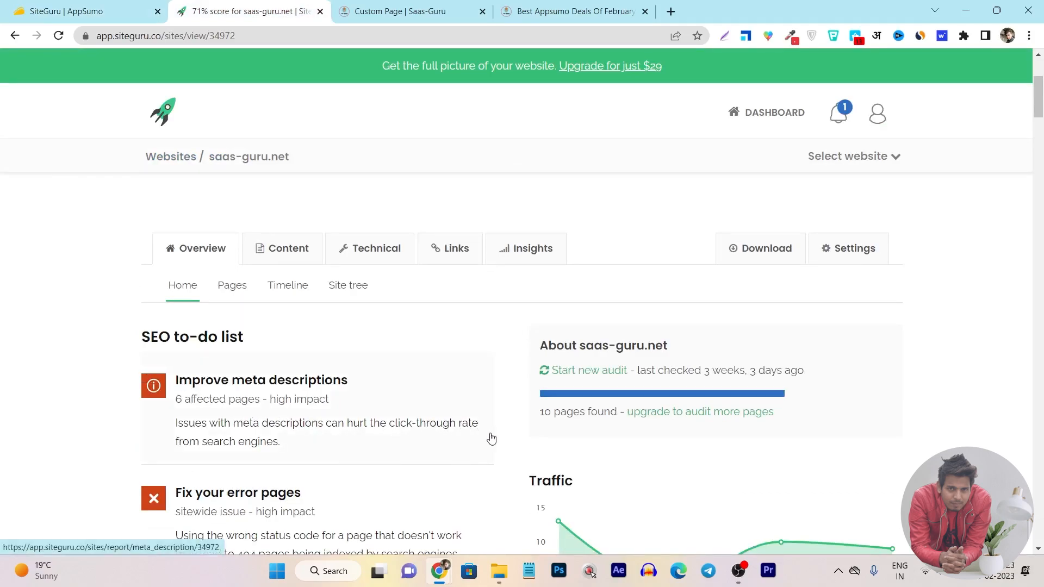
scroll("down", 3)
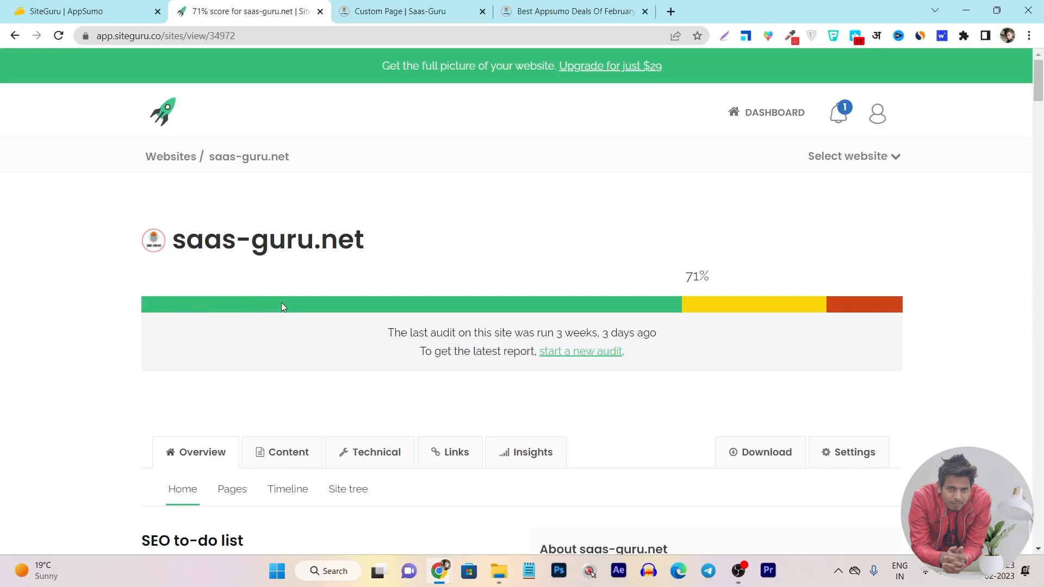
mouse_move(500, 312)
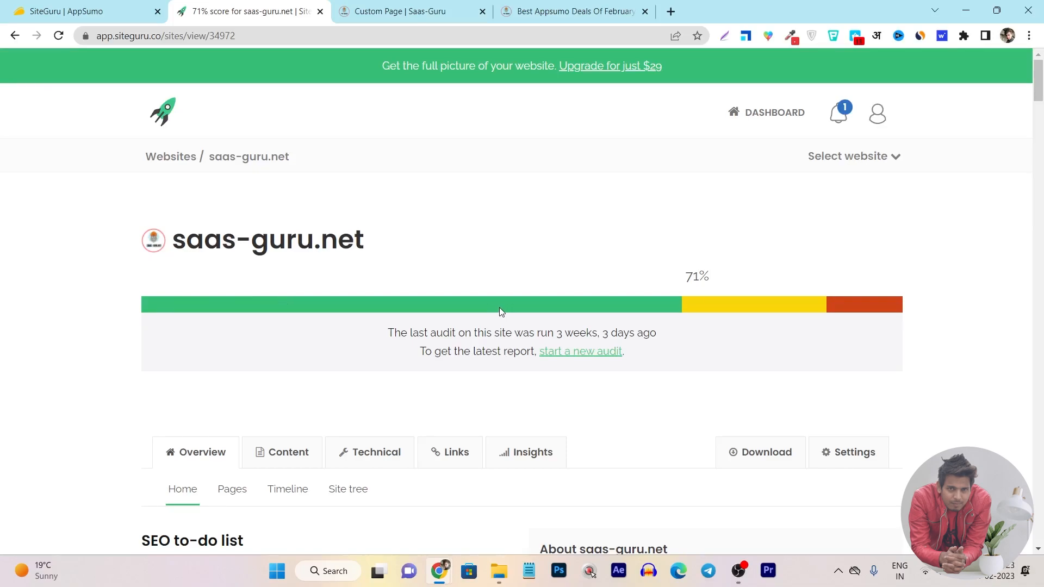
mouse_move(681, 266)
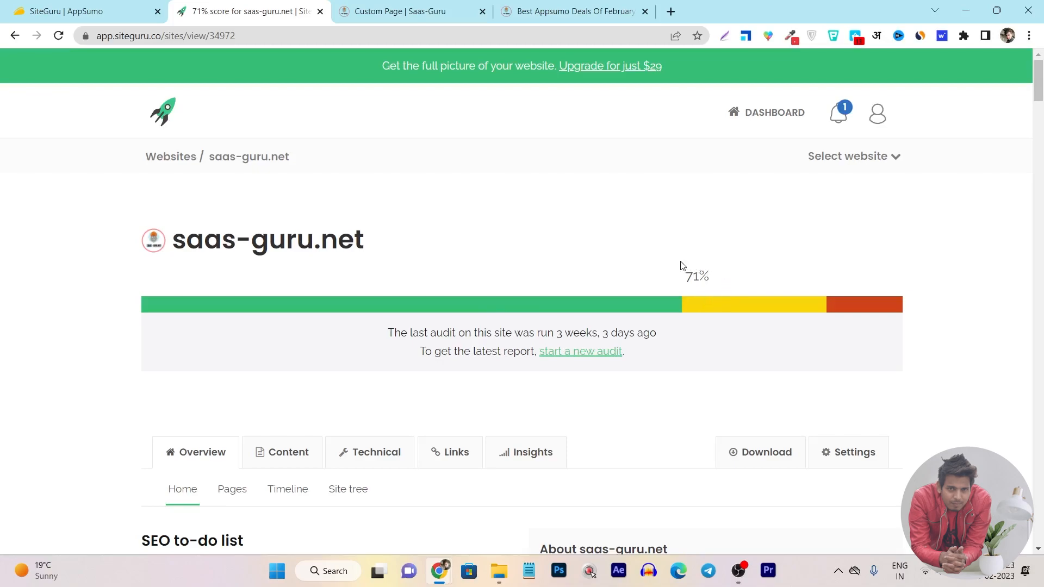
mouse_move(712, 295)
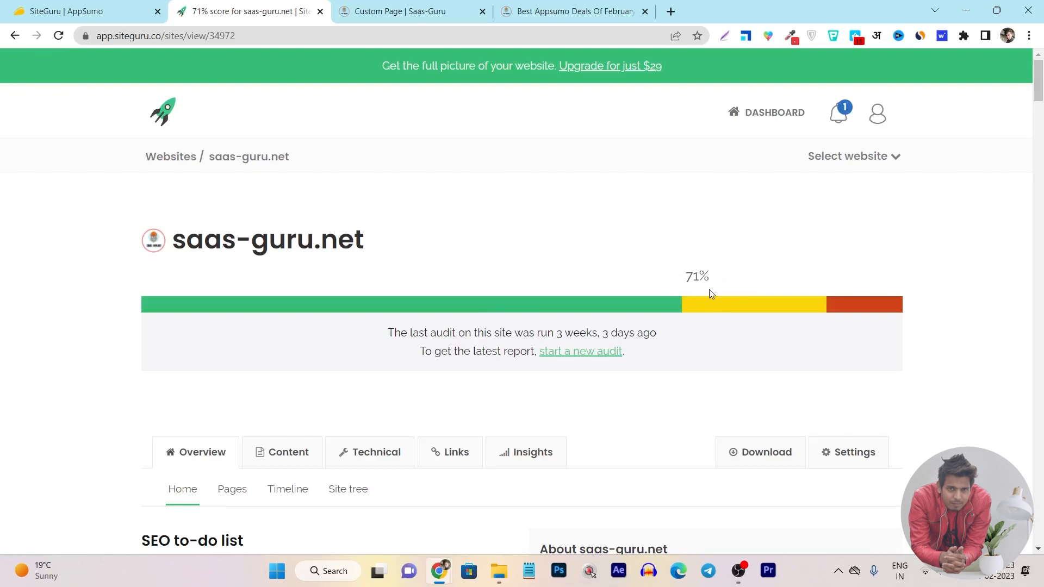
mouse_move(726, 321)
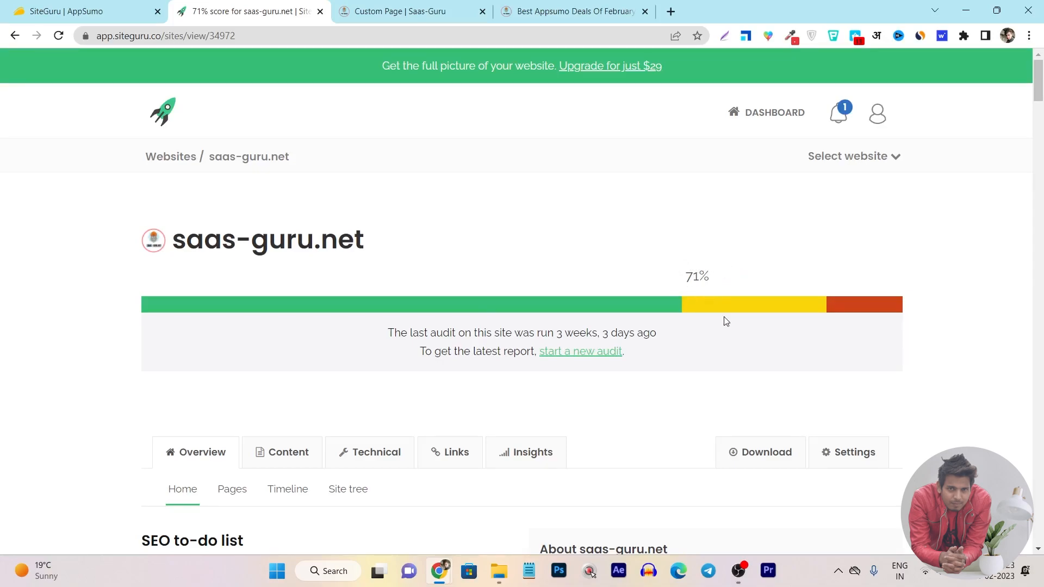
Scroll through the saas-guru.net audit overview and back up to its header
scroll("down", 3)
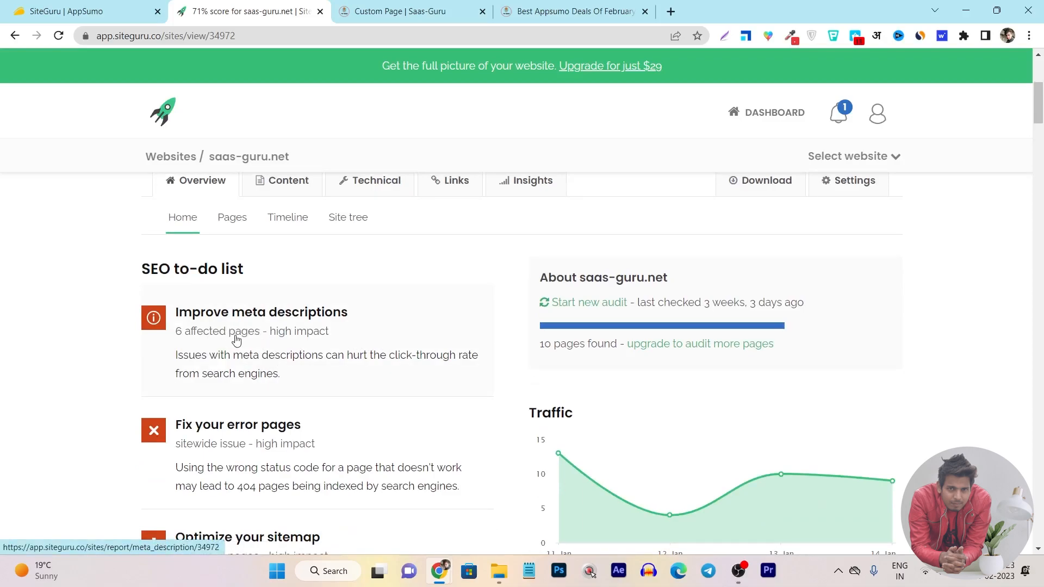
scroll("down", 3)
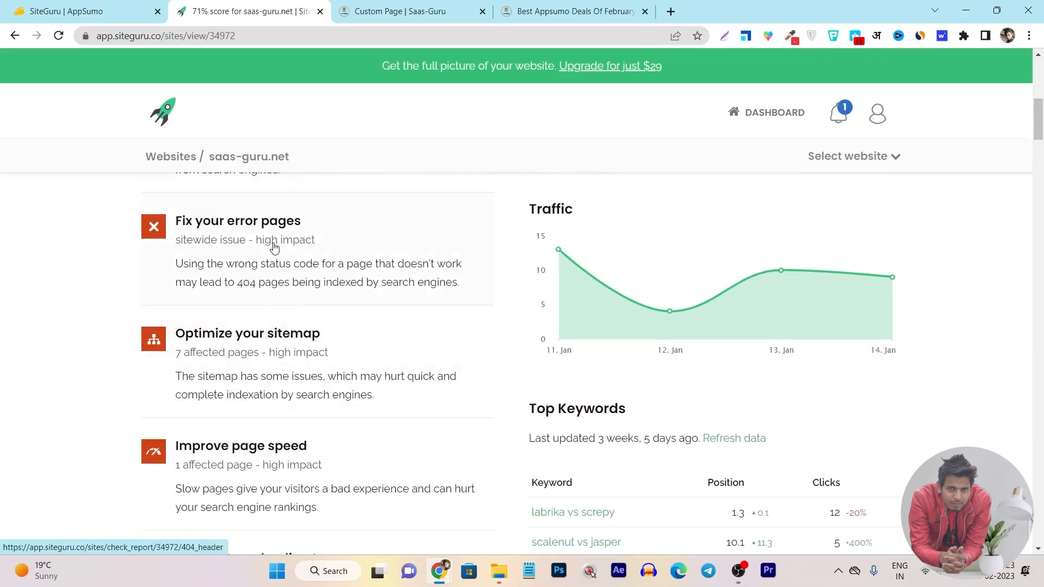
scroll("down", 3)
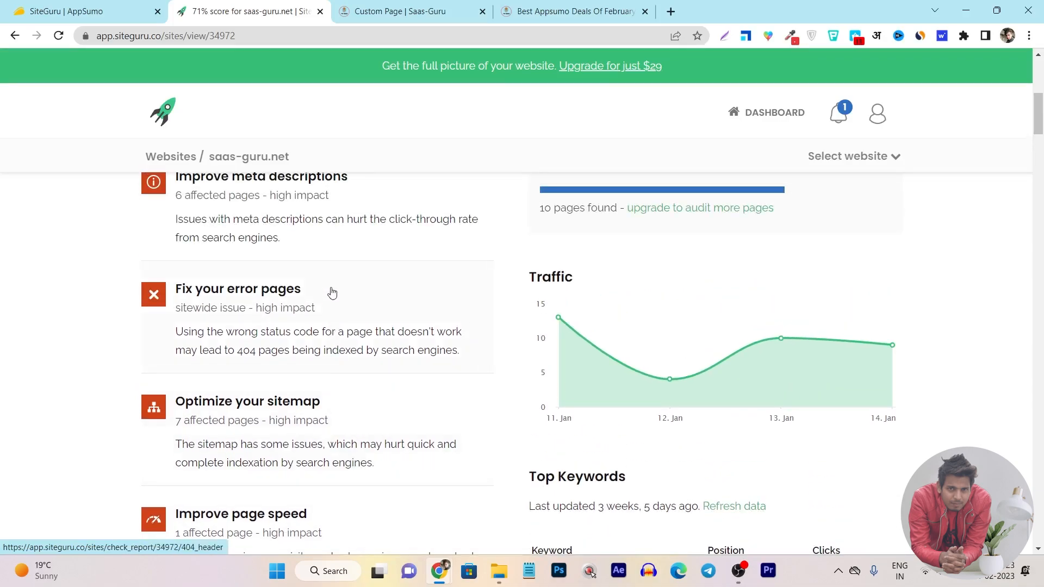
scroll("up", 3)
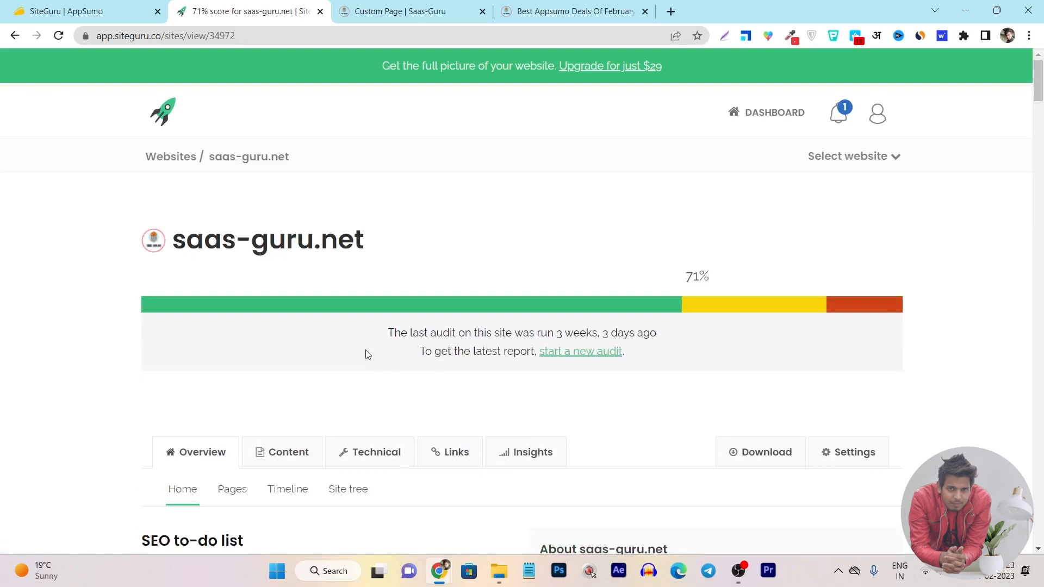
mouse_move(360, 353)
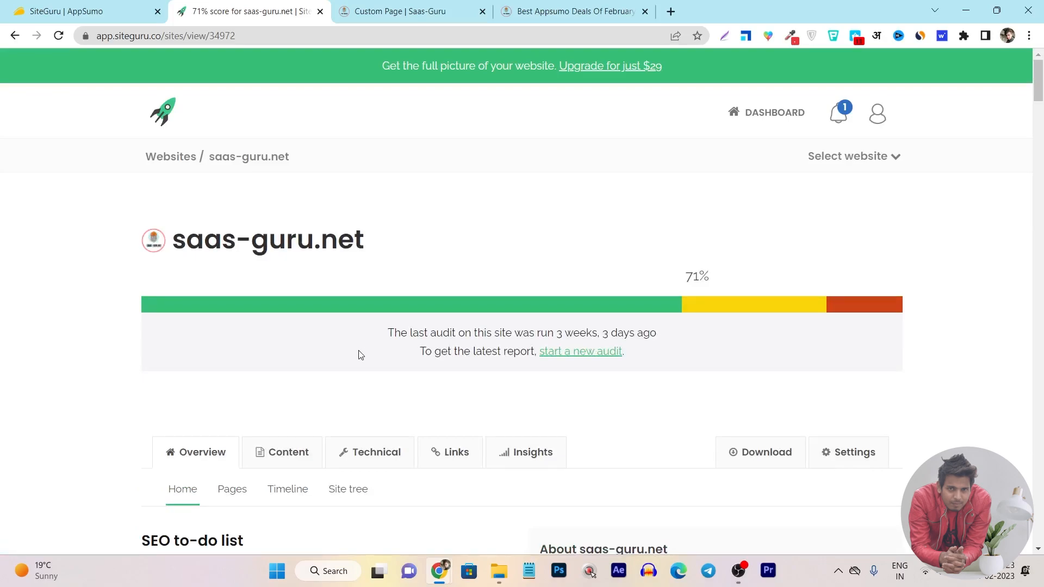
mouse_move(476, 313)
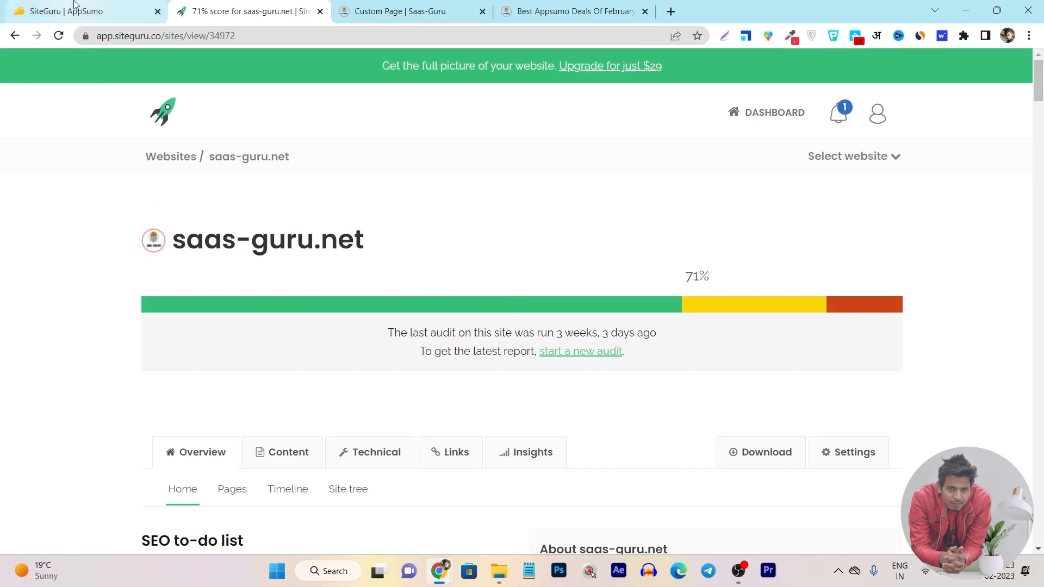
left_click(79, 11)
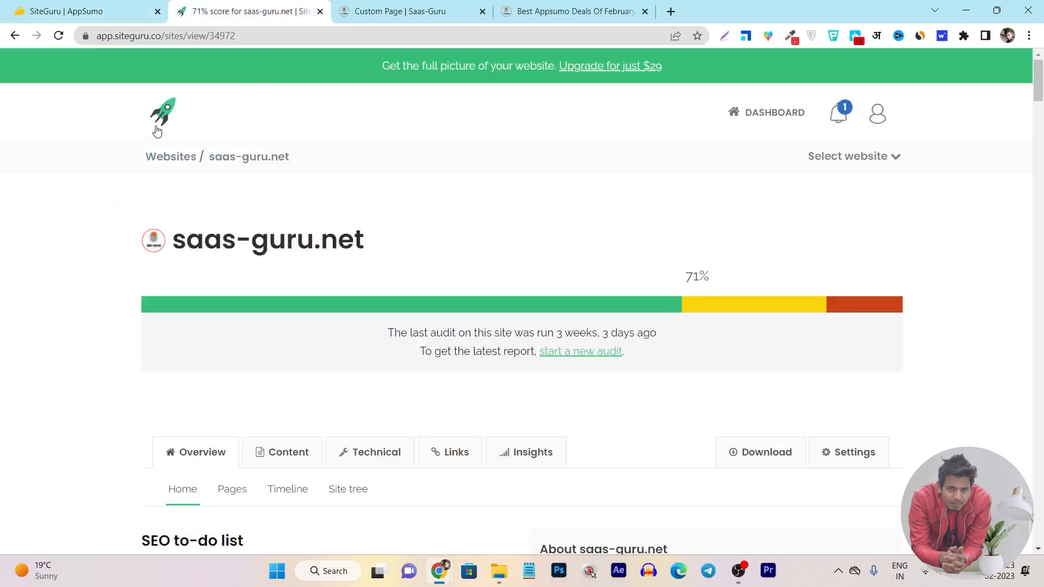
Go to the SiteGuru account home, then bring up the AppSumo $69 lifetime deal listing
left_click(162, 113)
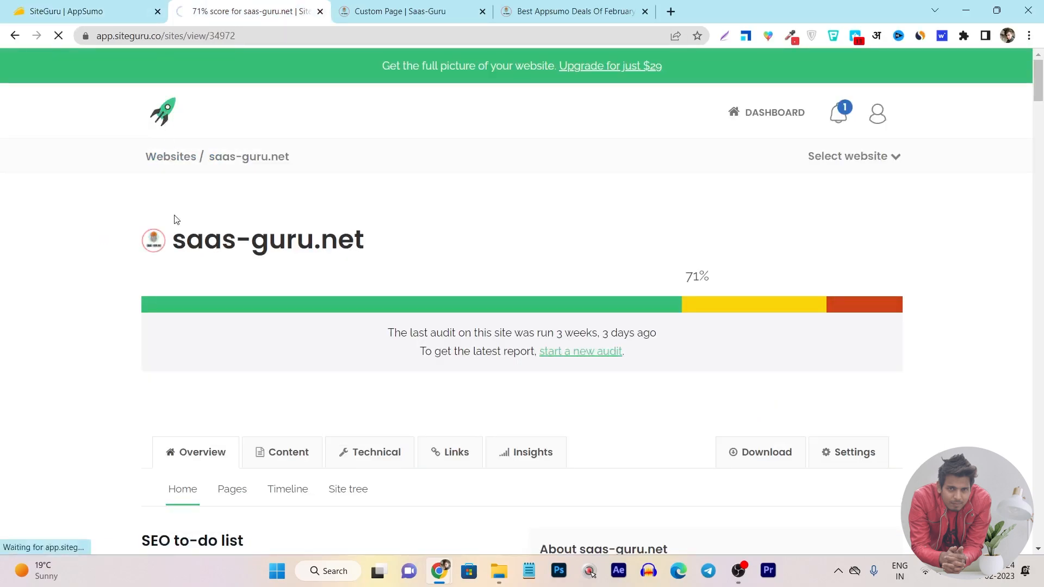
left_click(171, 156)
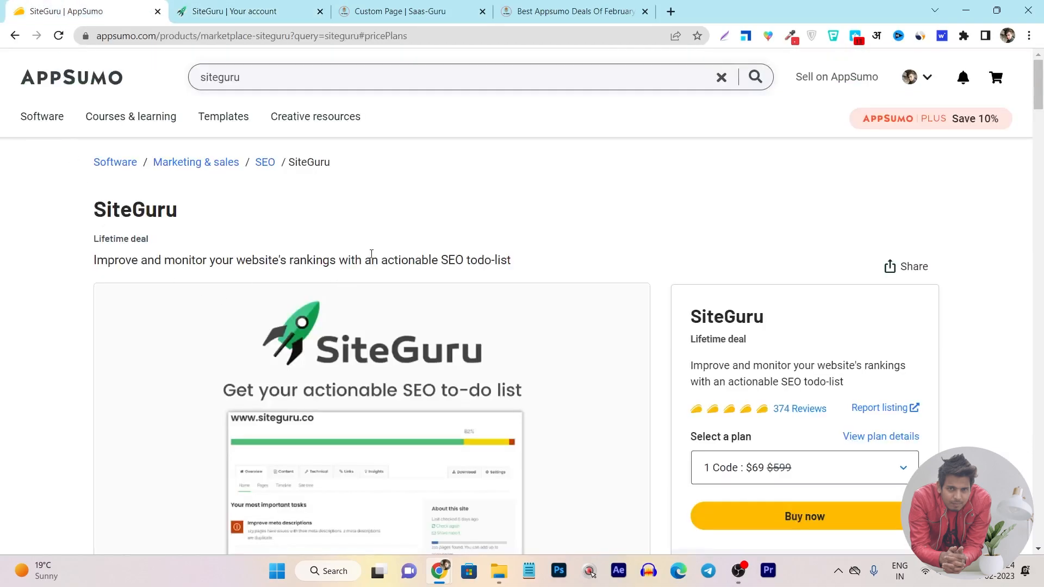
scroll("down", 3)
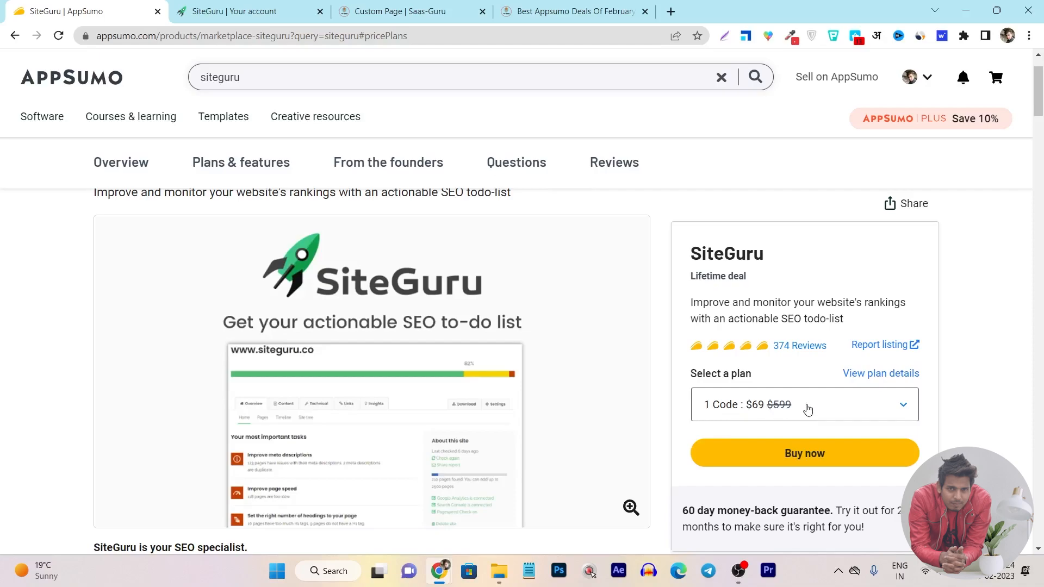
mouse_move(789, 358)
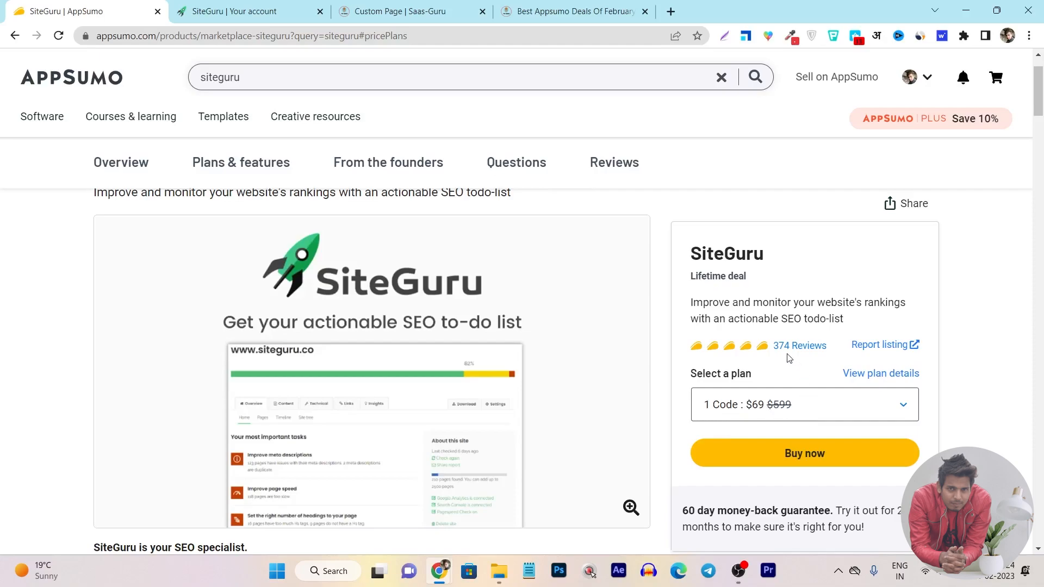
mouse_move(789, 352)
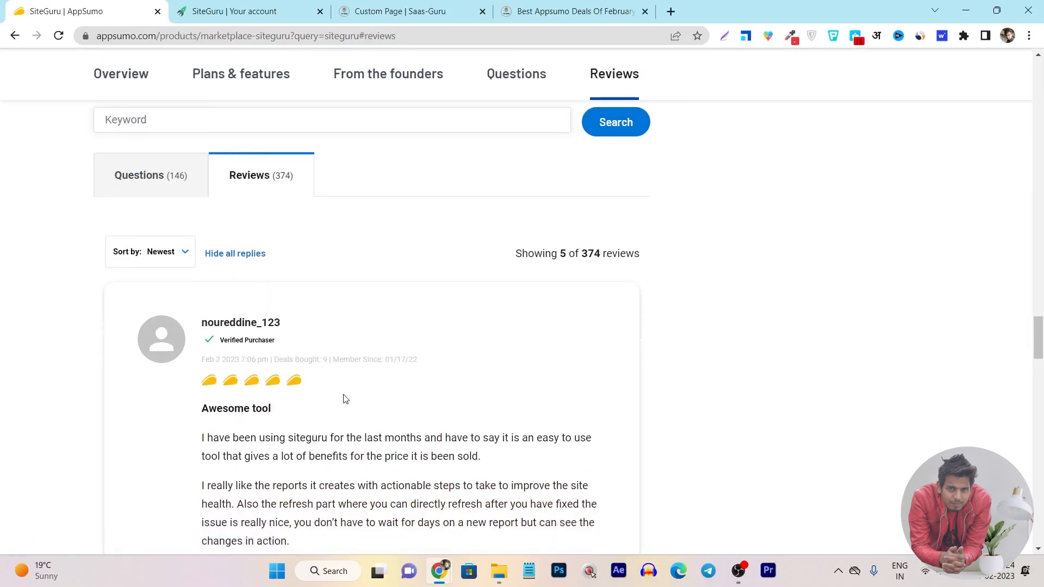
scroll("down", 3)
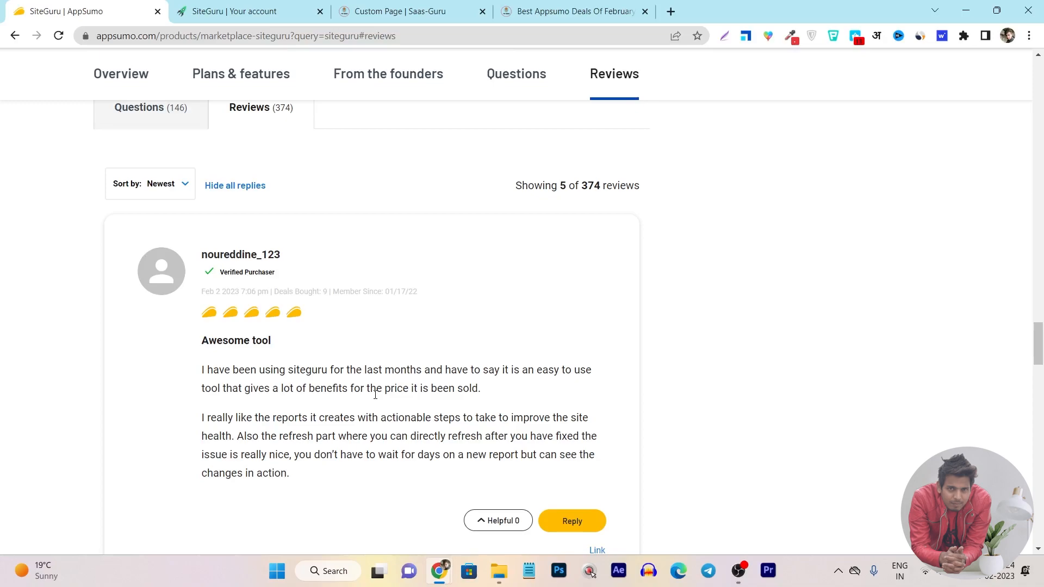
scroll("down", 3)
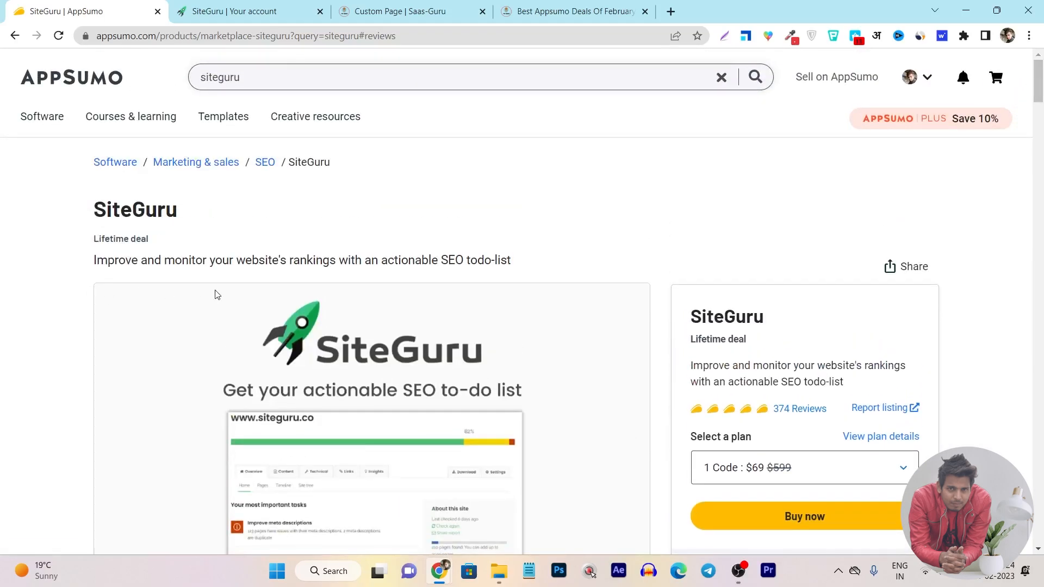
Jump to the deal's Plans & features section showing the $69, $138 and $207 tiers
scroll("down", 3)
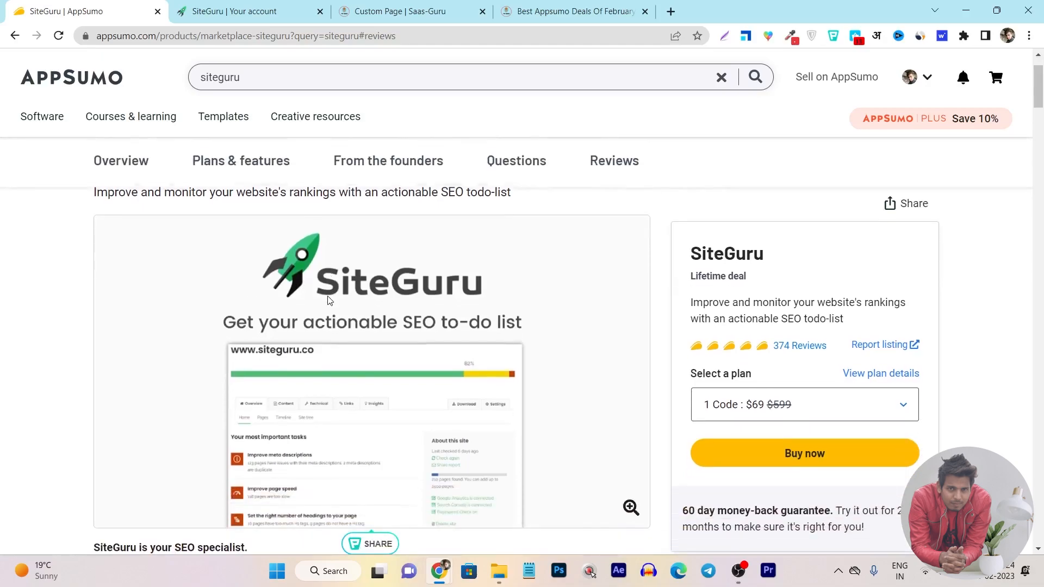
scroll("down", 3)
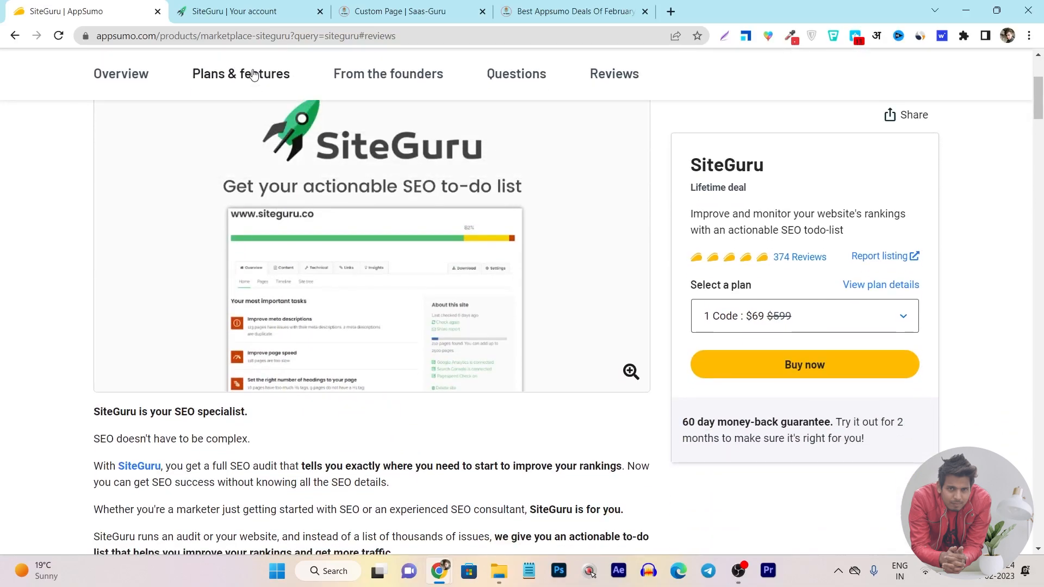
left_click(240, 73)
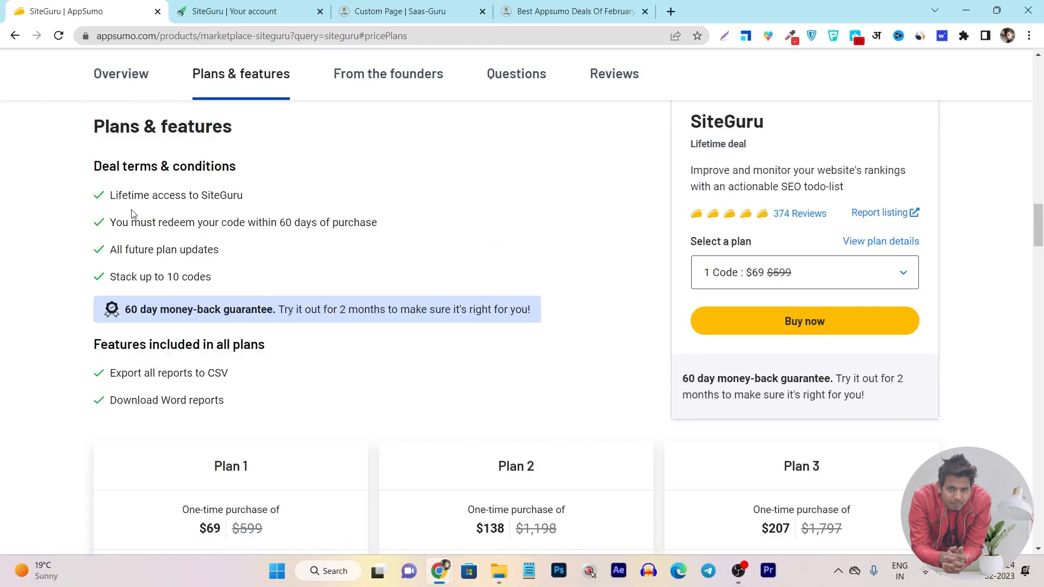
mouse_move(476, 277)
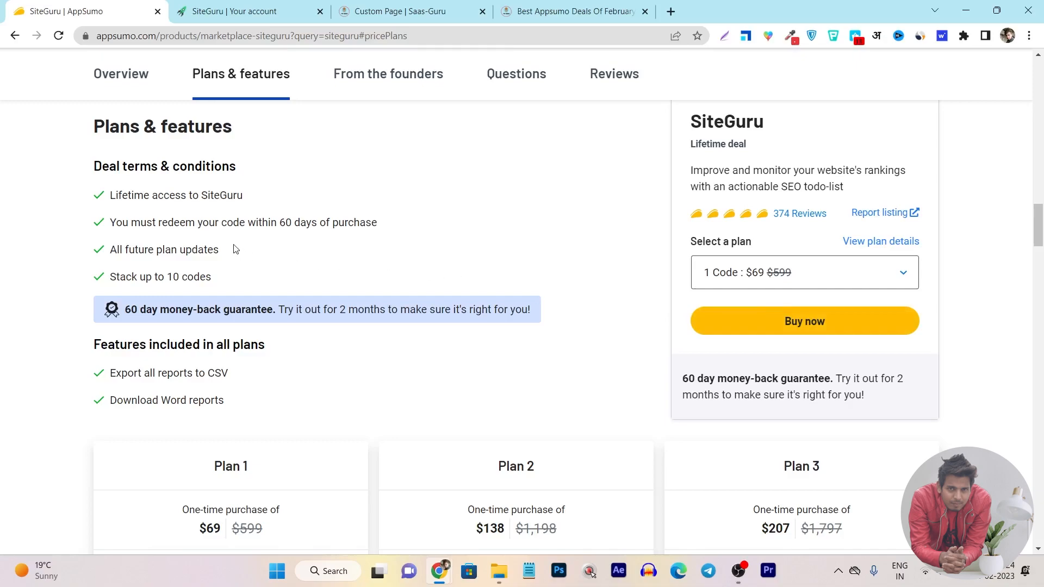
scroll("down", 3)
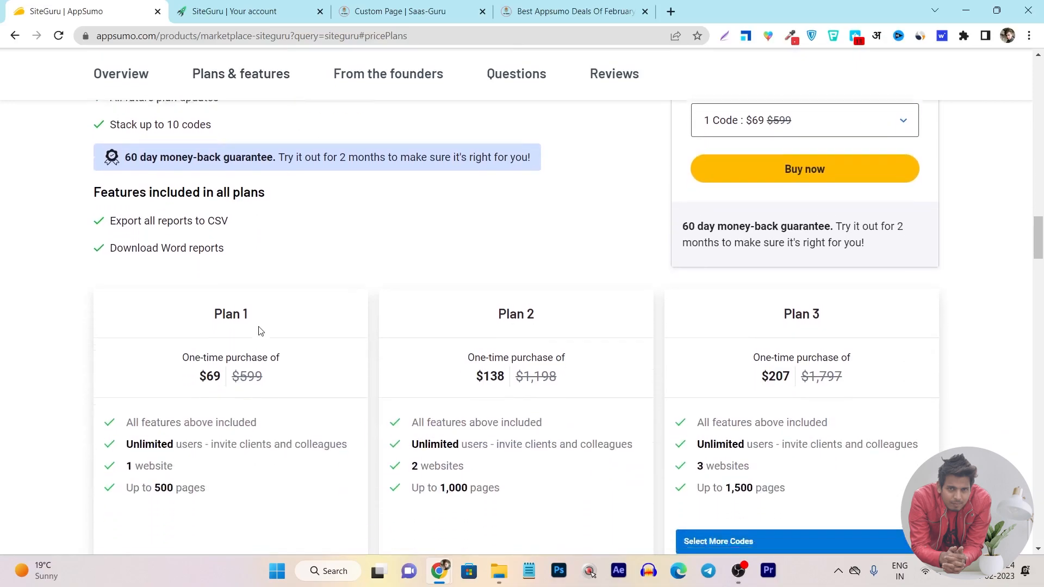
Review the three lifetime plan cards, then switch to the SiteGuru account's websites list
scroll("down", 3)
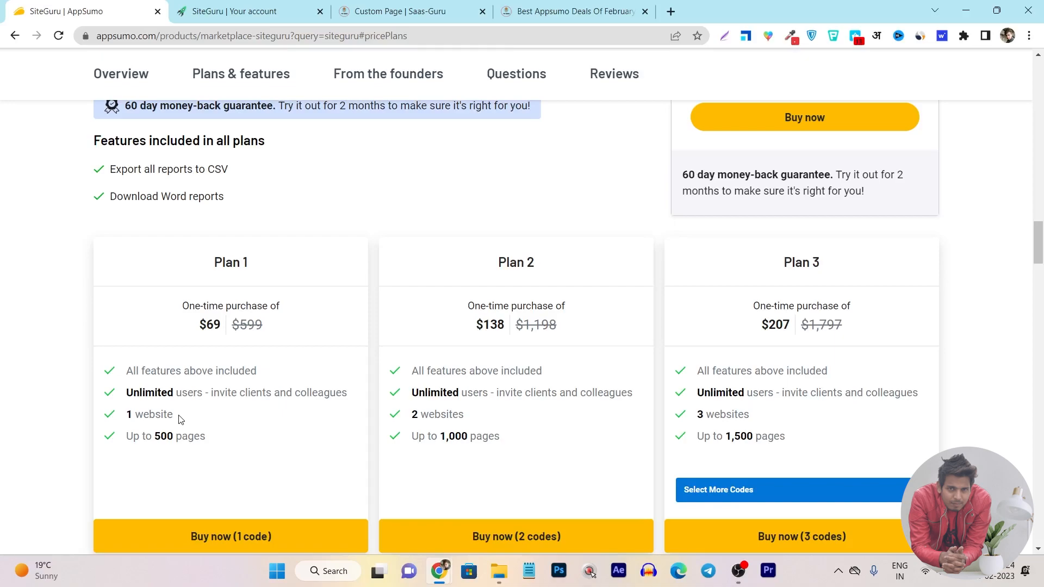
mouse_move(159, 458)
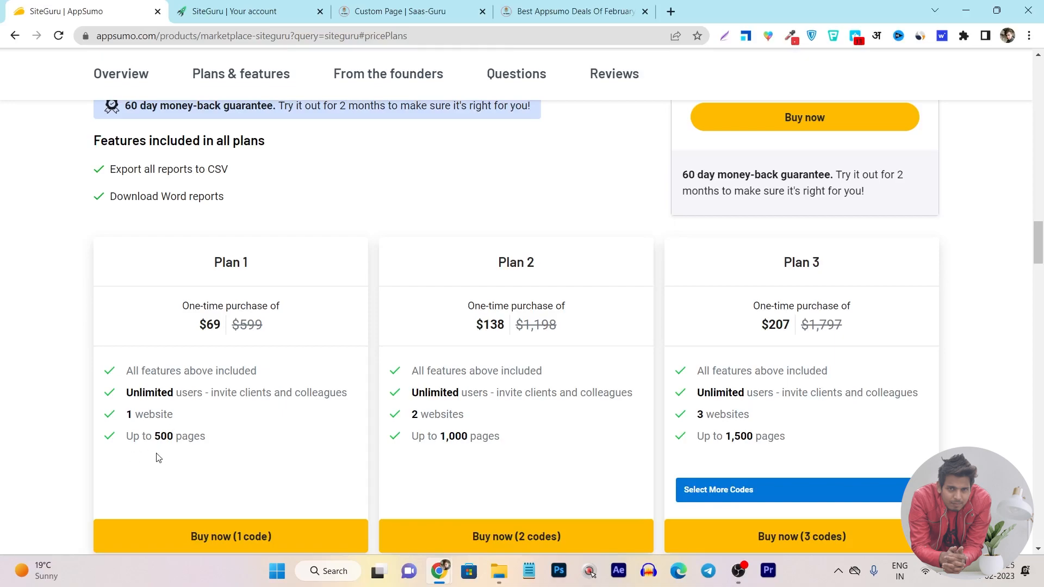
mouse_move(418, 388)
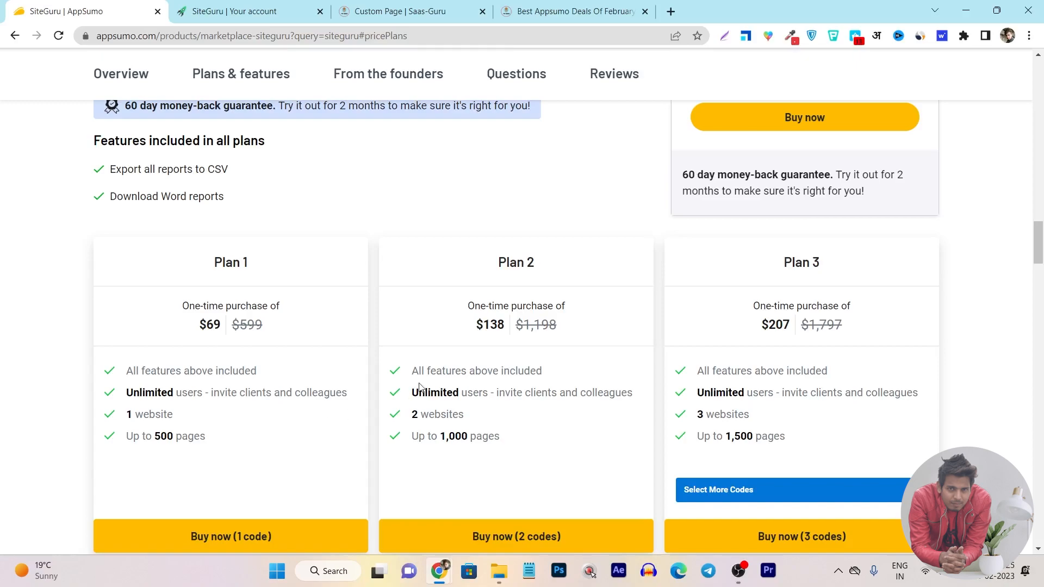
mouse_move(533, 285)
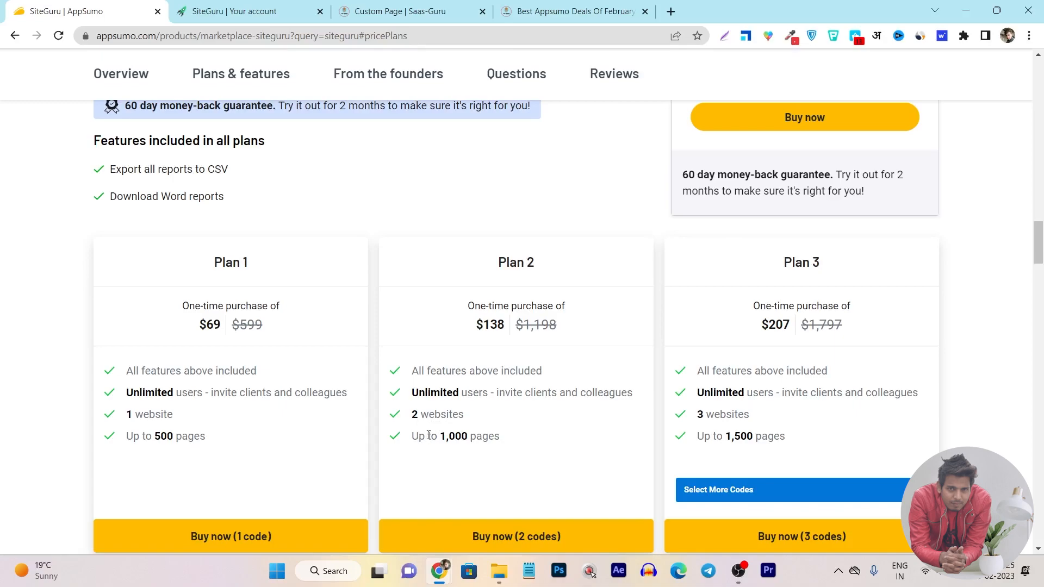
mouse_move(488, 449)
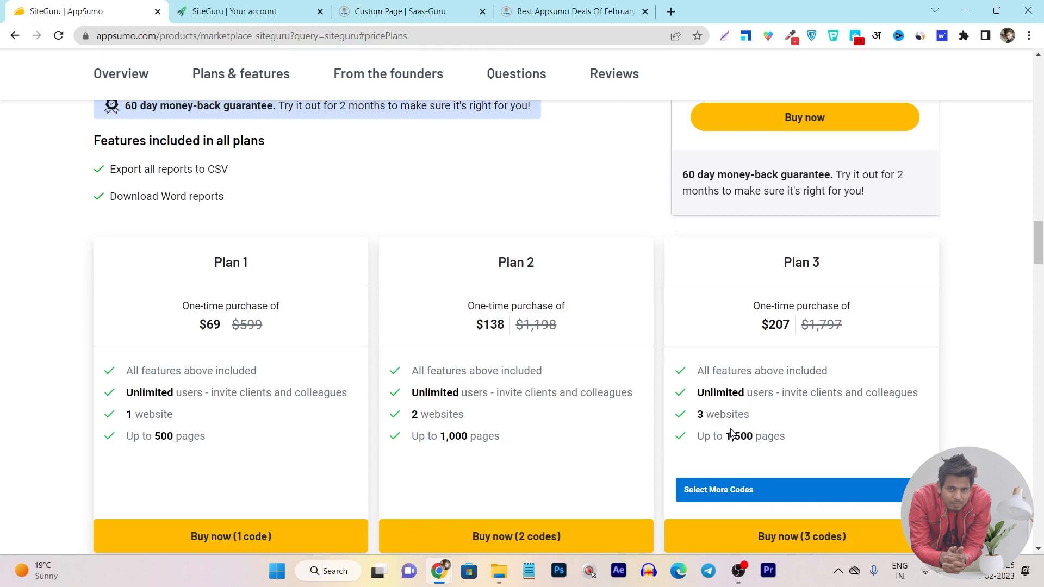
mouse_move(709, 432)
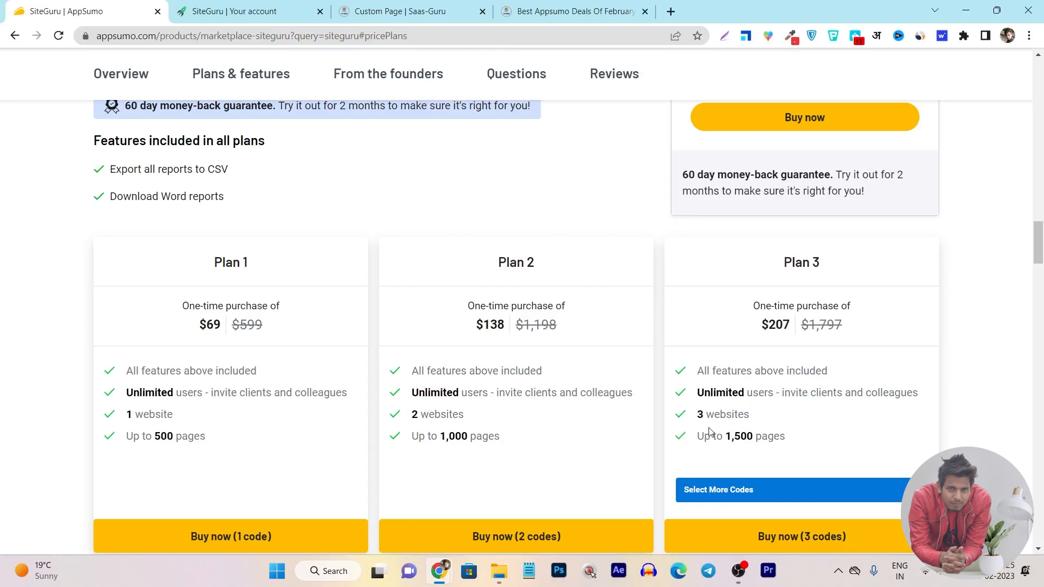
mouse_move(751, 436)
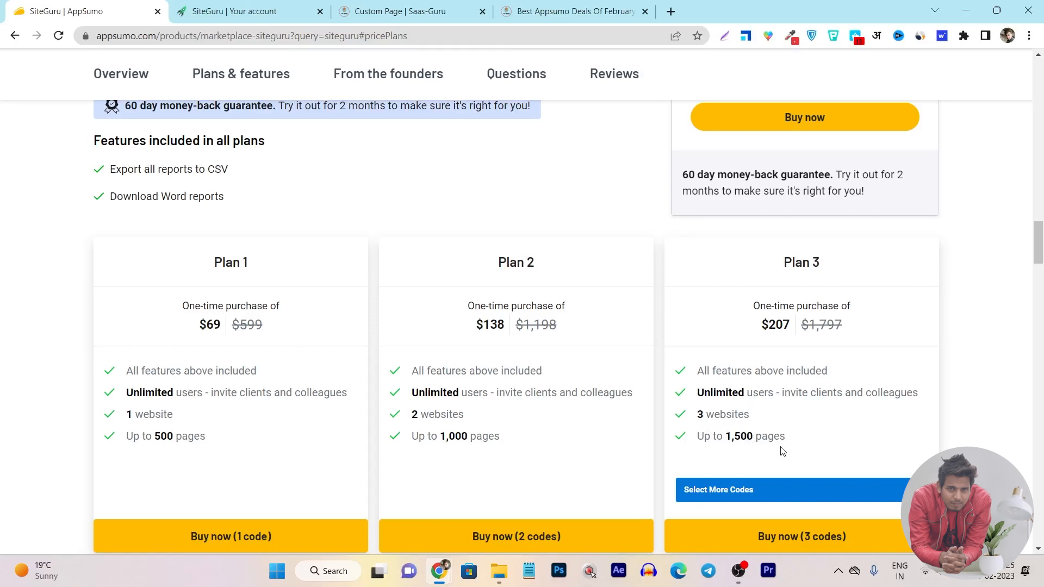
mouse_move(649, 350)
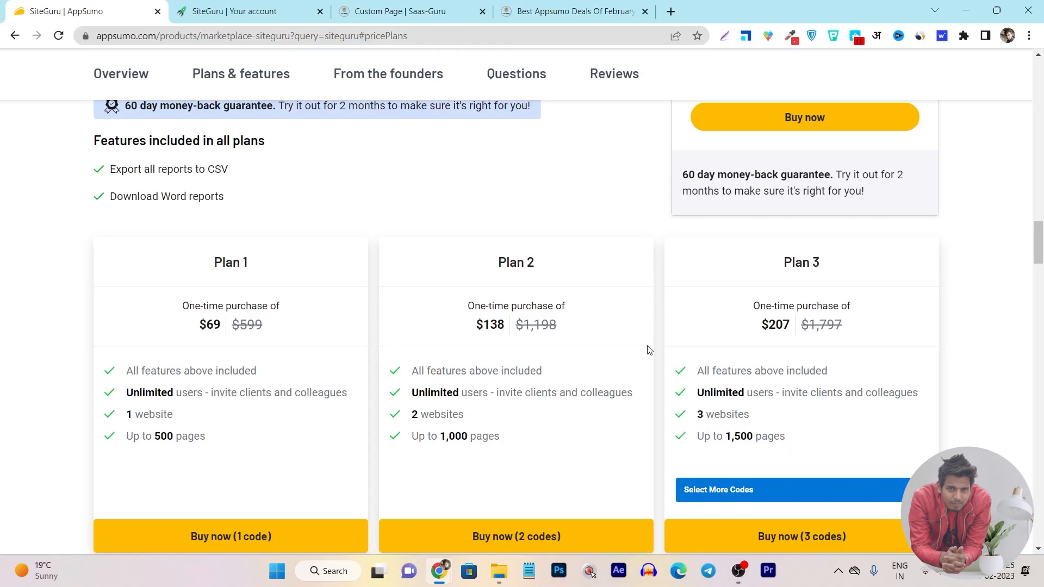
mouse_move(439, 308)
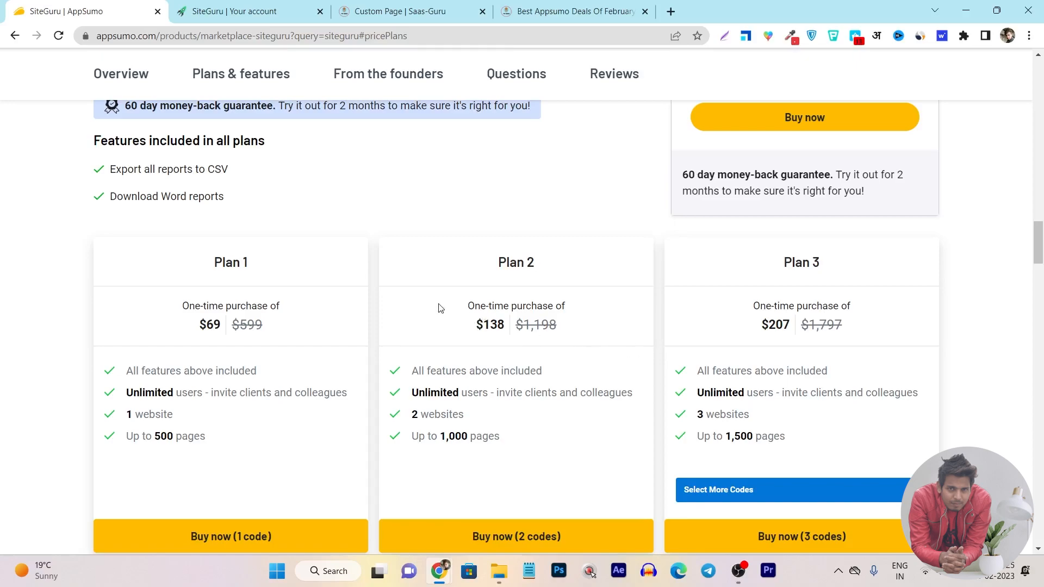
mouse_move(267, 140)
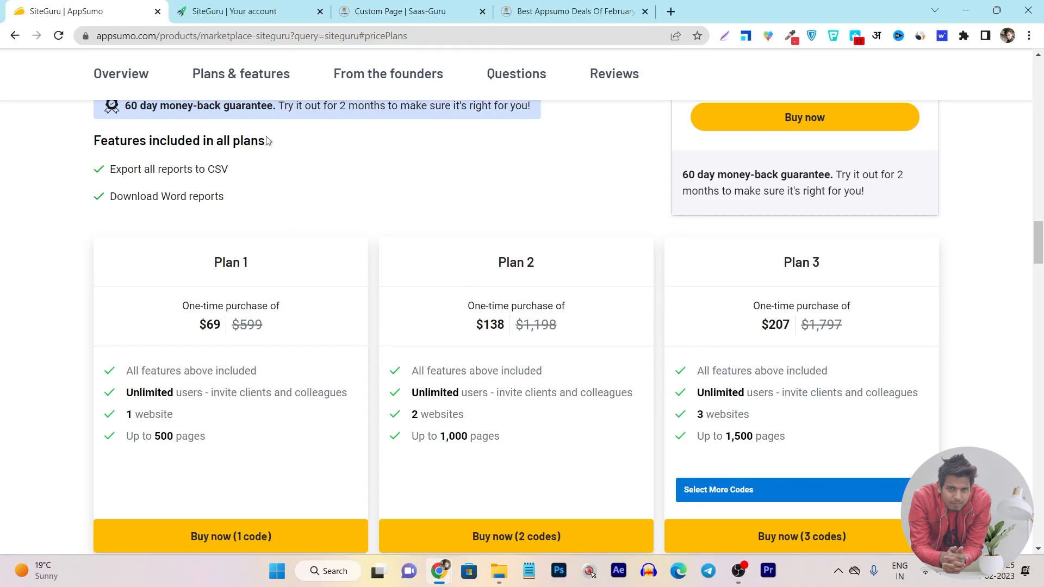
left_click(248, 11)
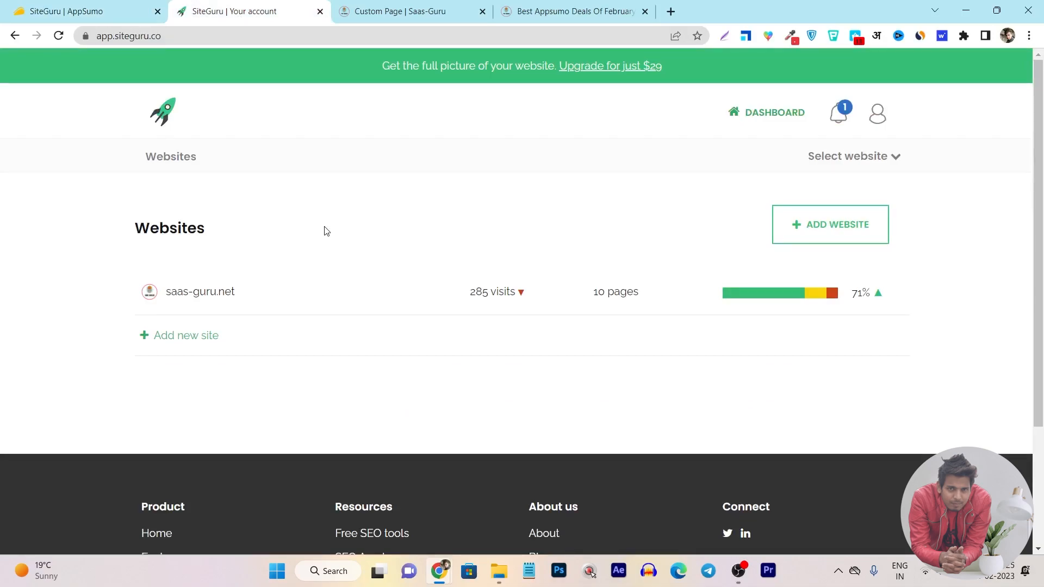
mouse_move(391, 128)
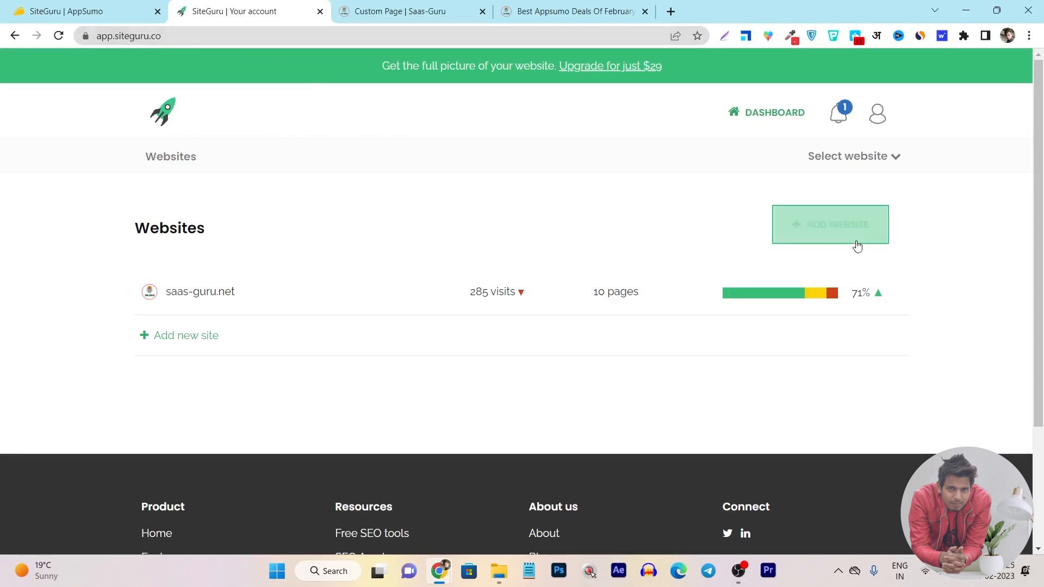
left_click(829, 224)
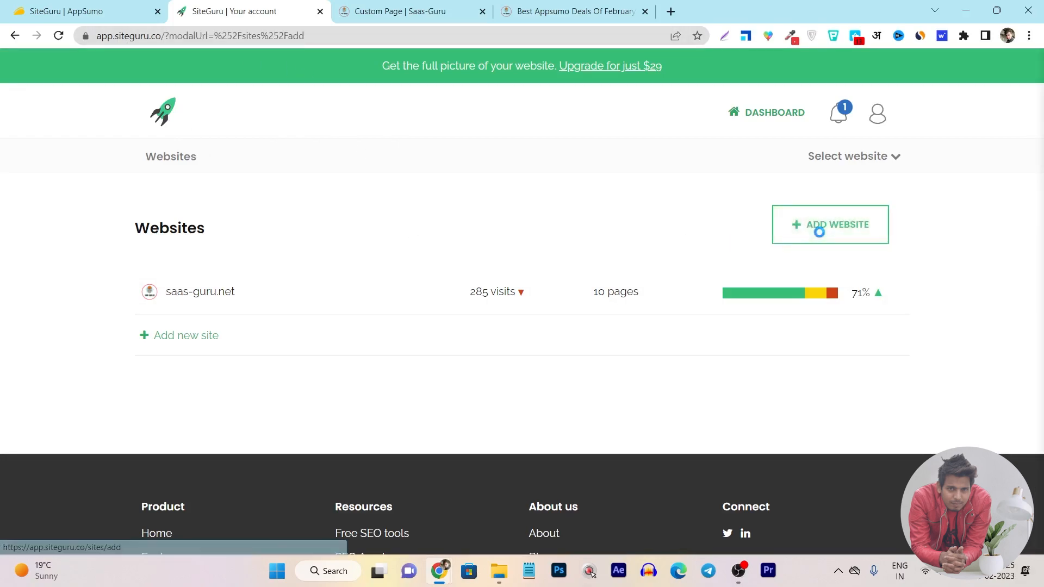
left_click(829, 224)
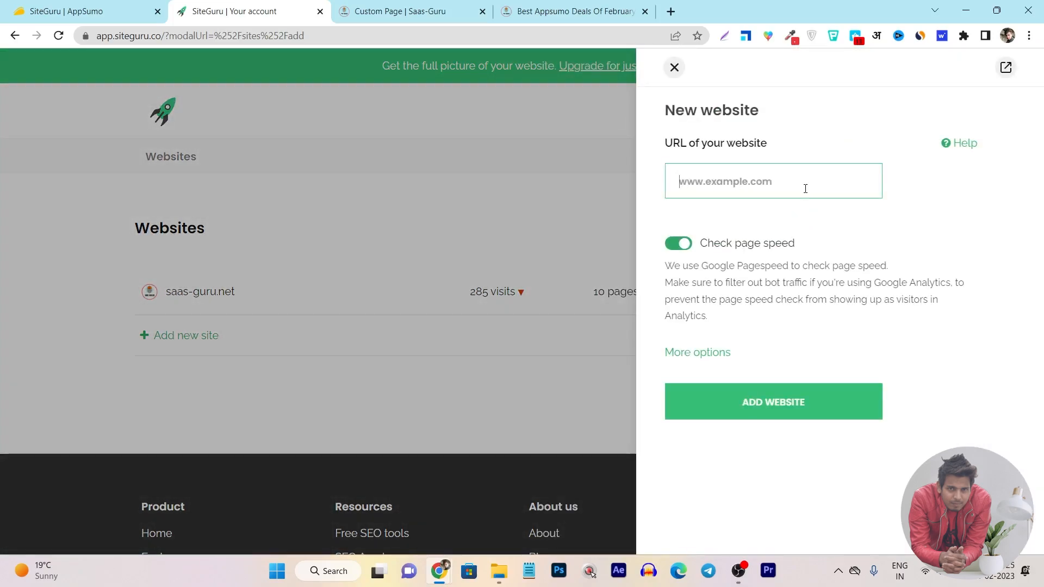
left_click(673, 67)
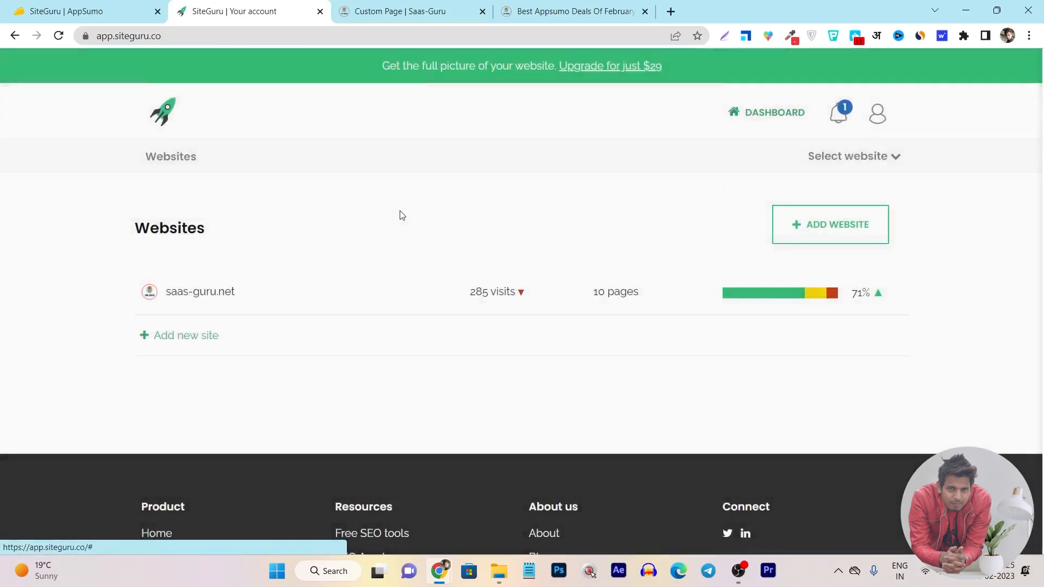
mouse_move(305, 313)
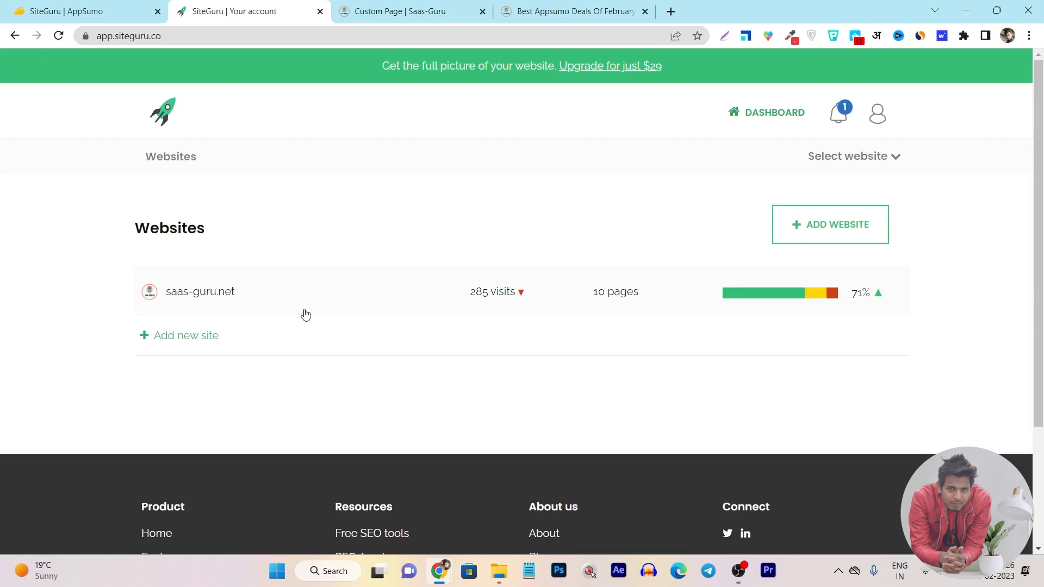
mouse_move(220, 308)
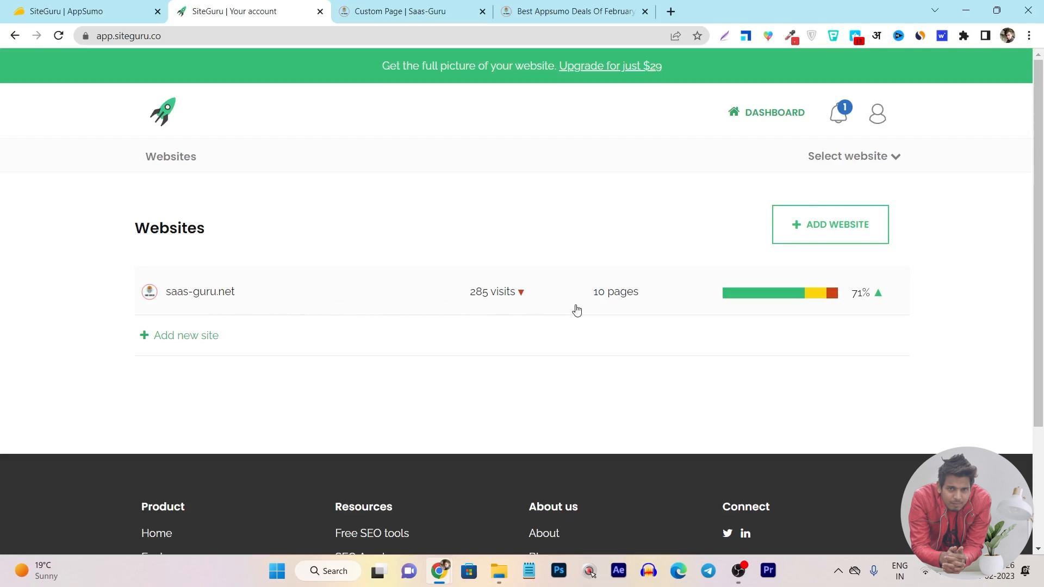
mouse_move(618, 313)
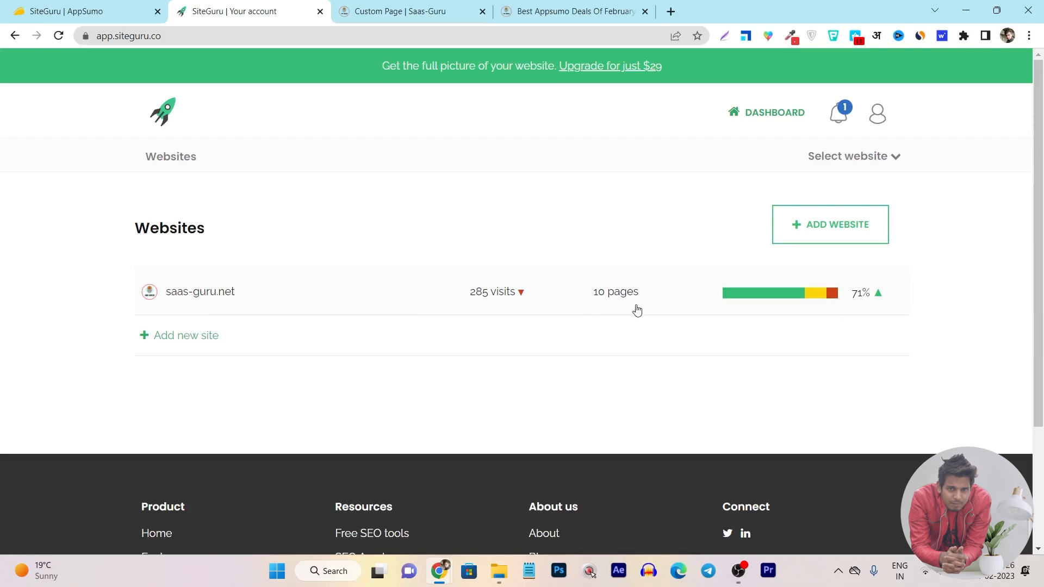
mouse_move(744, 295)
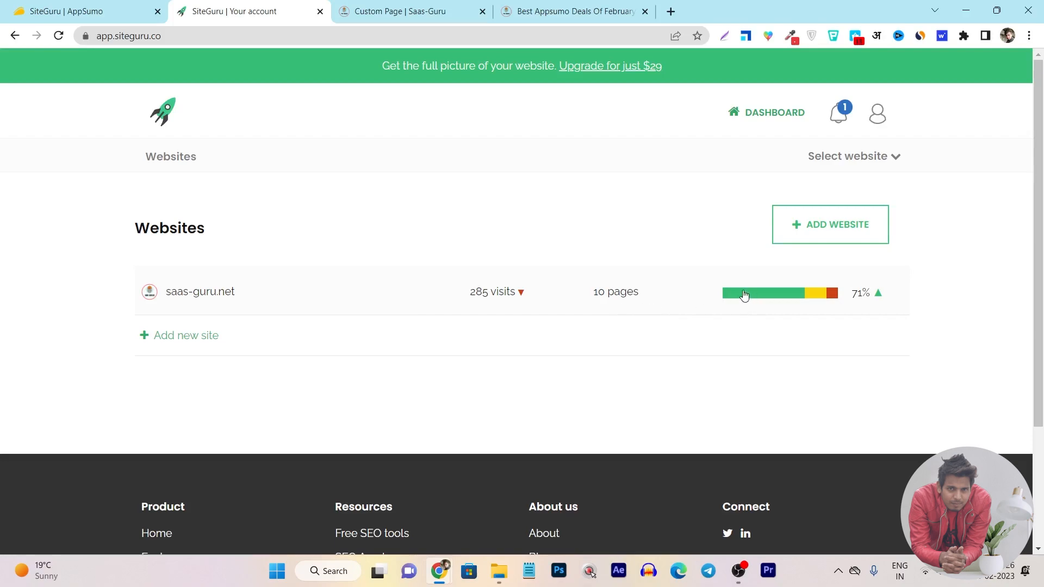
mouse_move(837, 293)
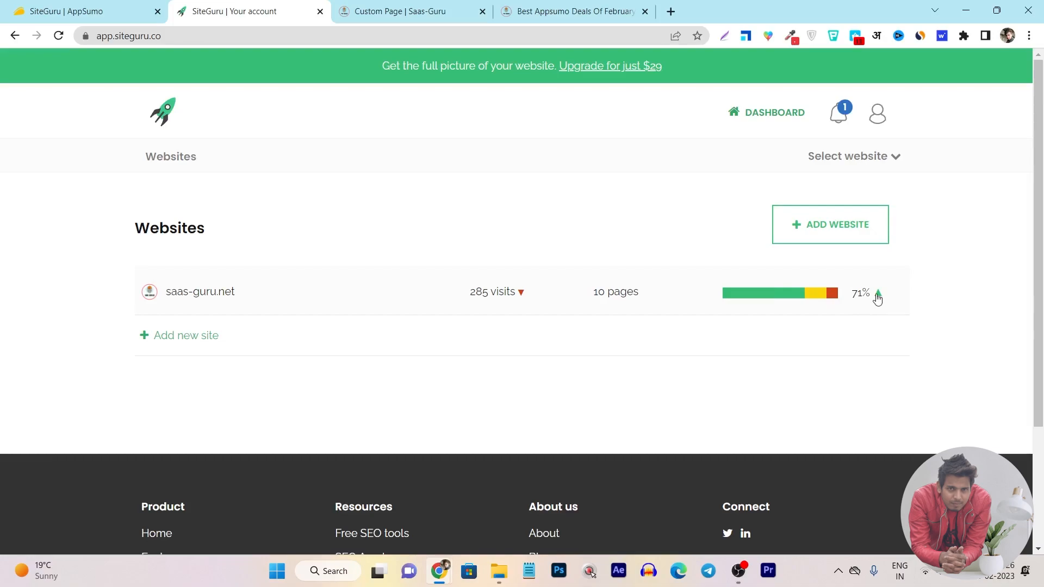
mouse_move(442, 296)
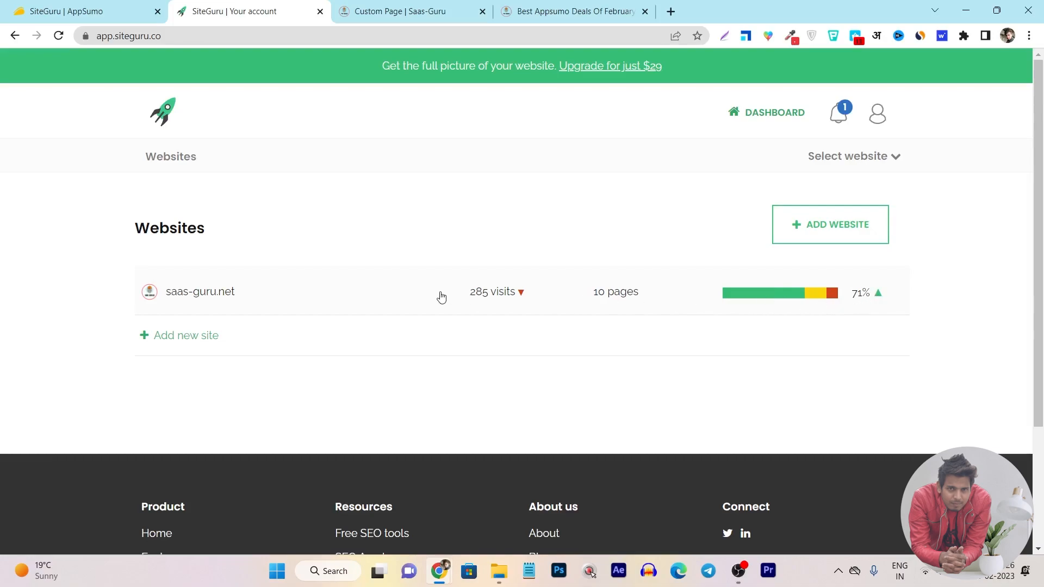
mouse_move(502, 303)
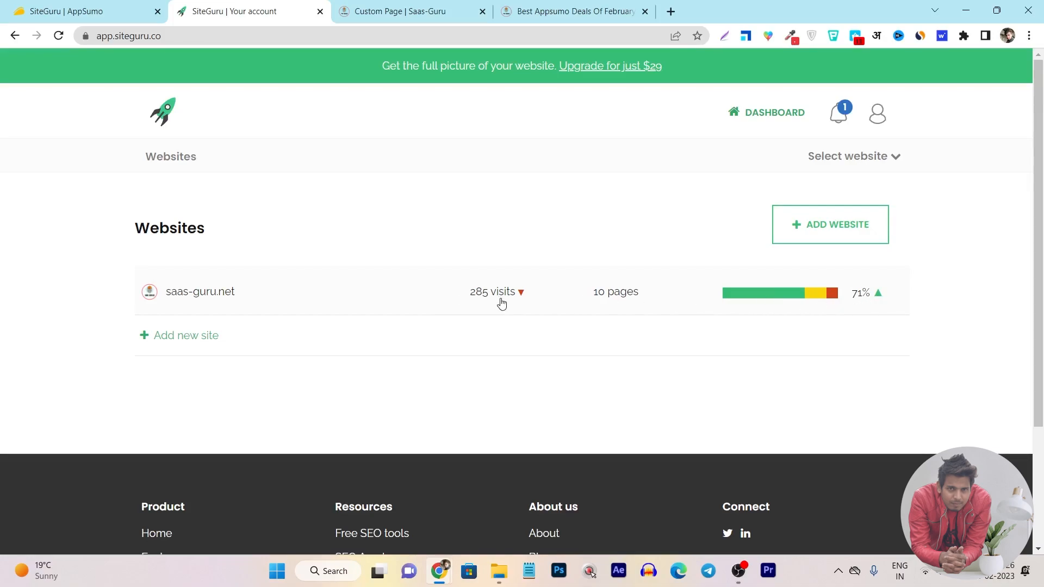
mouse_move(353, 300)
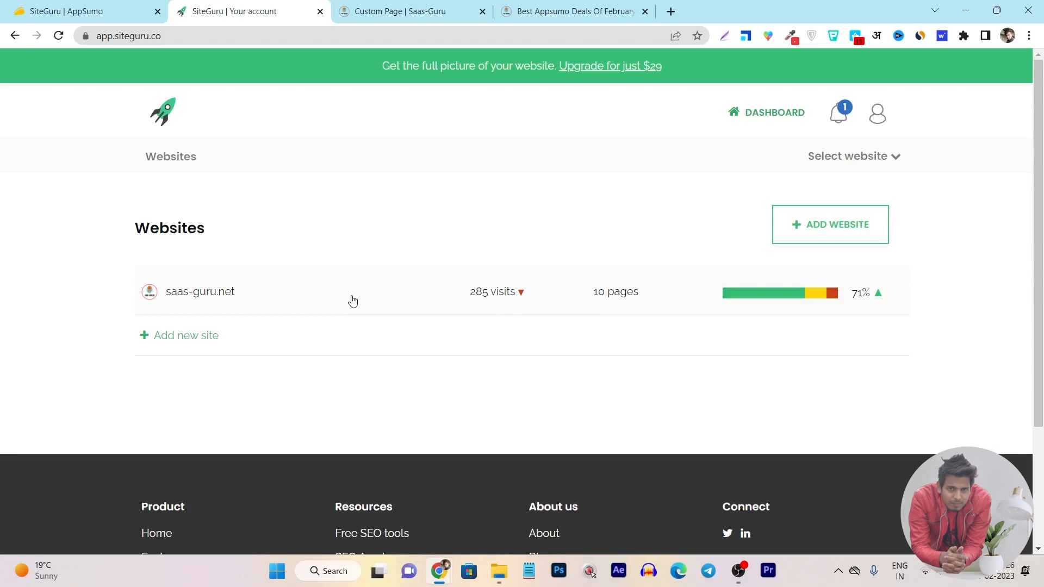
mouse_move(515, 307)
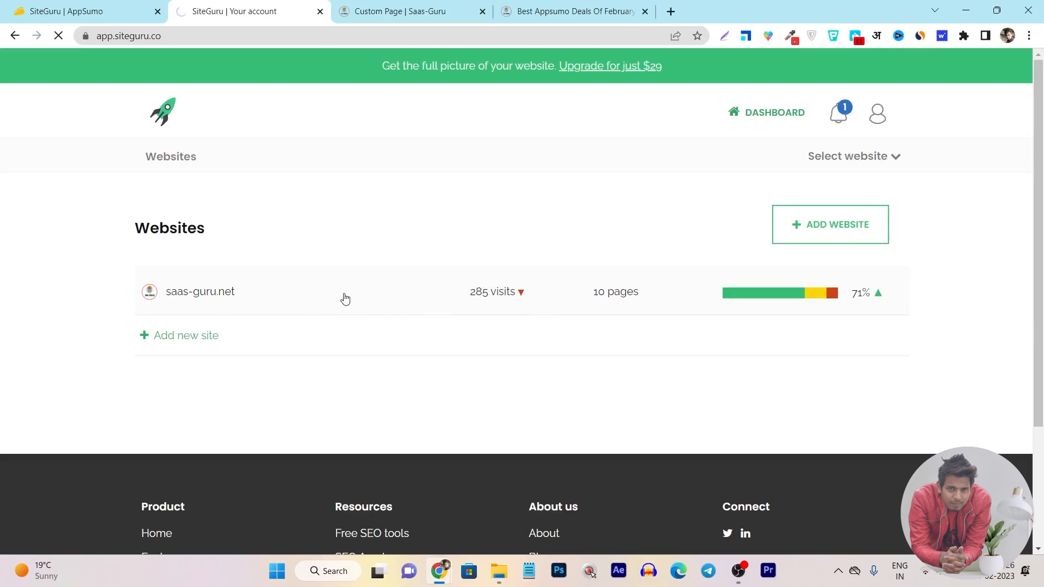
Open the saas-guru.net audit report from the Websites list and scroll to its section tabs
left_click(199, 291)
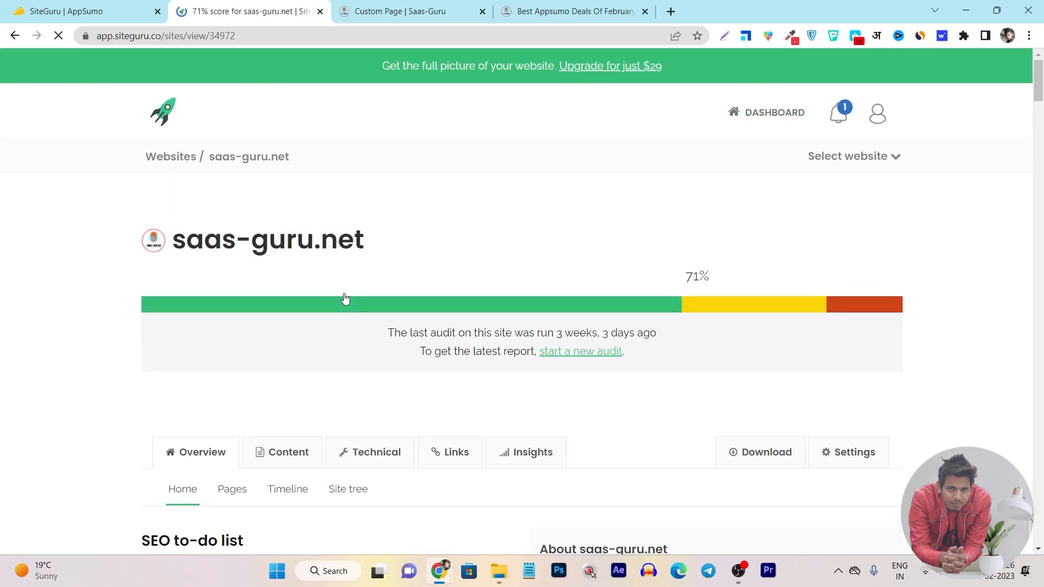
scroll("down", 3)
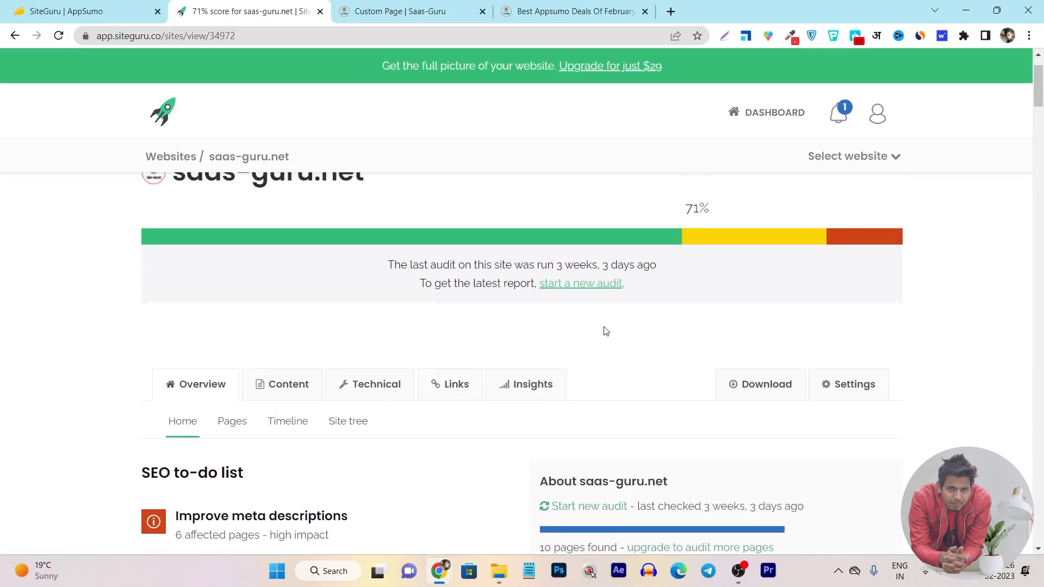
mouse_move(283, 393)
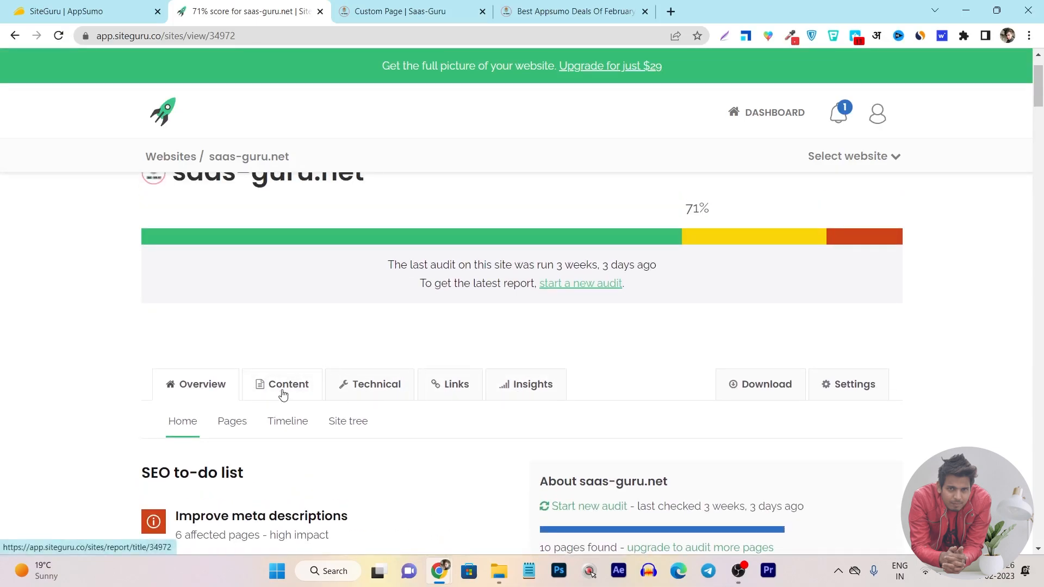
mouse_move(341, 394)
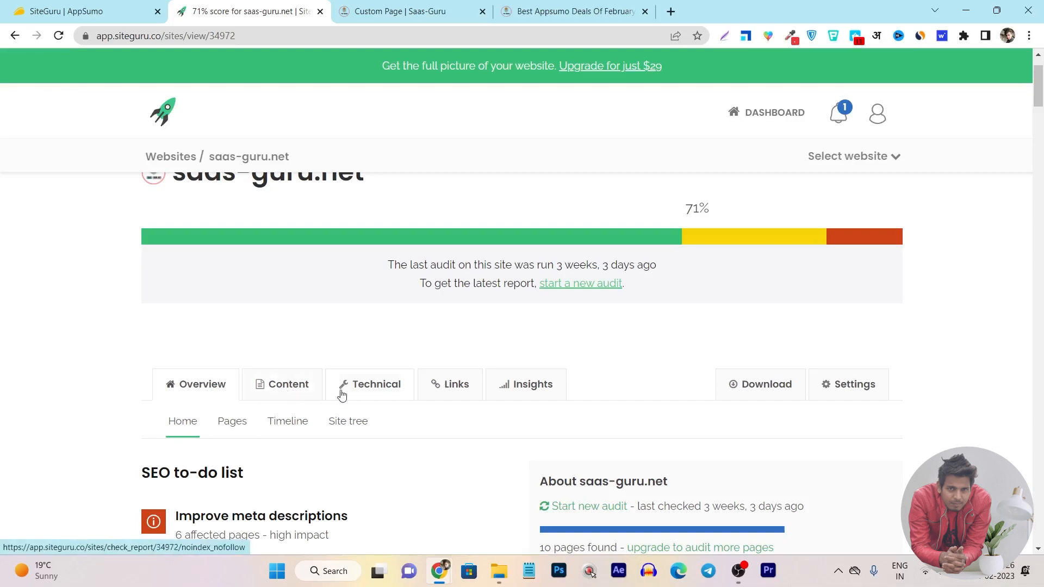
mouse_move(399, 391)
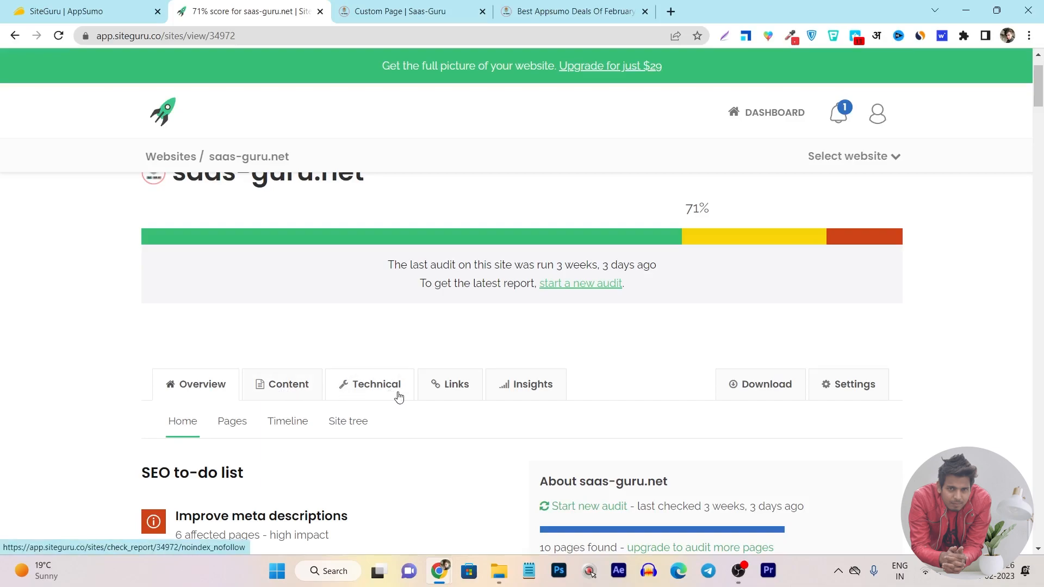
mouse_move(456, 384)
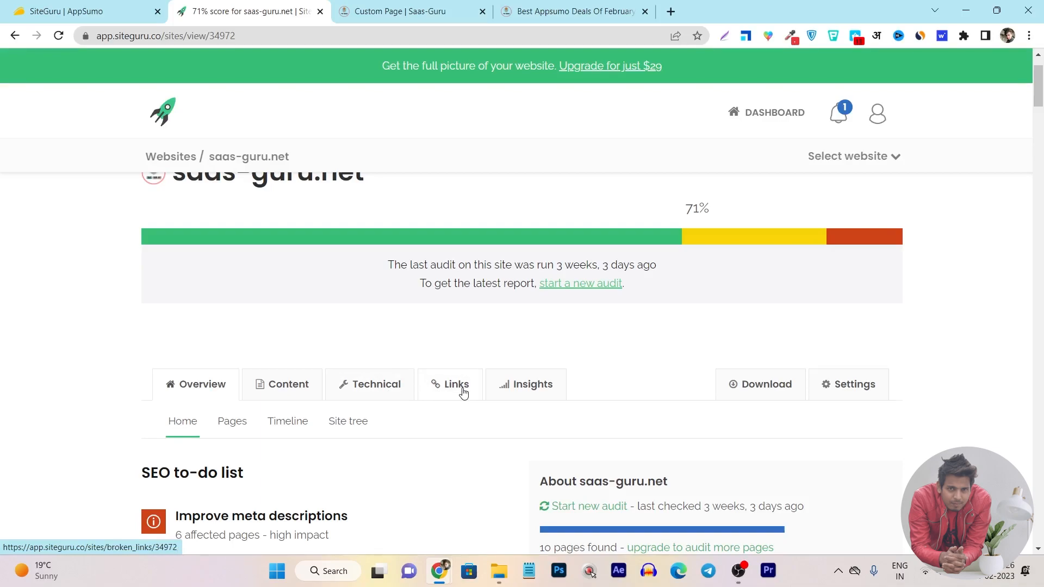
mouse_move(450, 391)
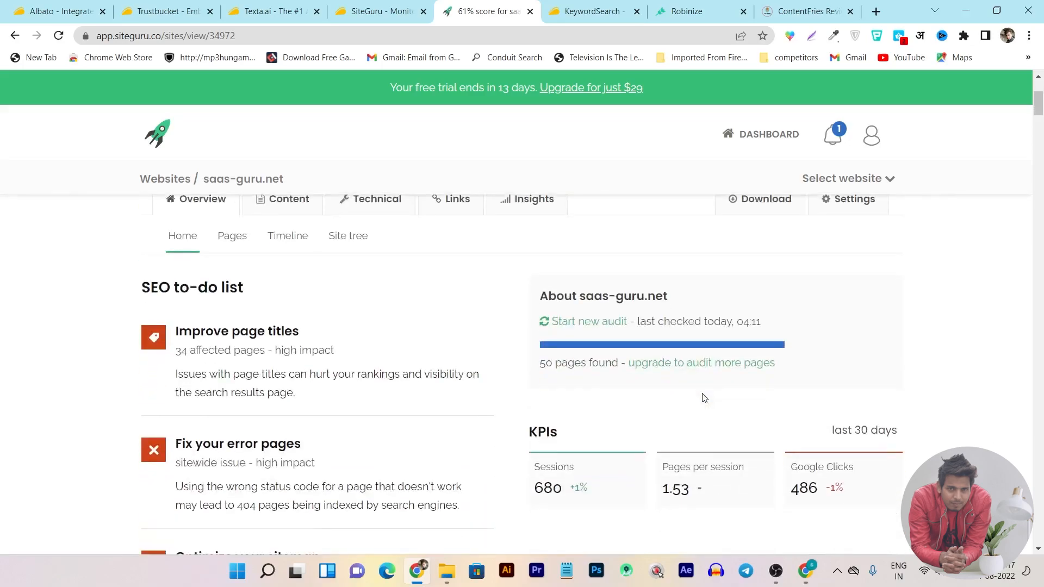
mouse_move(547, 411)
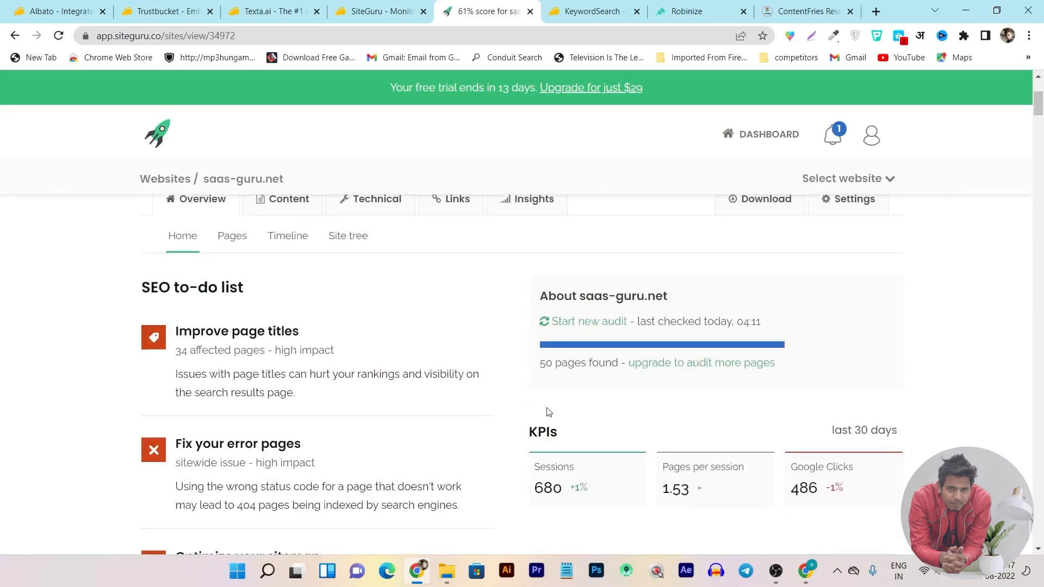
Open the 'Improve page titles' issue from the SEO to-do list
scroll("down", 3)
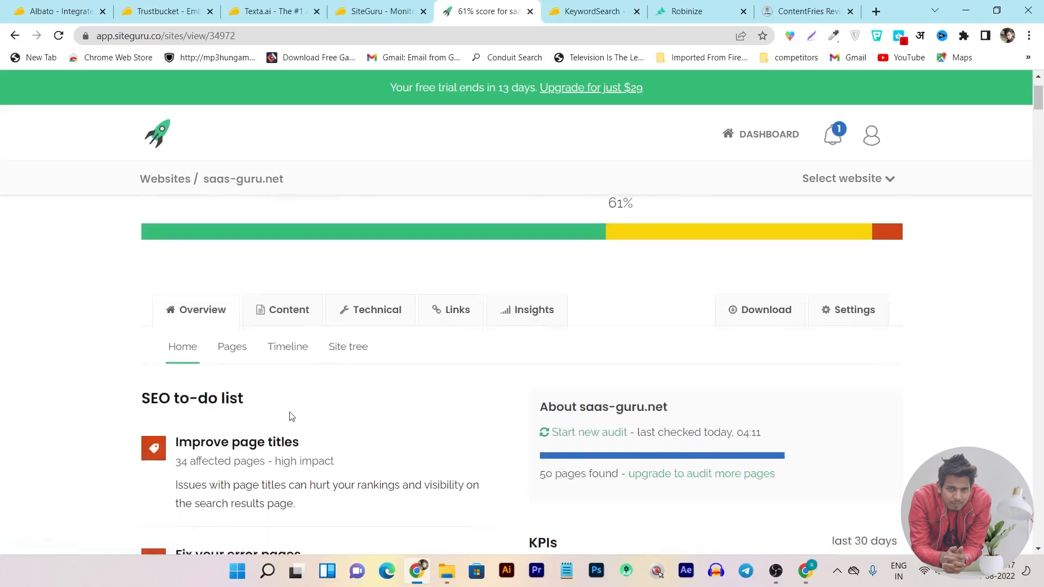
scroll("down", 3)
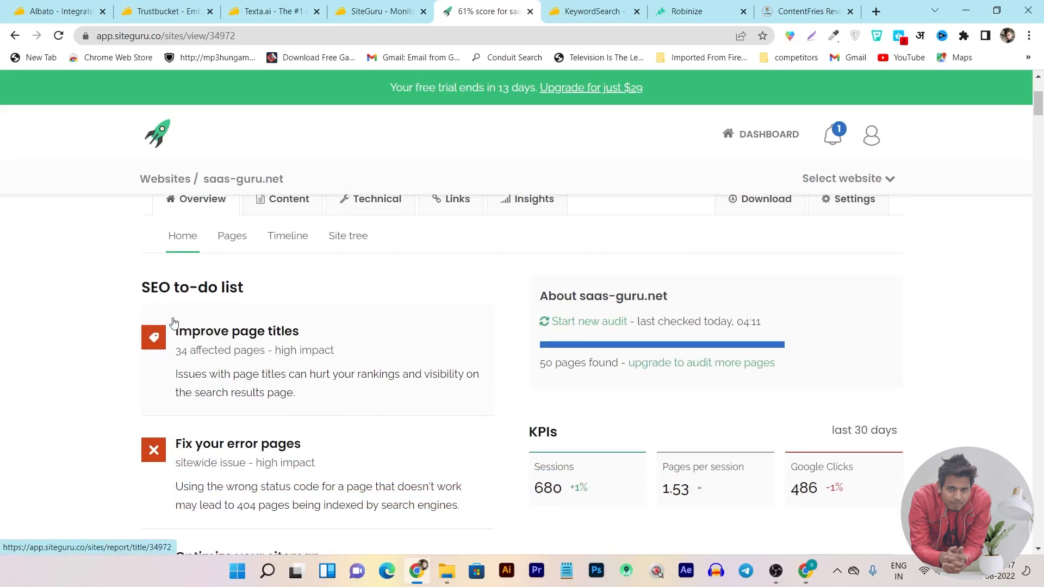
mouse_move(344, 318)
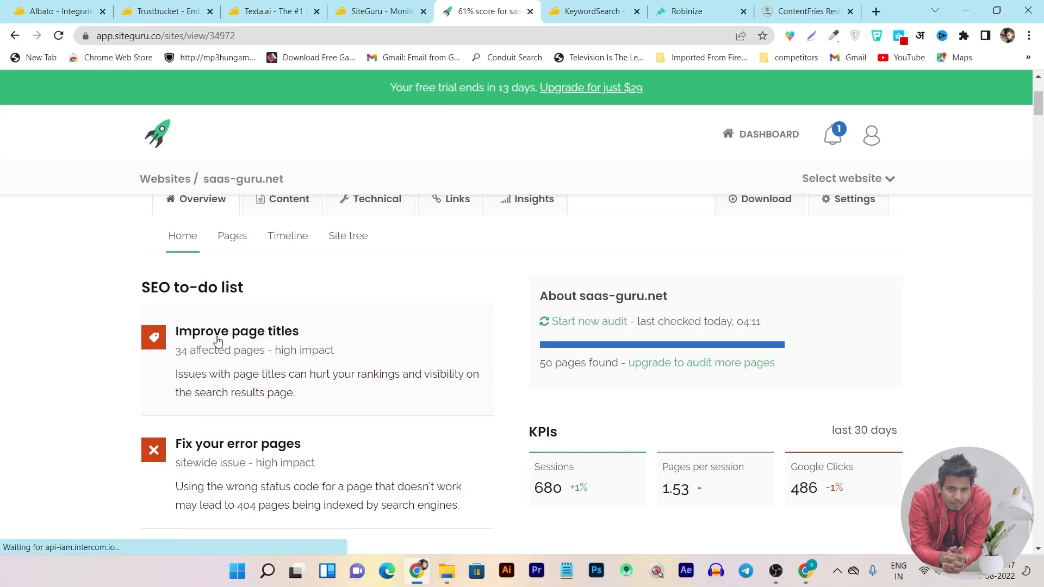
left_click(236, 330)
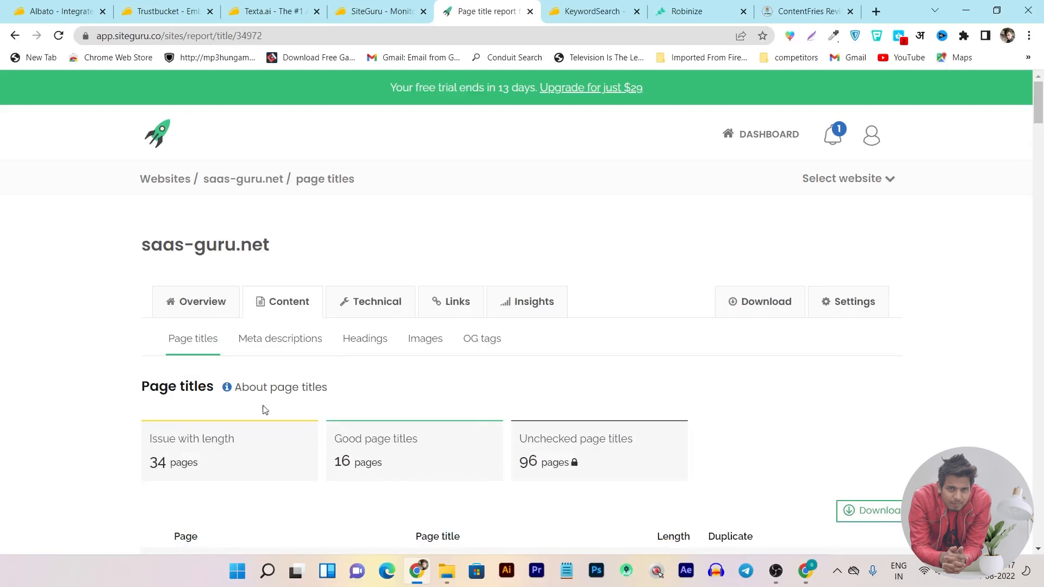
Scroll the page titles table of 34 length warnings, starting with /rabbit-loader-review/ at 112 characters
scroll("down", 3)
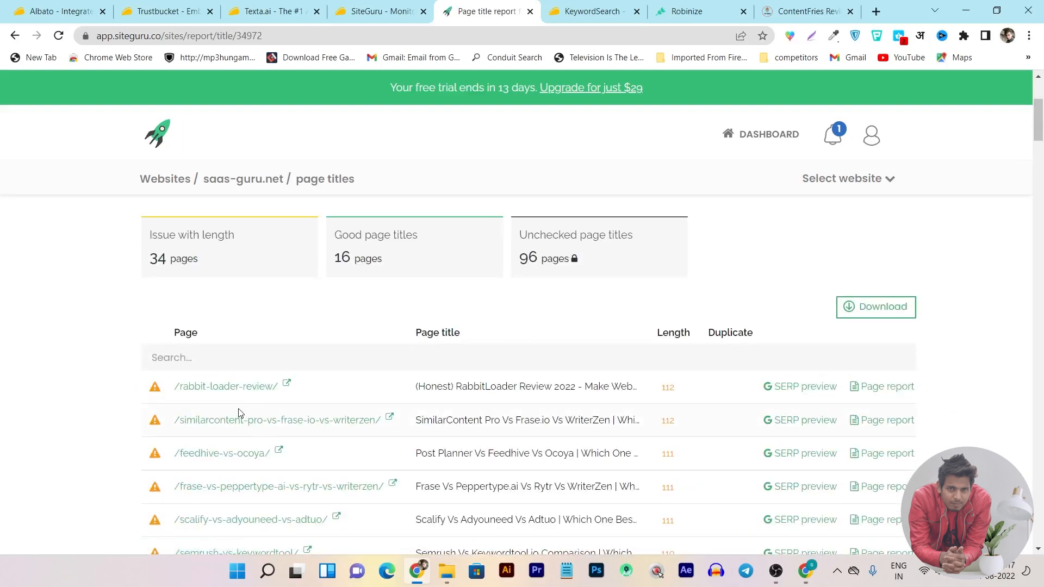
scroll("down", 3)
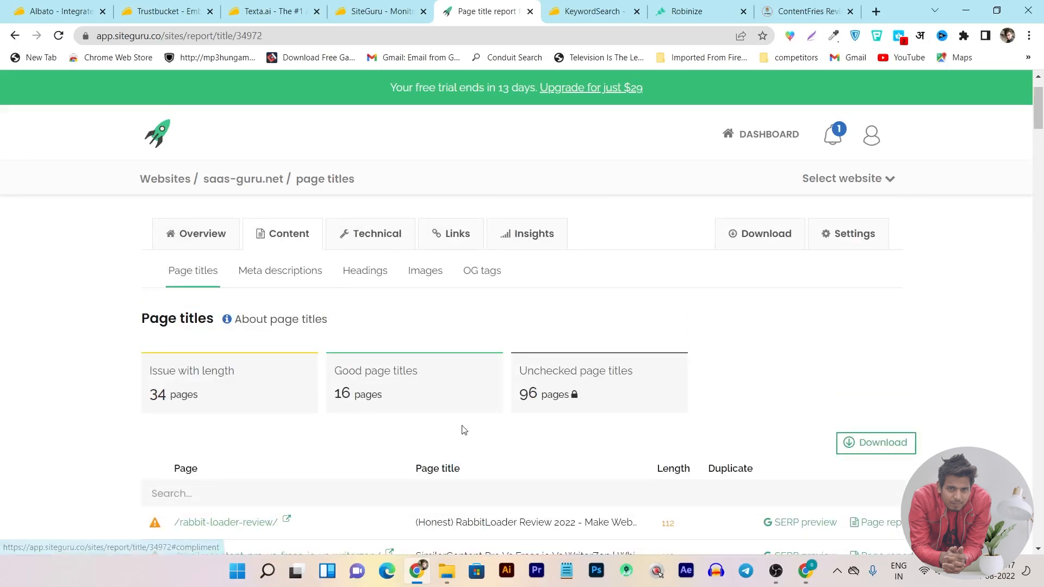
scroll("down", 3)
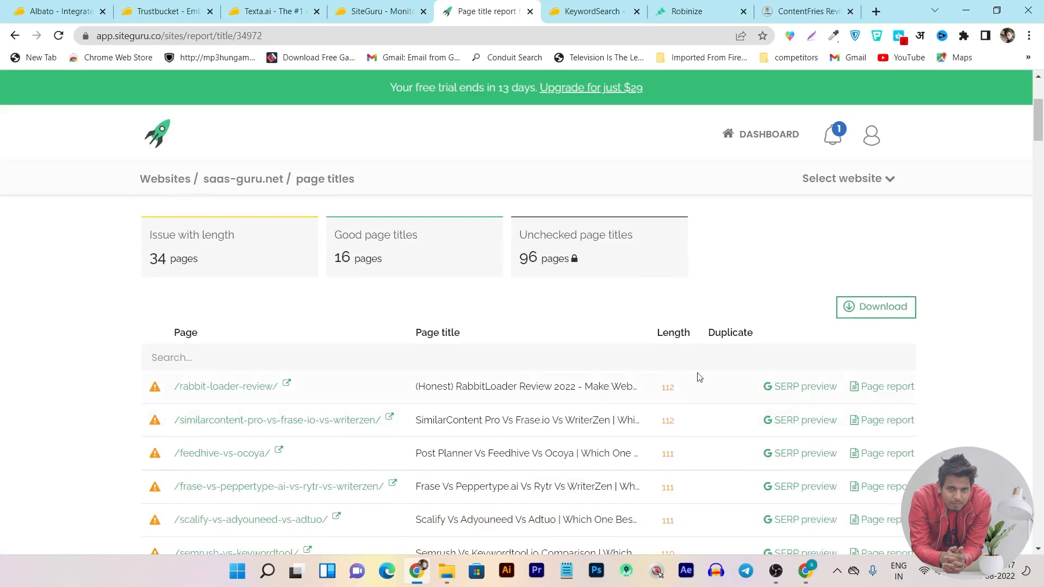
mouse_move(667, 399)
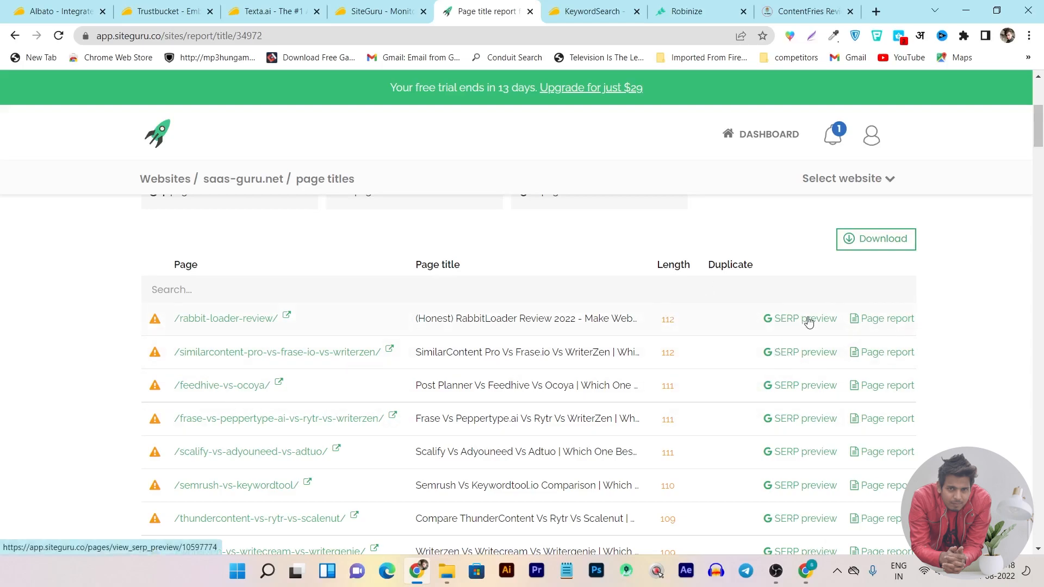
left_click(799, 319)
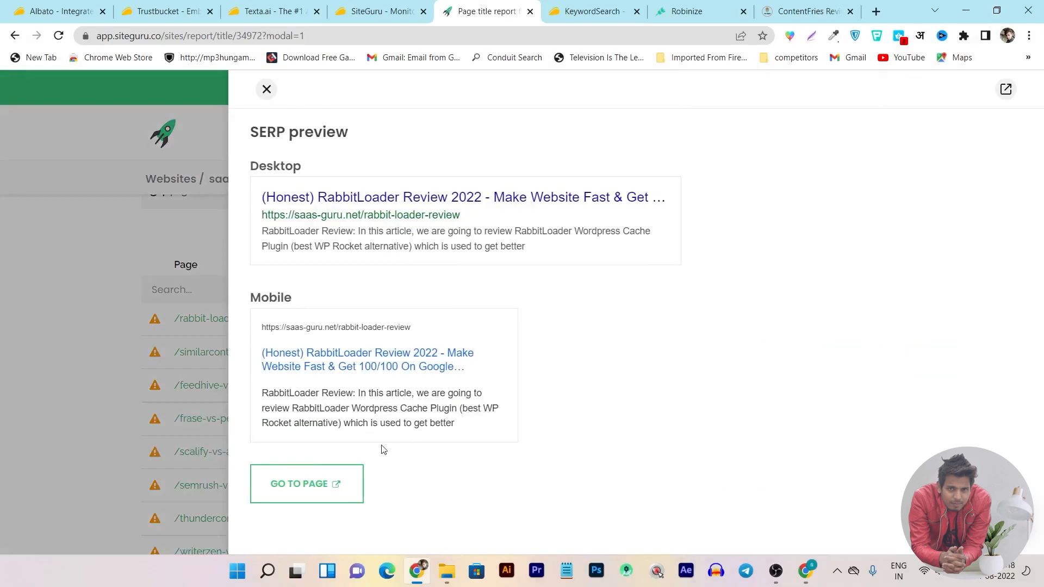
mouse_move(447, 269)
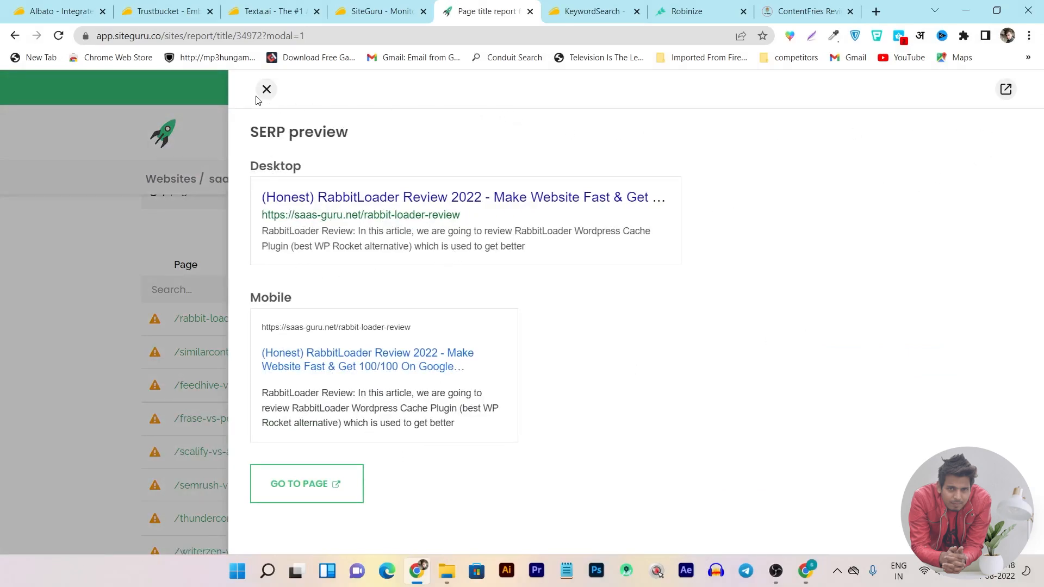
left_click(267, 88)
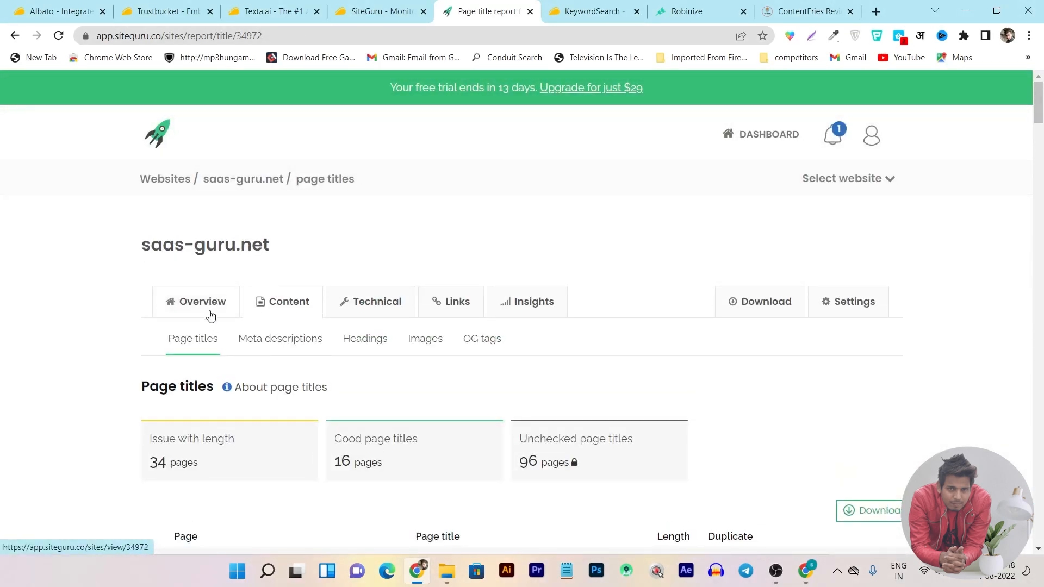
left_click(279, 339)
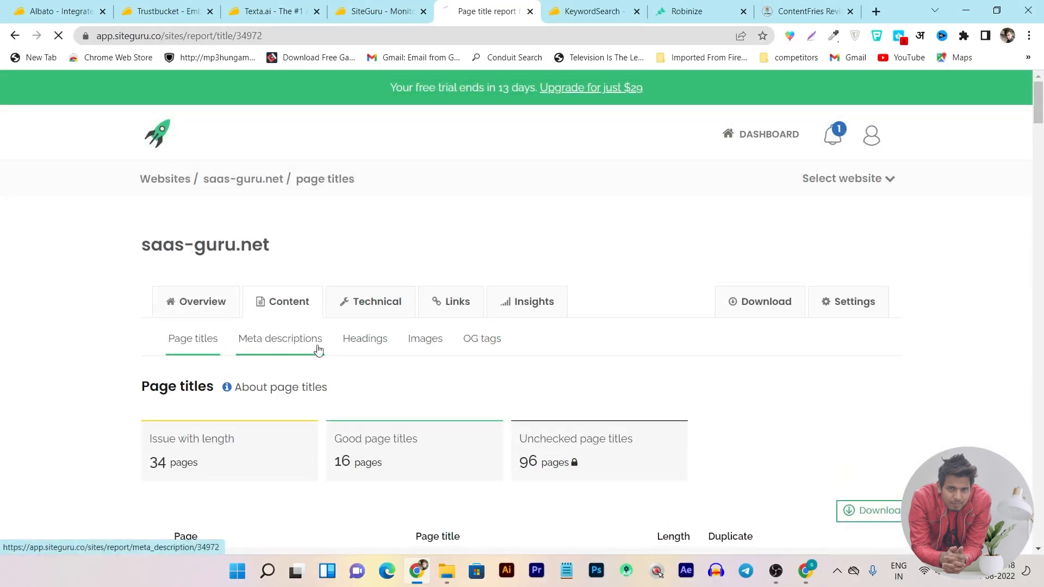
Switch to the Meta descriptions report and scroll its table of missing and over-length descriptions
left_click(281, 338)
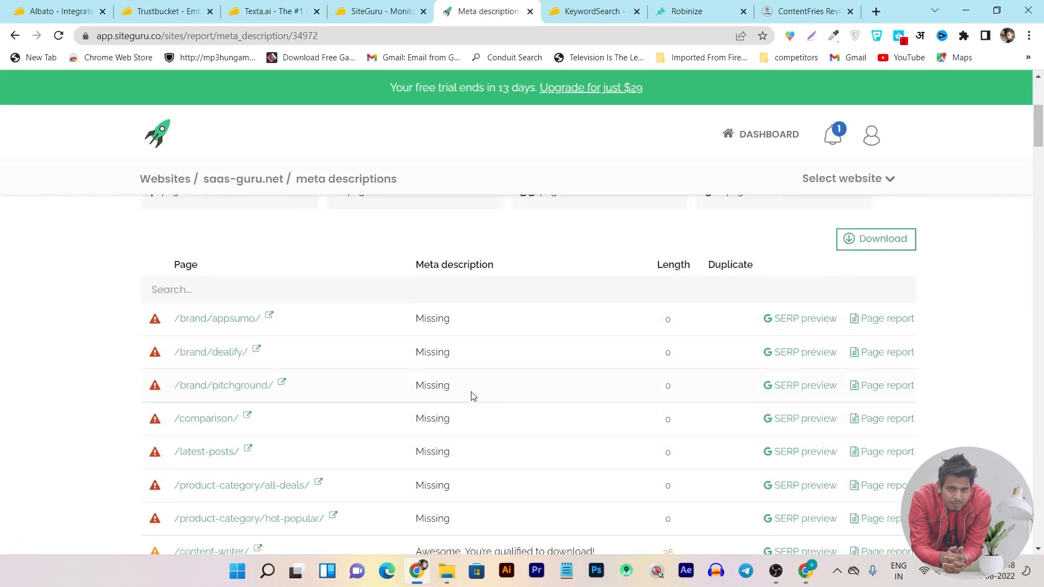
mouse_move(155, 328)
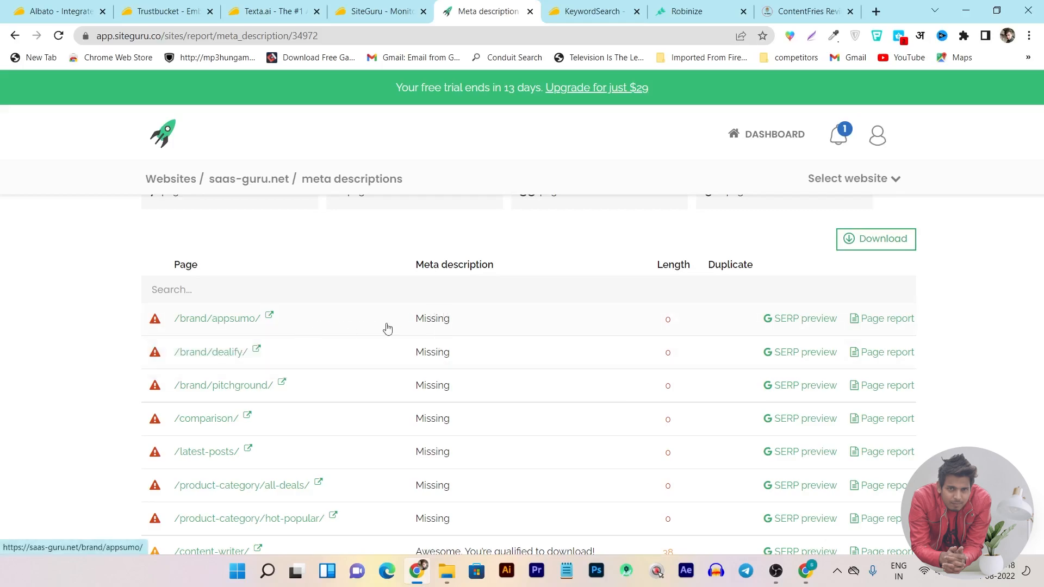
scroll("down", 3)
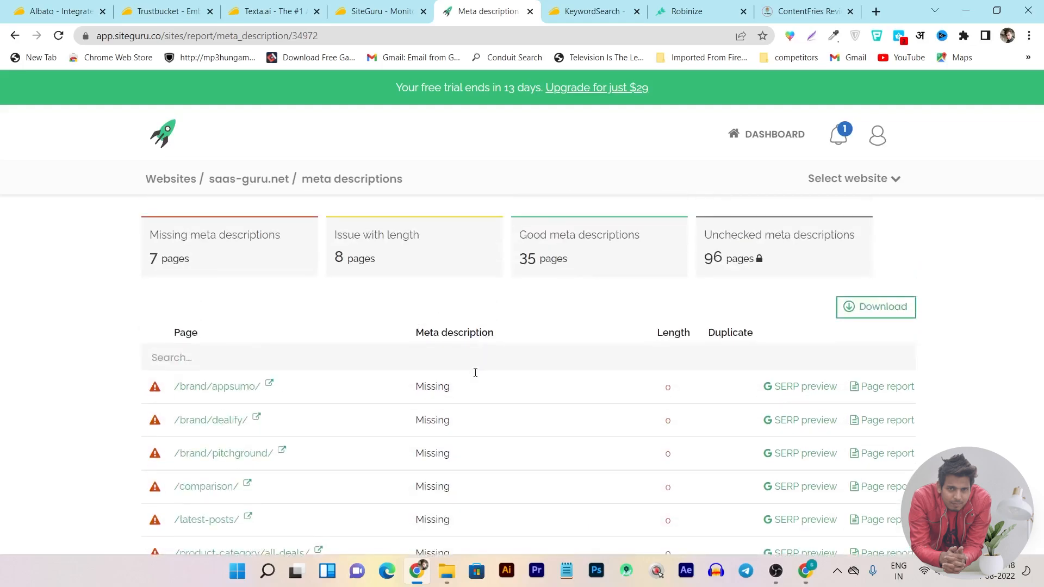
scroll("down", 3)
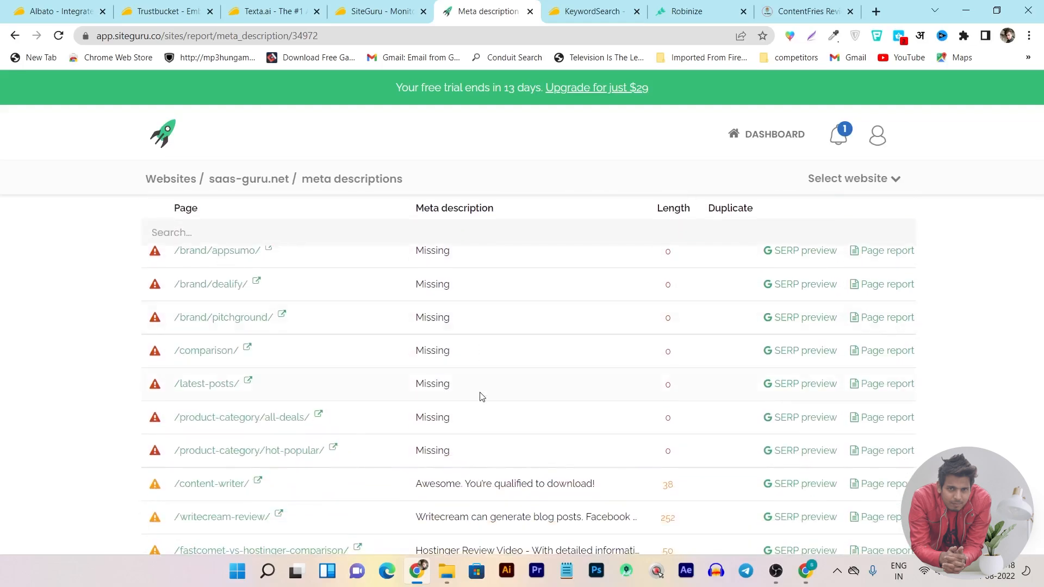
scroll("down", 3)
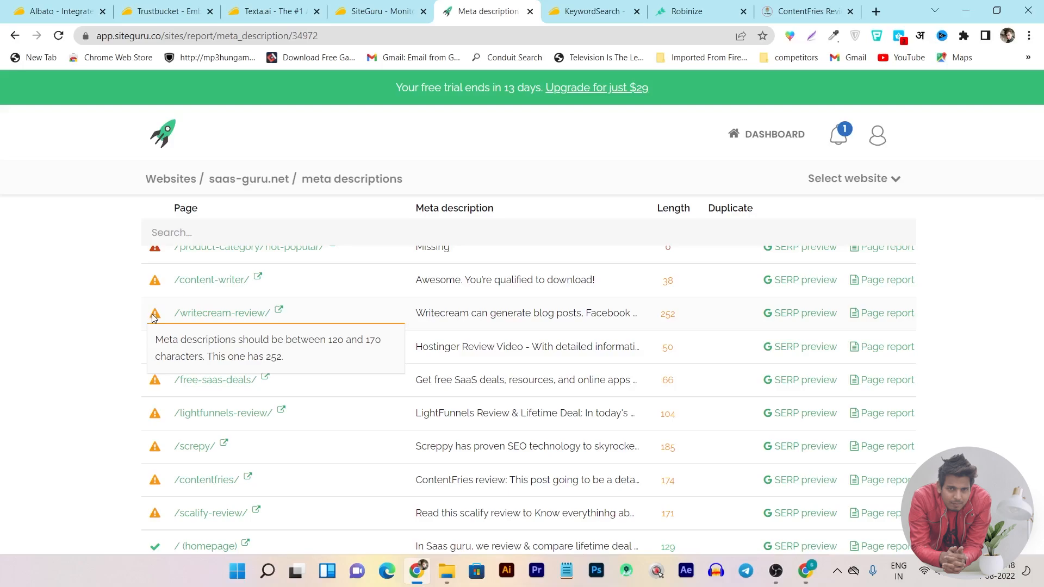
mouse_move(147, 386)
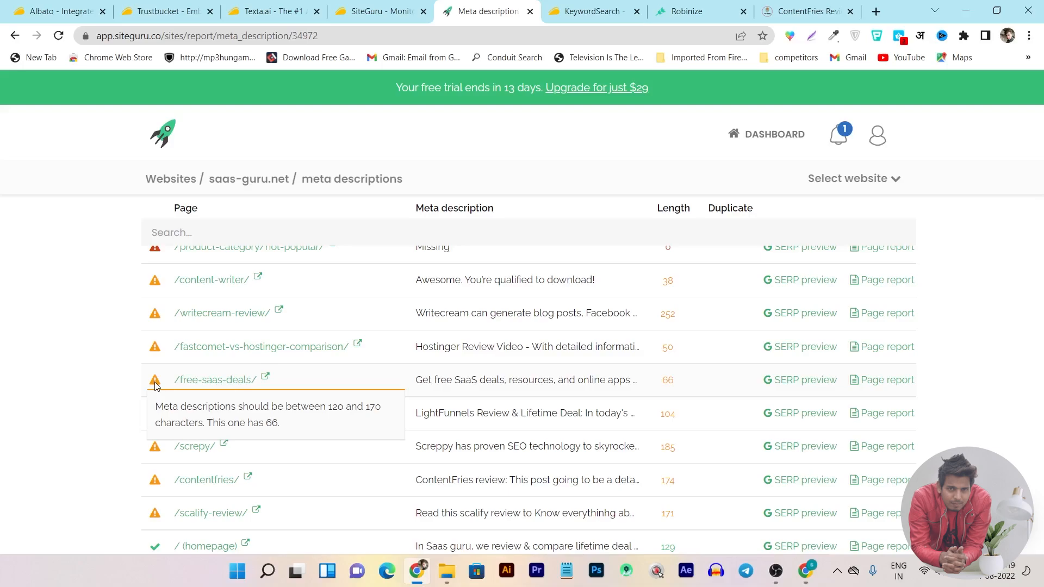
mouse_move(561, 445)
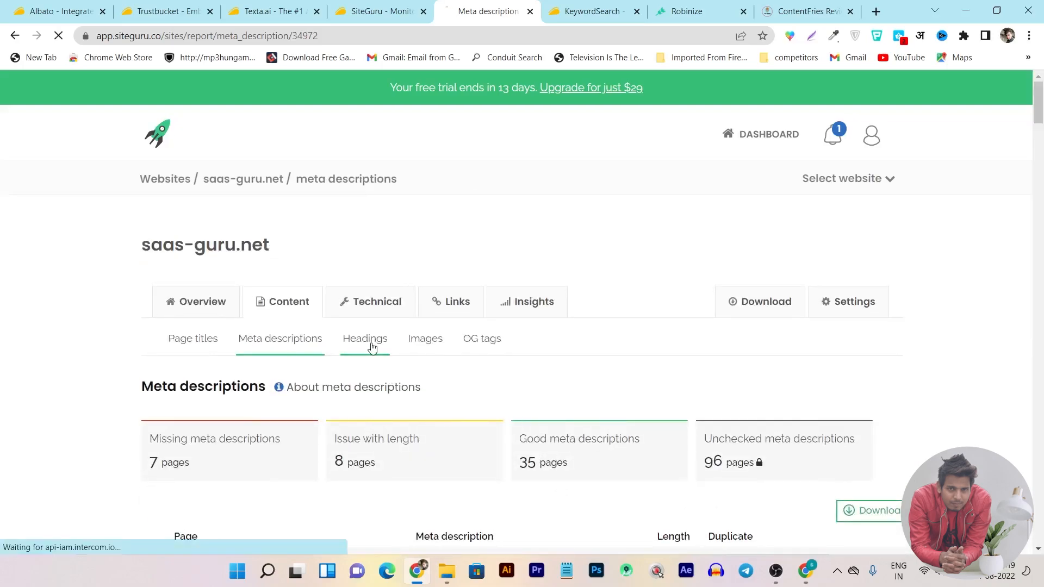
Switch to the Headings report and scroll the H1 count table led by /latest-posts/
left_click(364, 338)
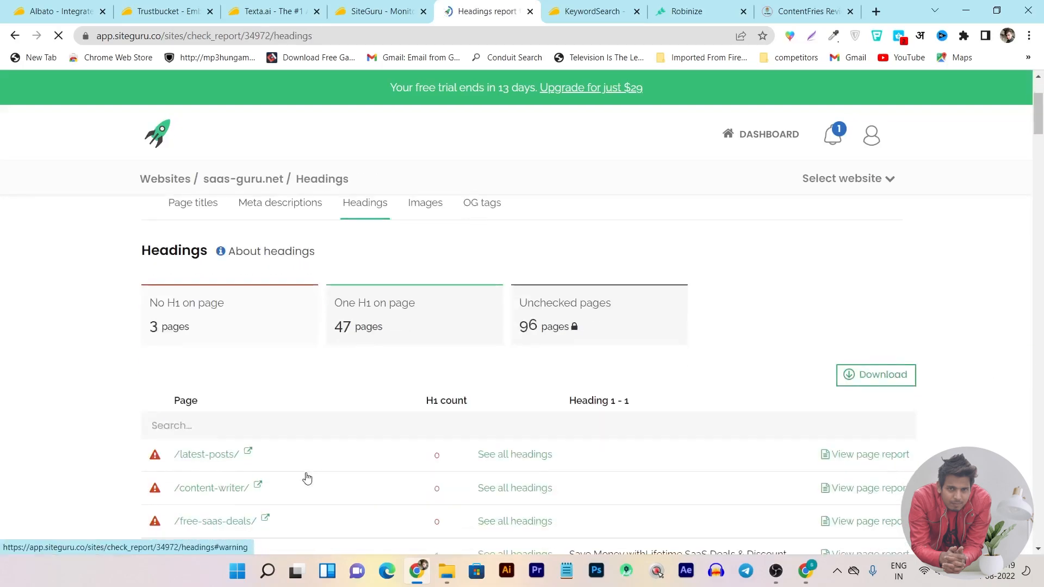
scroll("down", 3)
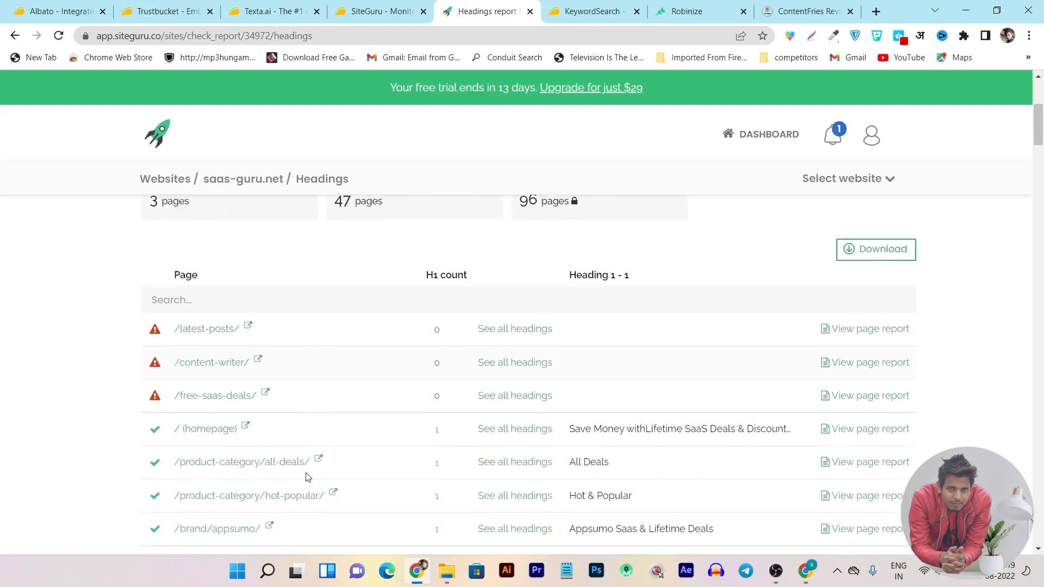
scroll("down", 3)
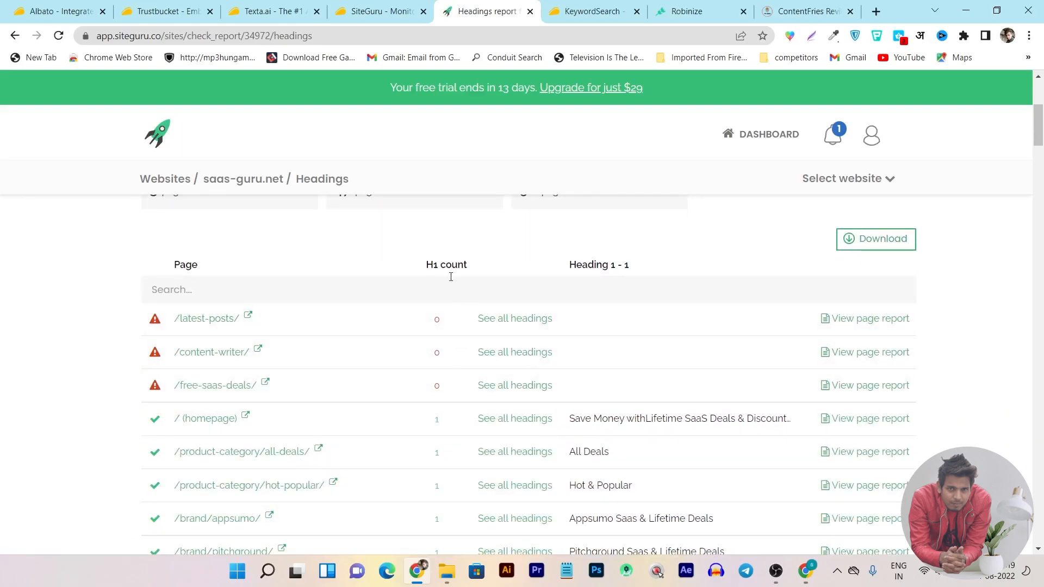
mouse_move(156, 319)
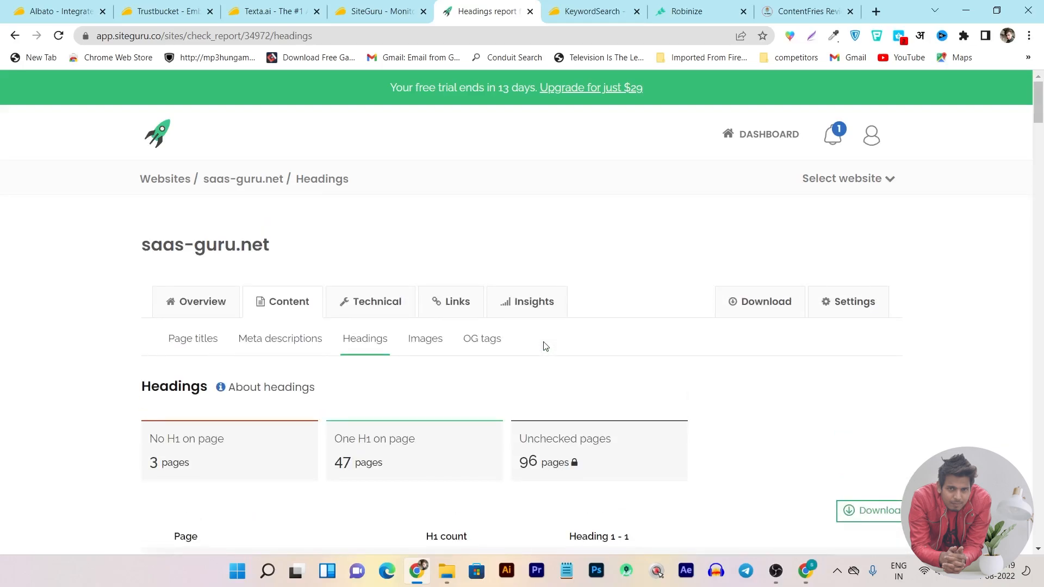
Review the image alt text report, then the OpenGraph tags report starting with /product-category/all-deals/
left_click(425, 338)
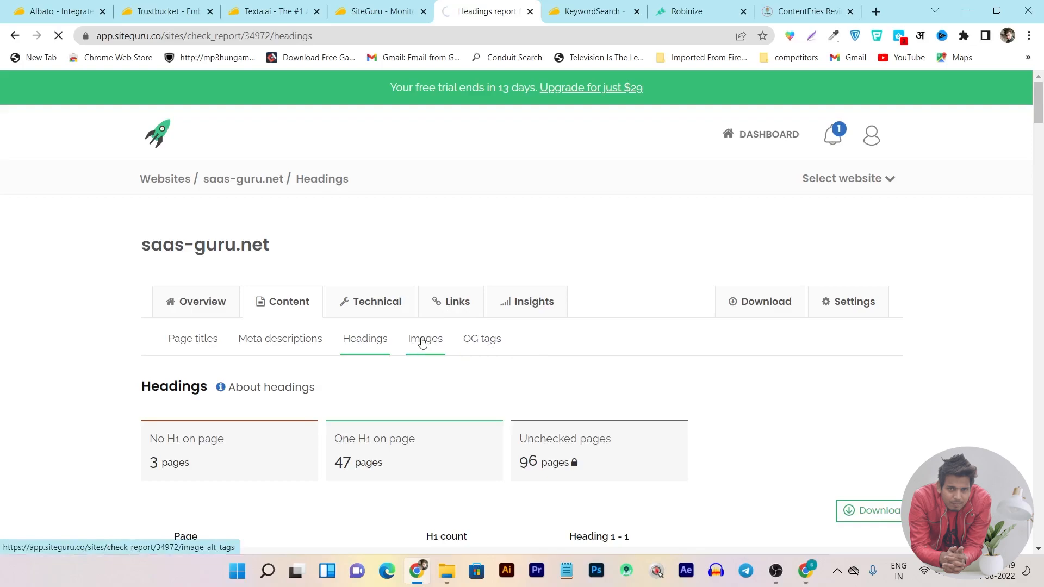
left_click(425, 338)
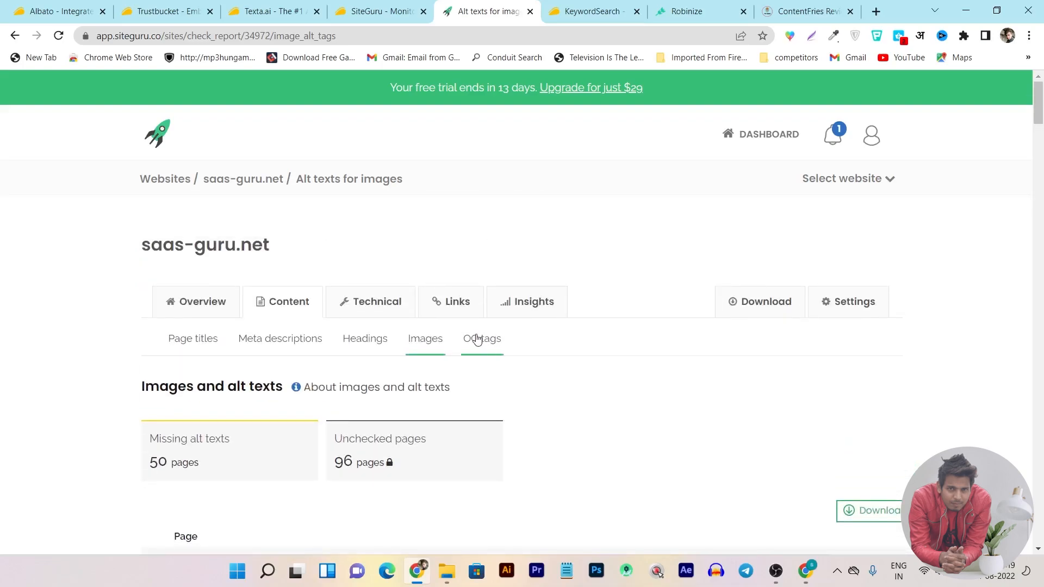
left_click(481, 338)
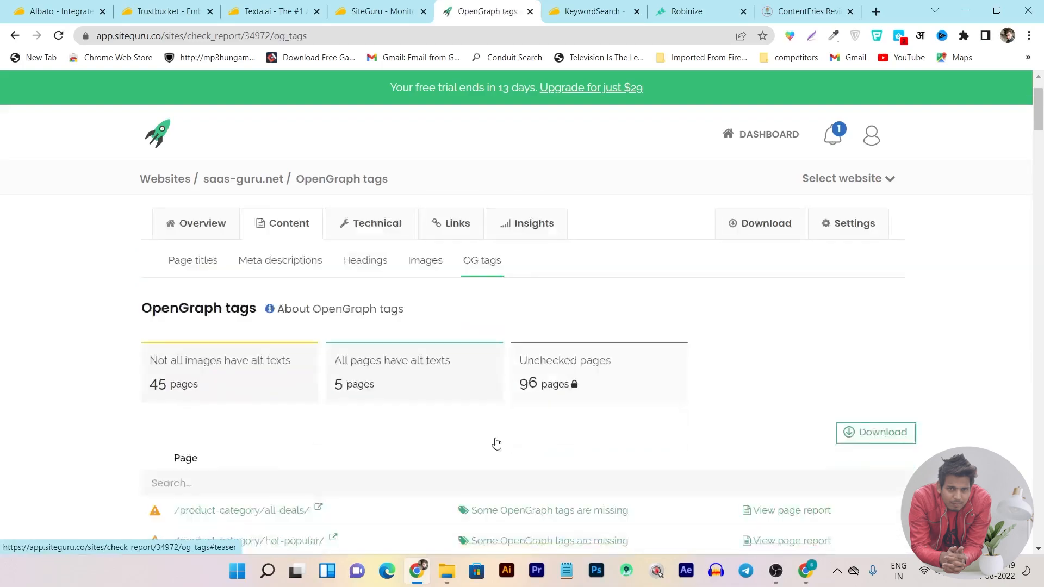
scroll("down", 3)
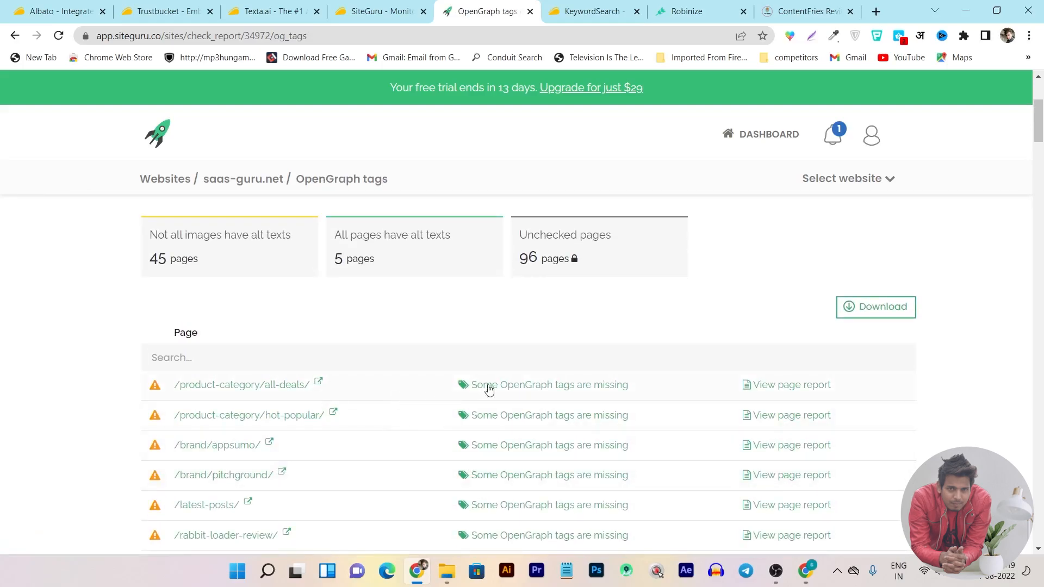
mouse_move(629, 393)
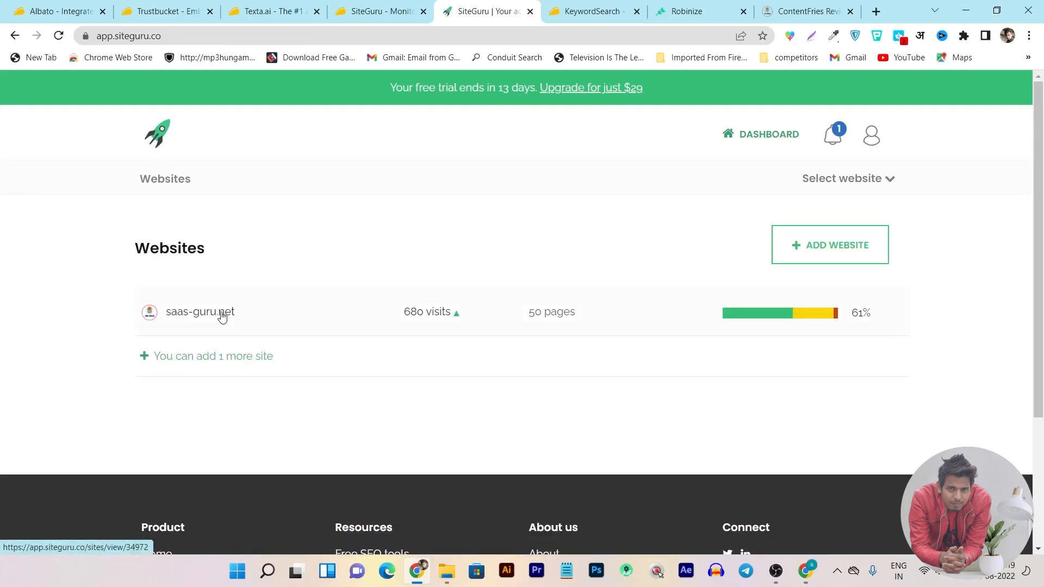
Return to the saas-guru.net overview home and scroll past the SEO to-do list and KPIs
left_click(200, 312)
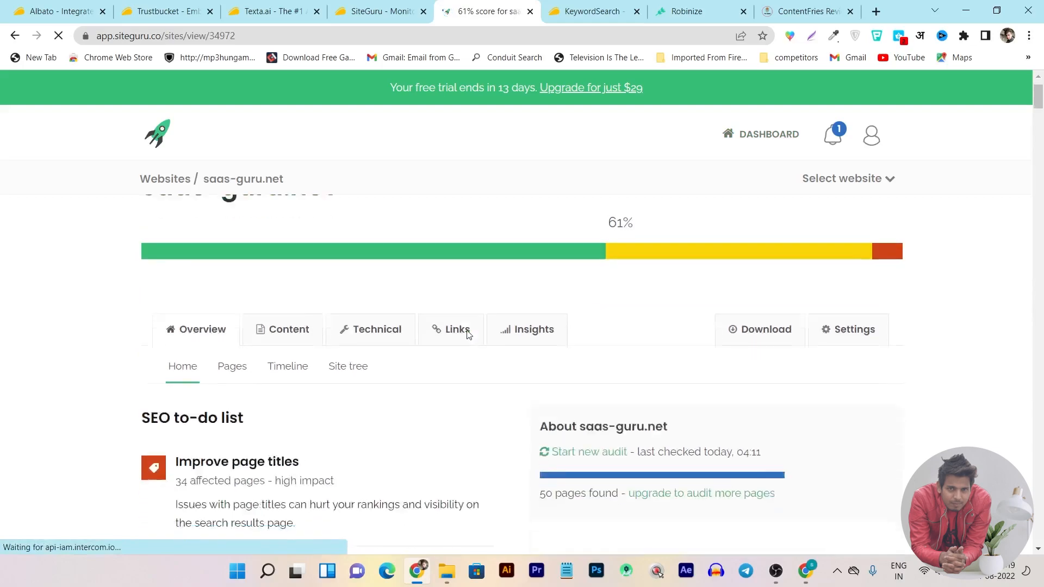
scroll("down", 3)
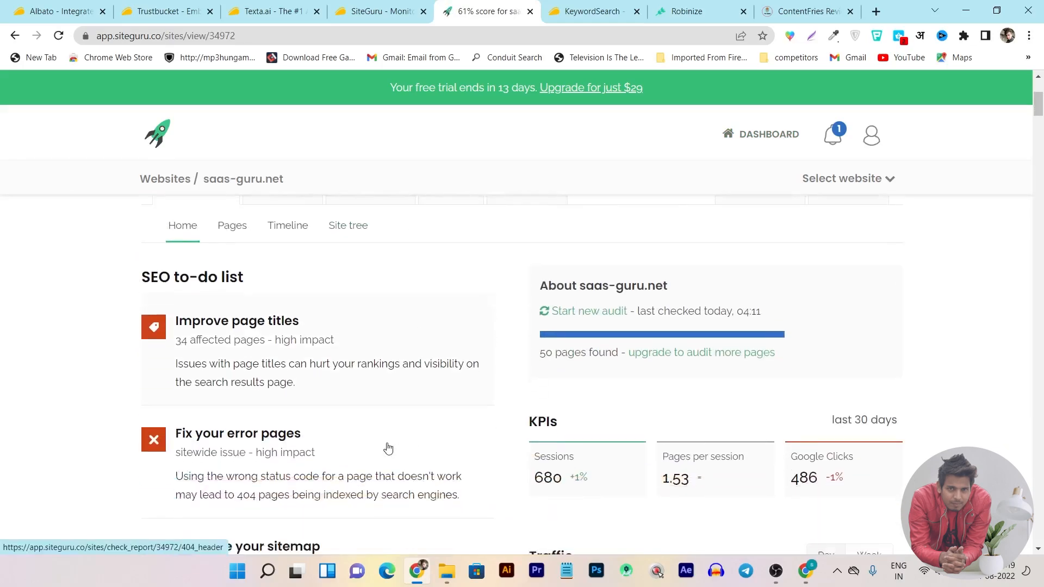
scroll("down", 3)
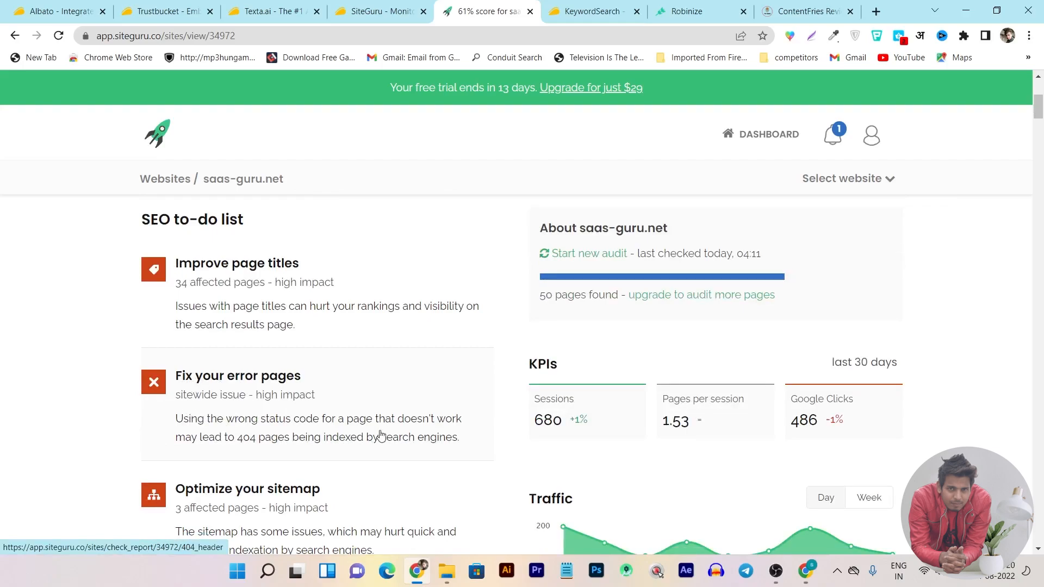
mouse_move(239, 402)
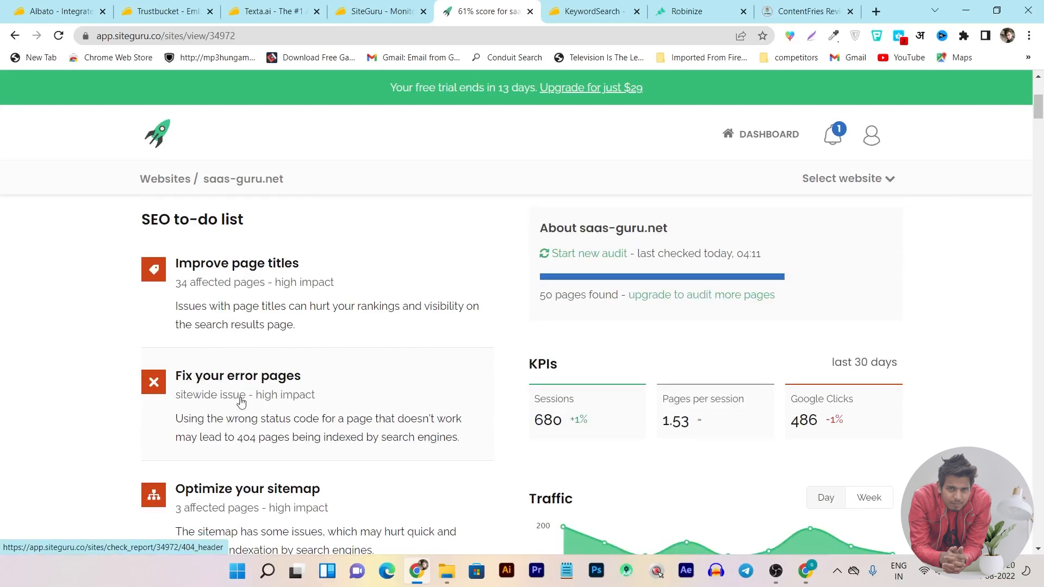
scroll("down", 3)
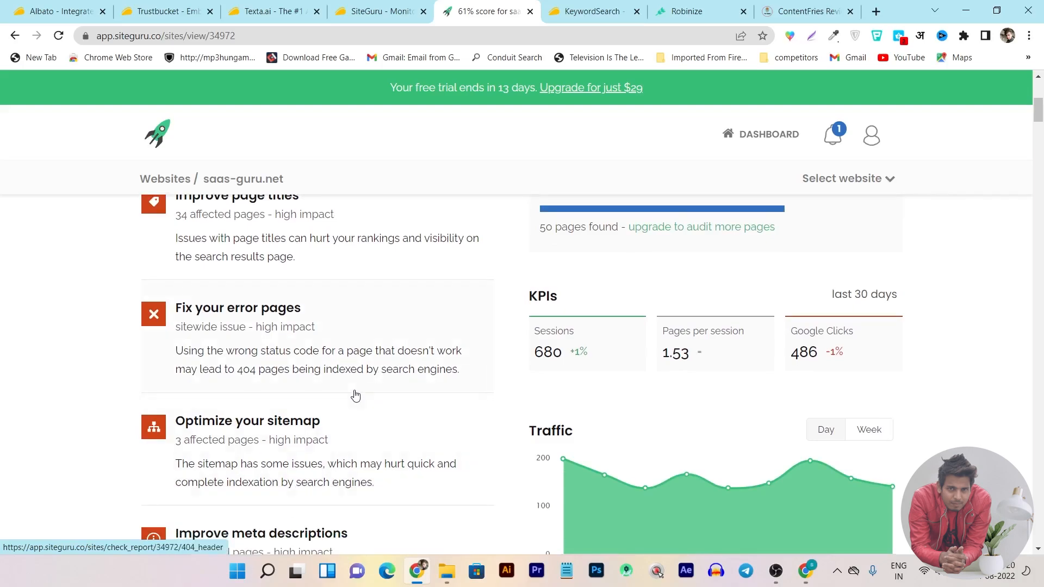
scroll("down", 3)
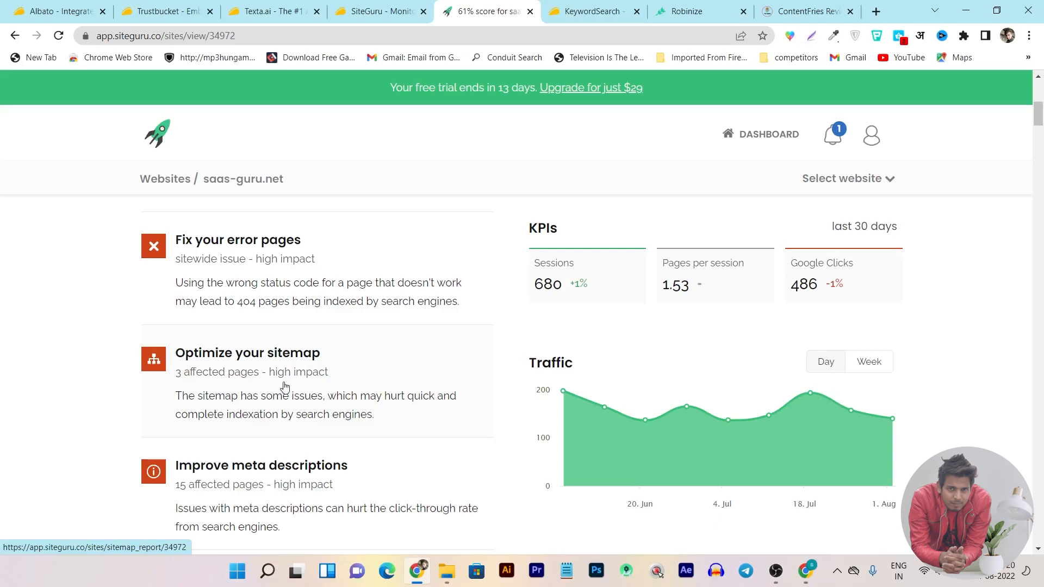
scroll("down", 3)
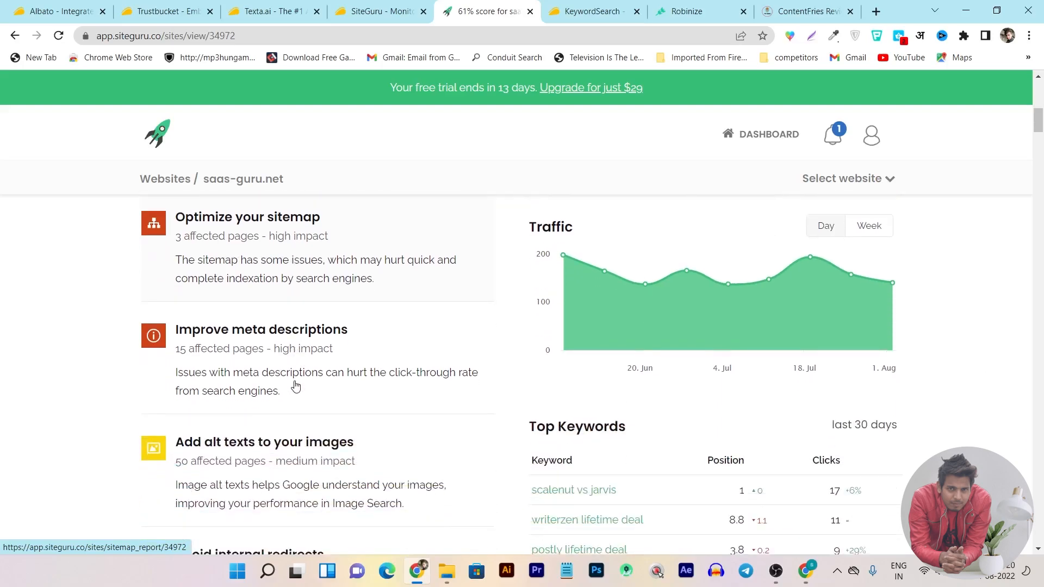
Continue past Traffic and Top Keywords to the site structure list with the homepage at 205 pageviews, 87%
scroll("down", 3)
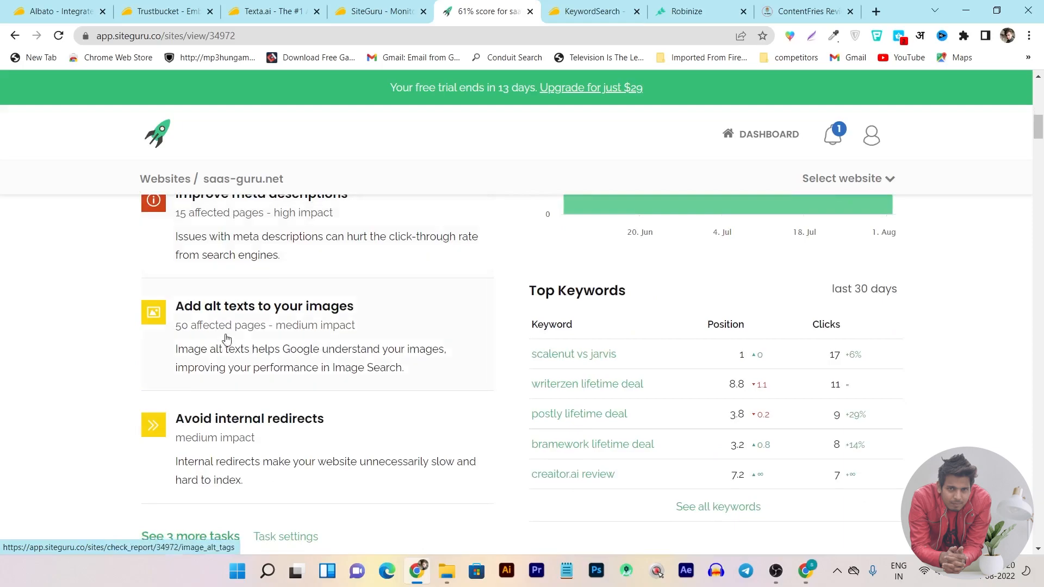
scroll("down", 3)
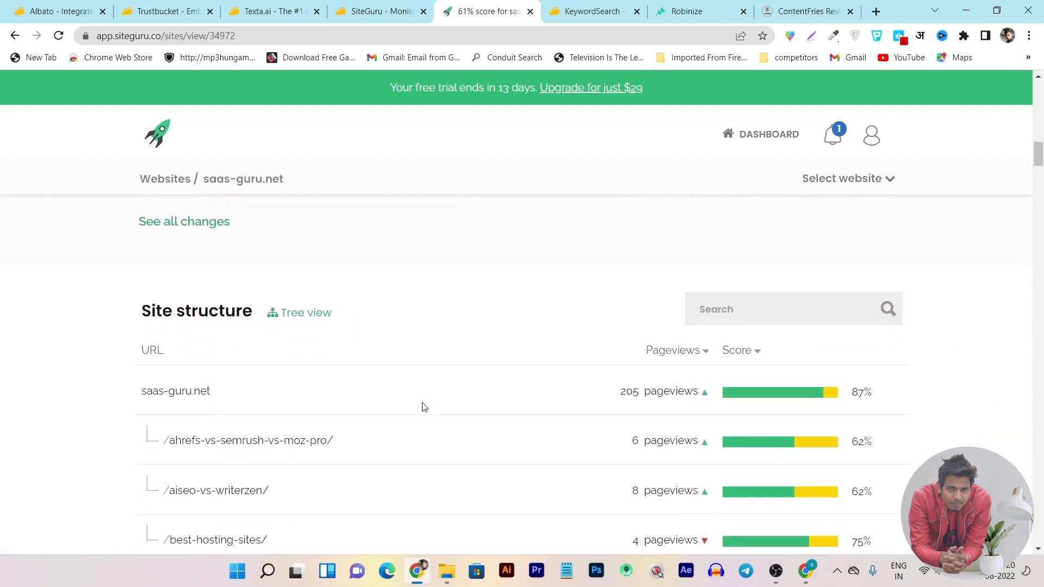
scroll("down", 3)
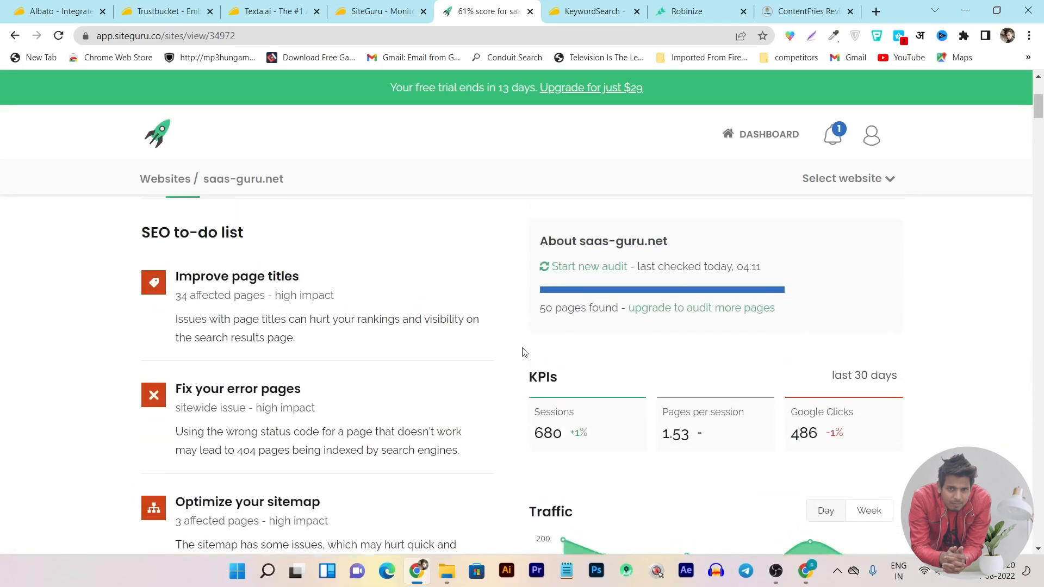
scroll("down", 3)
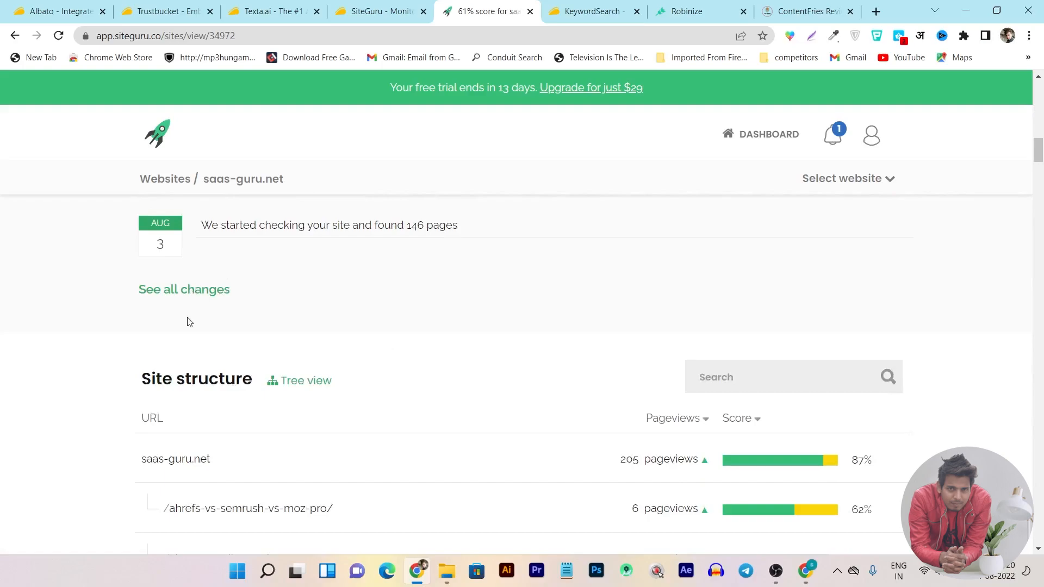
scroll("down", 3)
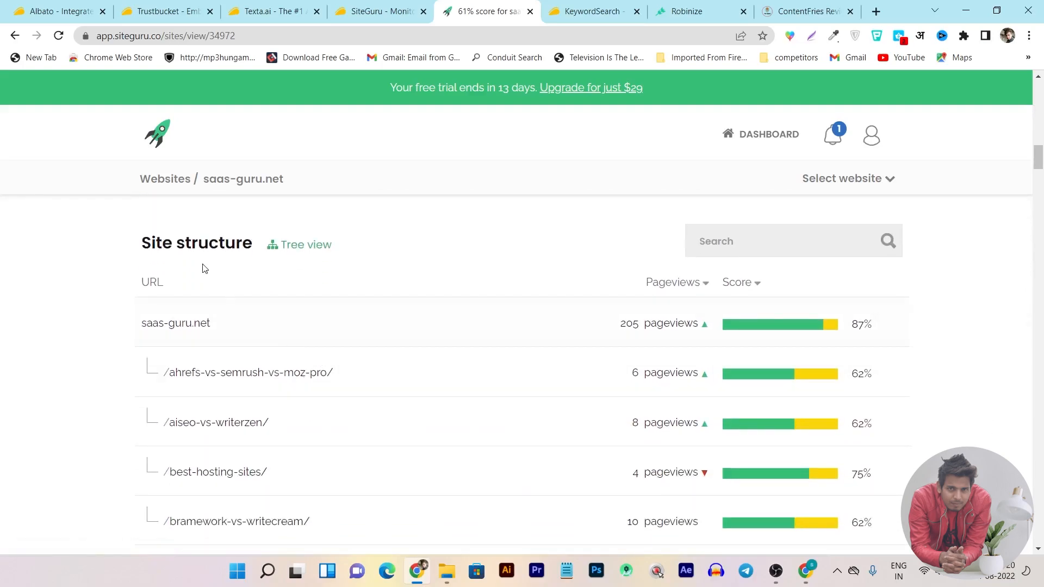
Switch the site structure to Tree view and scroll through saas-guru.net's URL branches
left_click(306, 245)
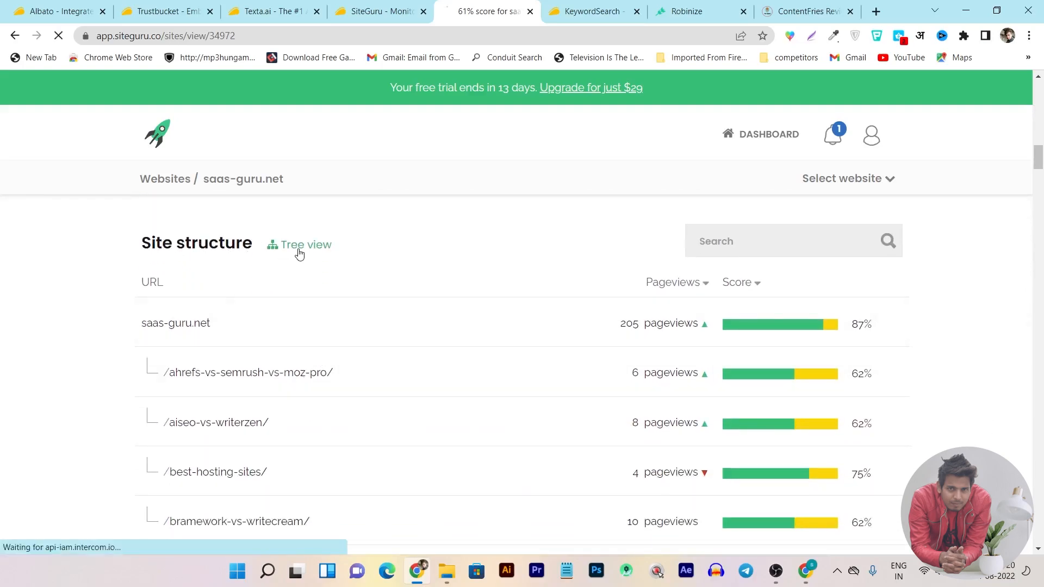
left_click(305, 244)
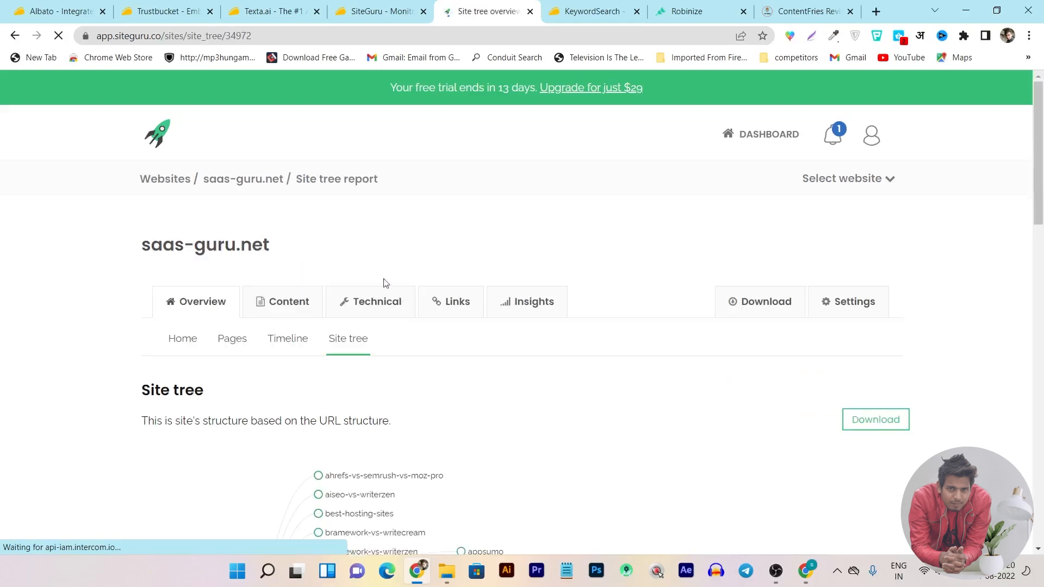
scroll("down", 3)
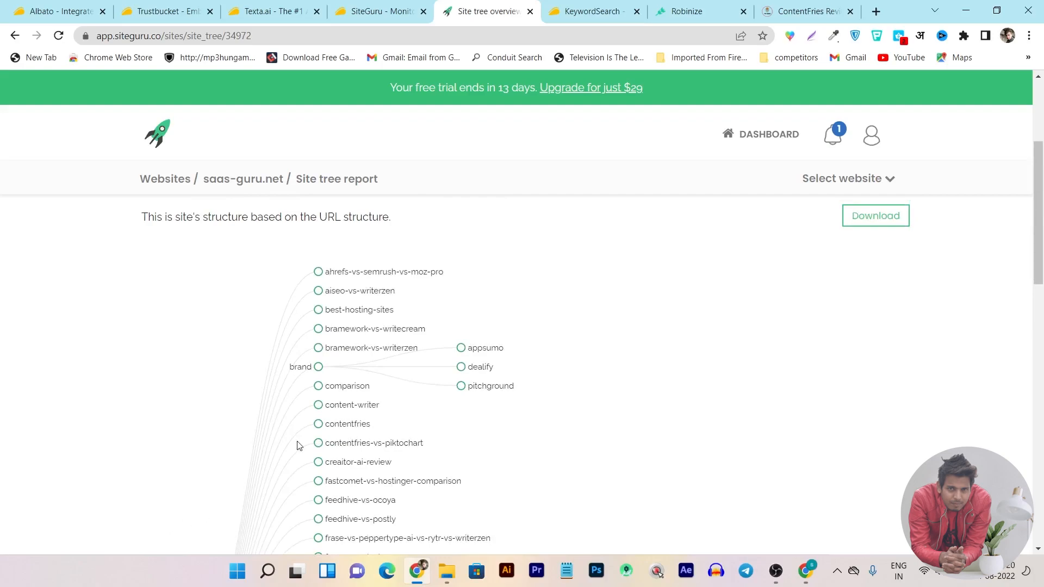
mouse_move(406, 364)
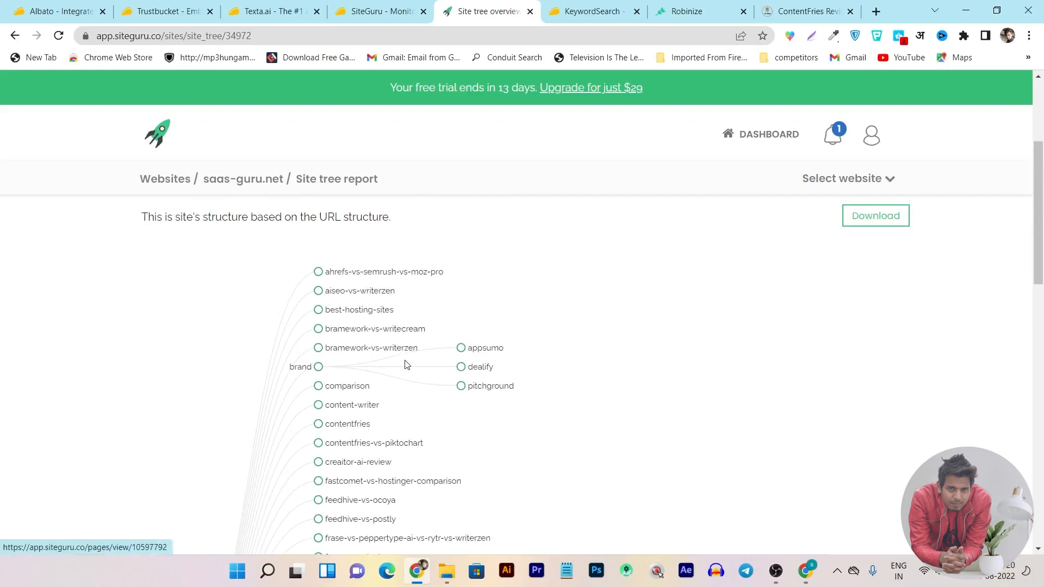
scroll("down", 3)
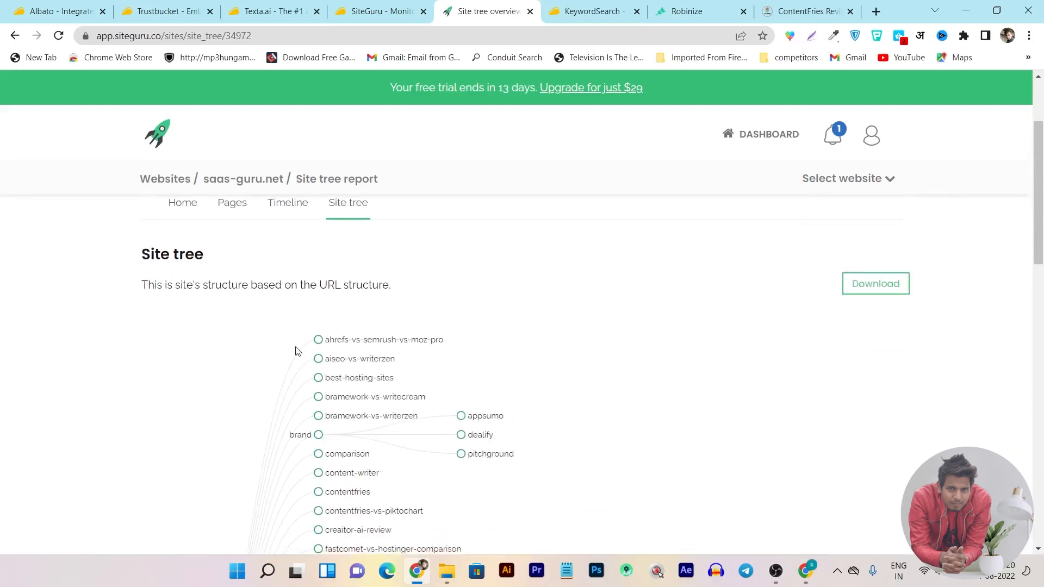
mouse_move(359, 304)
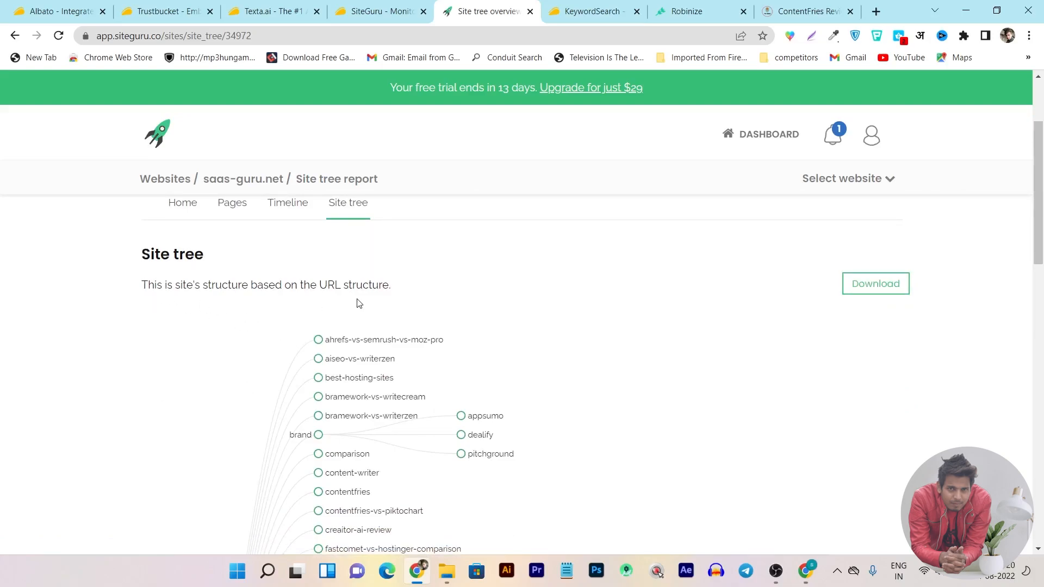
View the site health timeline for saas-guru.net and scroll through it
left_click(287, 203)
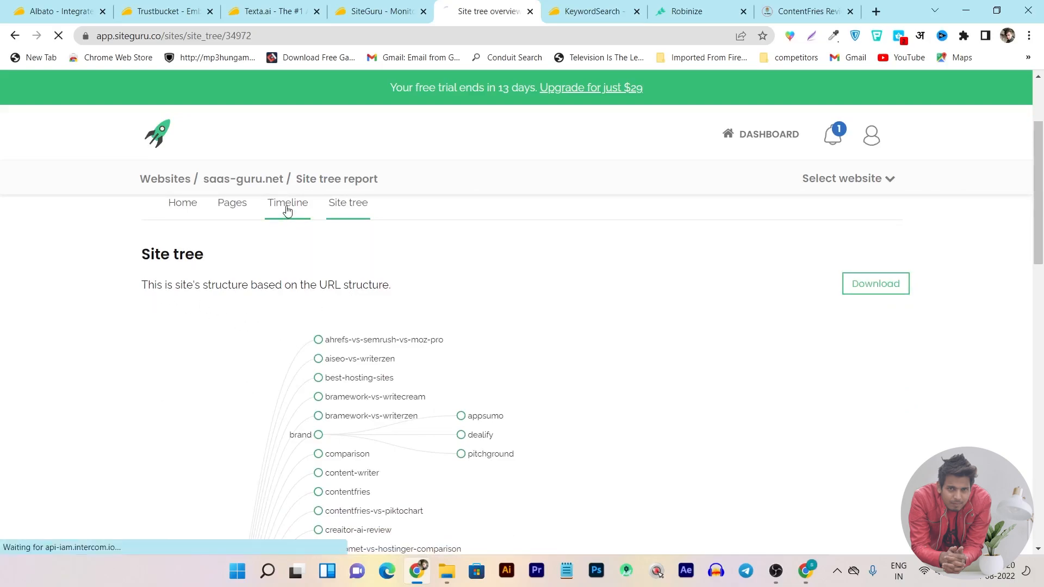
left_click(287, 202)
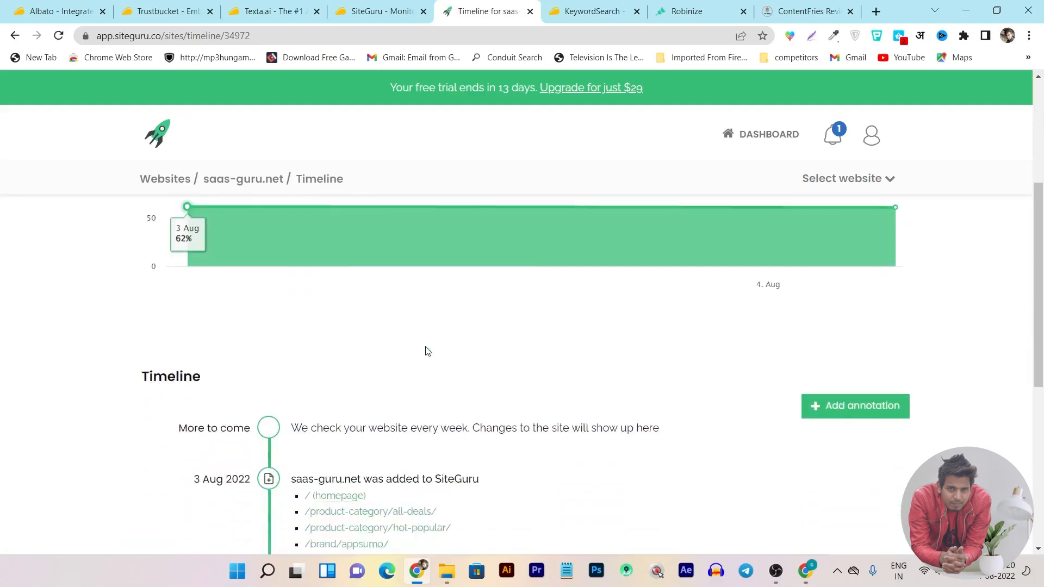
scroll("down", 3)
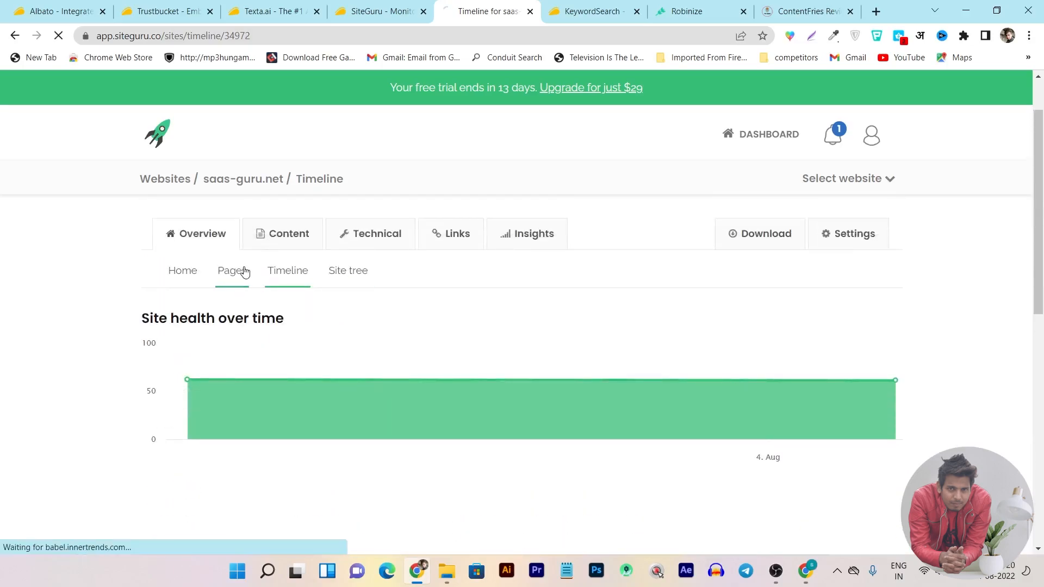
Review the Pages list with each URL's pageviews and scores, ending back at the 61% overview
left_click(233, 270)
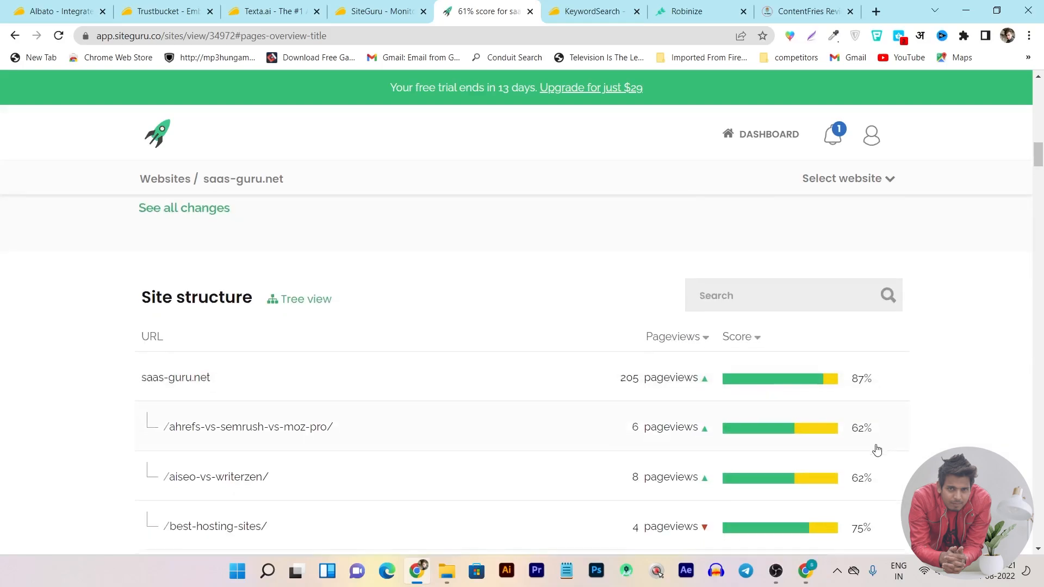
scroll("down", 3)
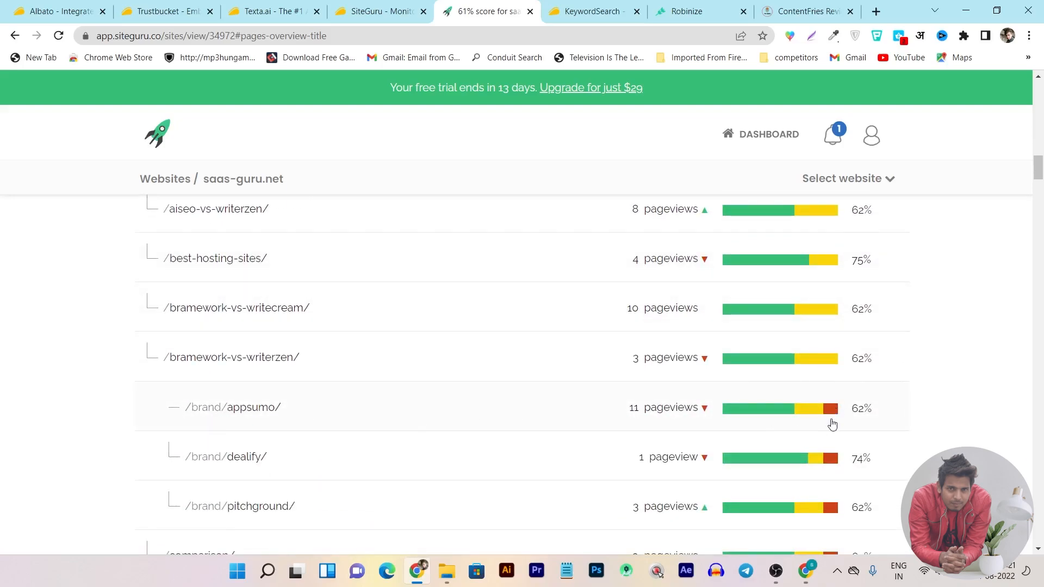
mouse_move(834, 486)
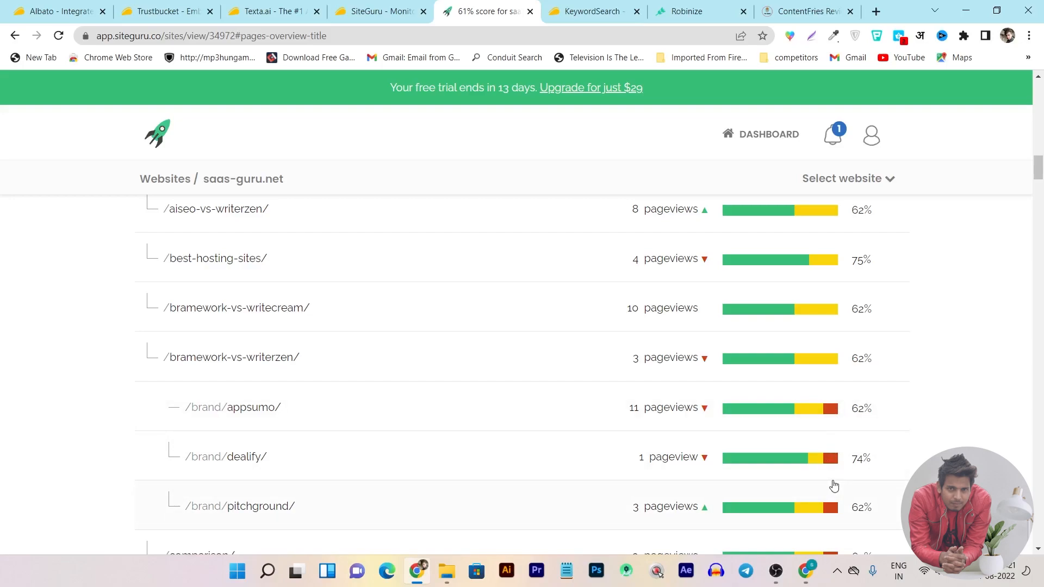
scroll("down", 3)
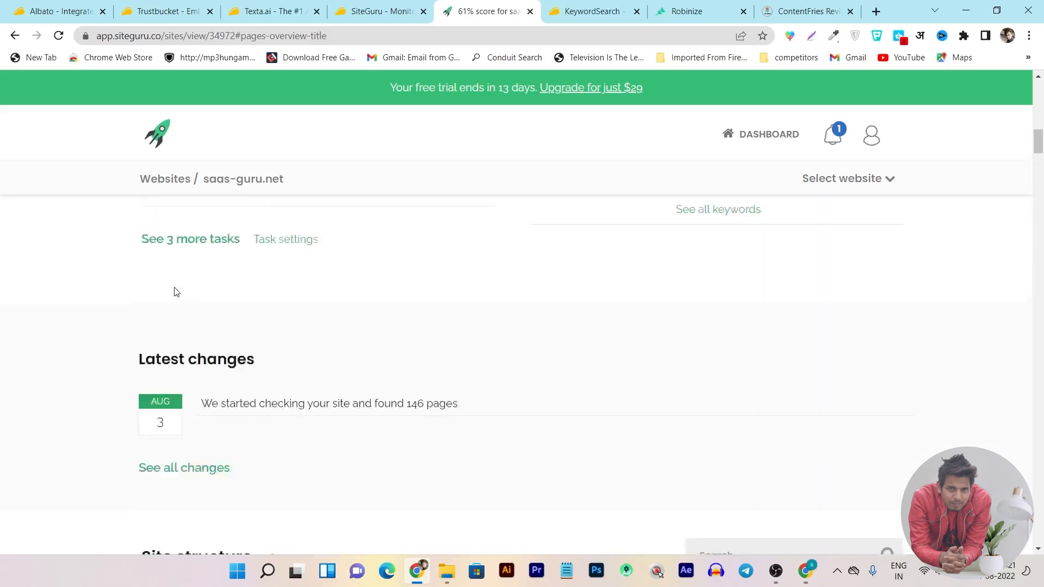
scroll("up", 3)
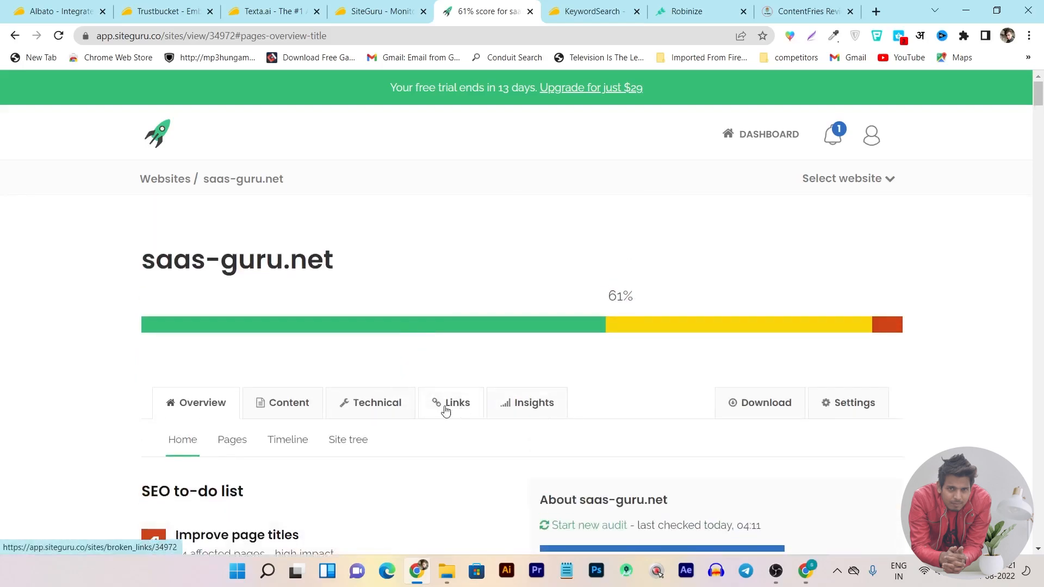
Enable Pagespeed checks from the Page speed report and choose Check Later to return to Websites
left_click(370, 403)
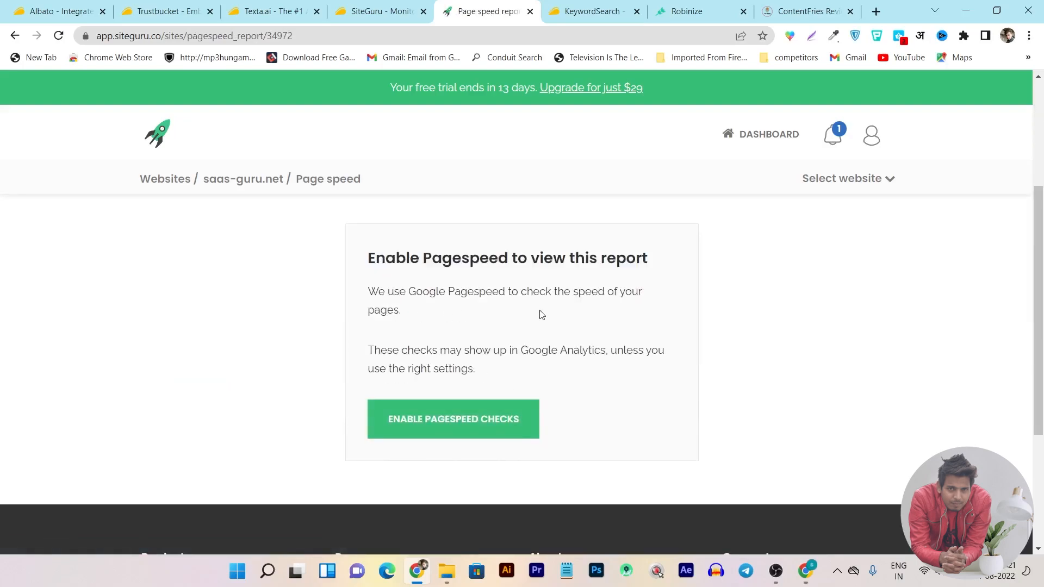
left_click(453, 418)
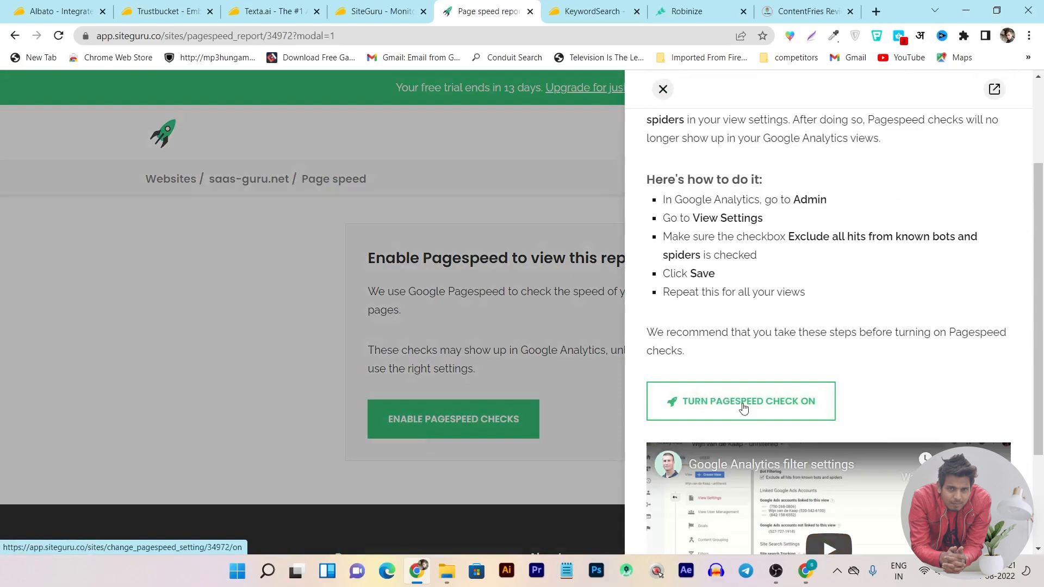
left_click(740, 401)
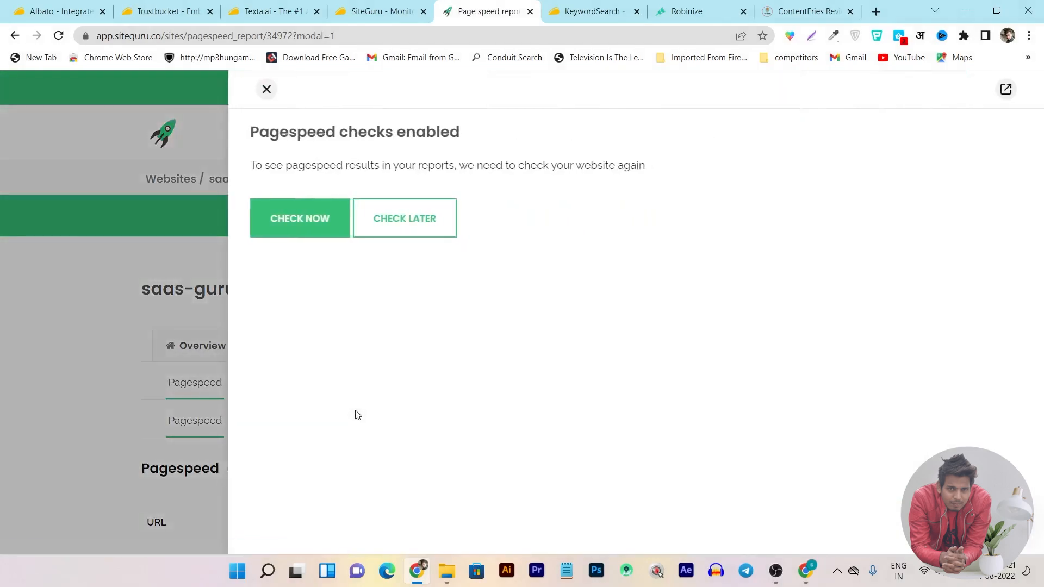
left_click(300, 217)
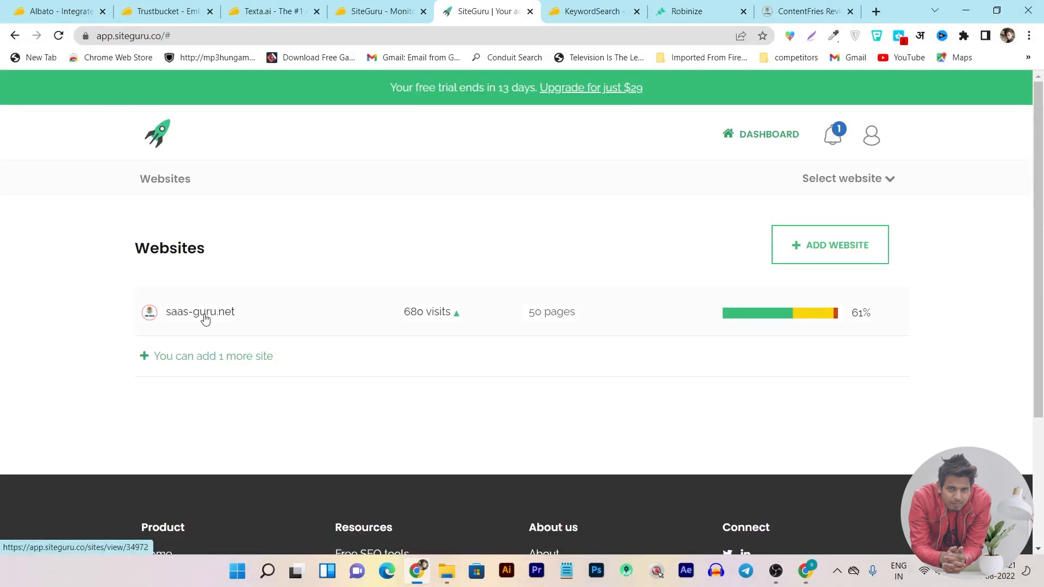
View the Technical Pagespeed report, which shows no pages checked yet, and scroll down it
left_click(200, 312)
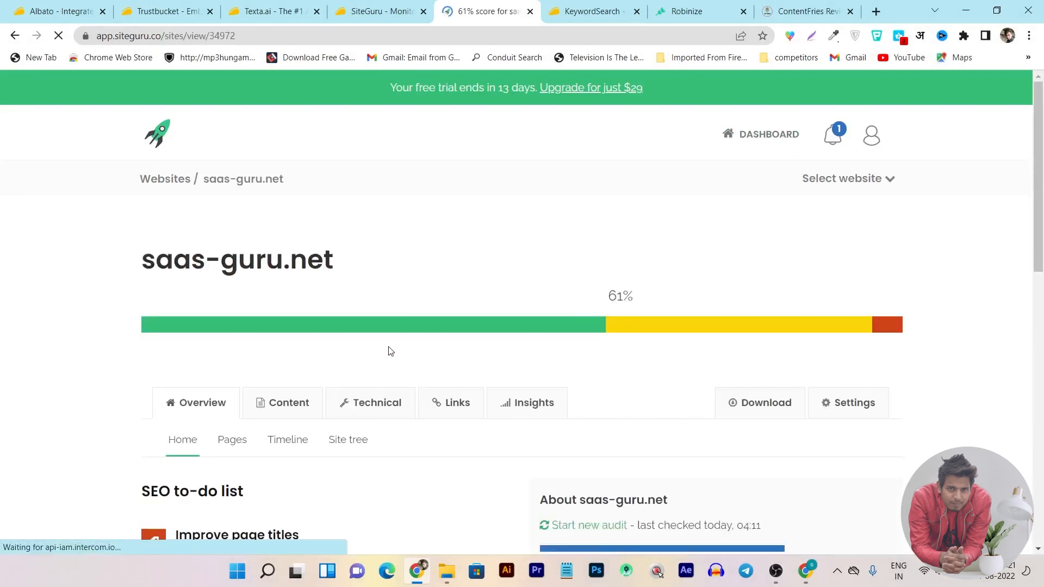
scroll("down", 3)
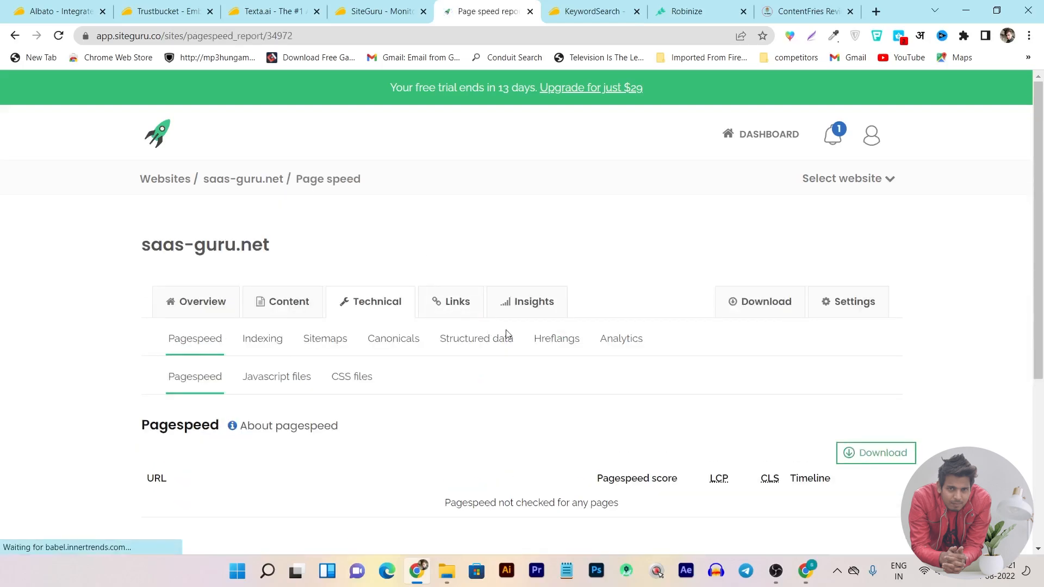
scroll("down", 3)
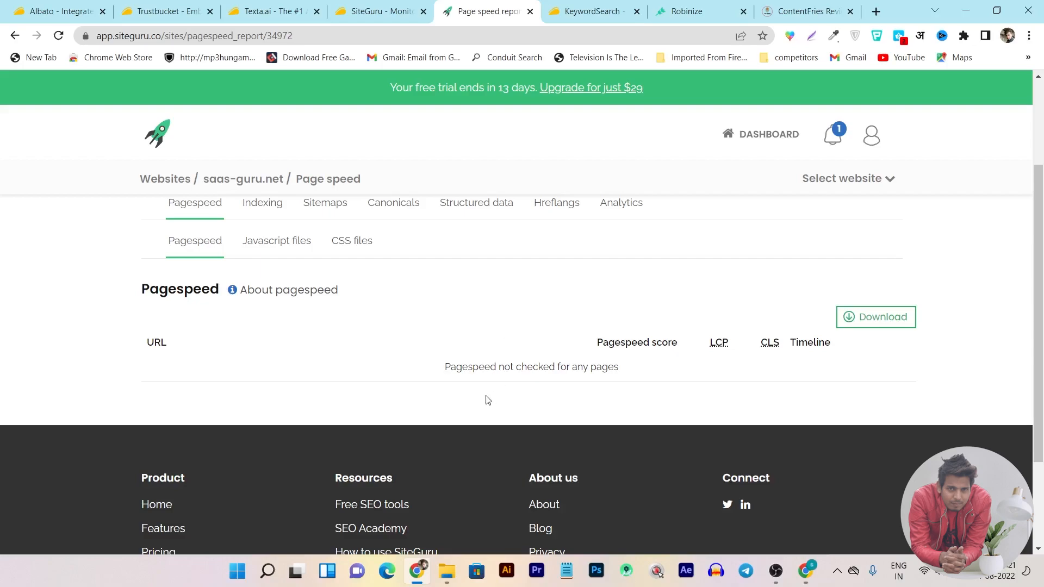
mouse_move(845, 372)
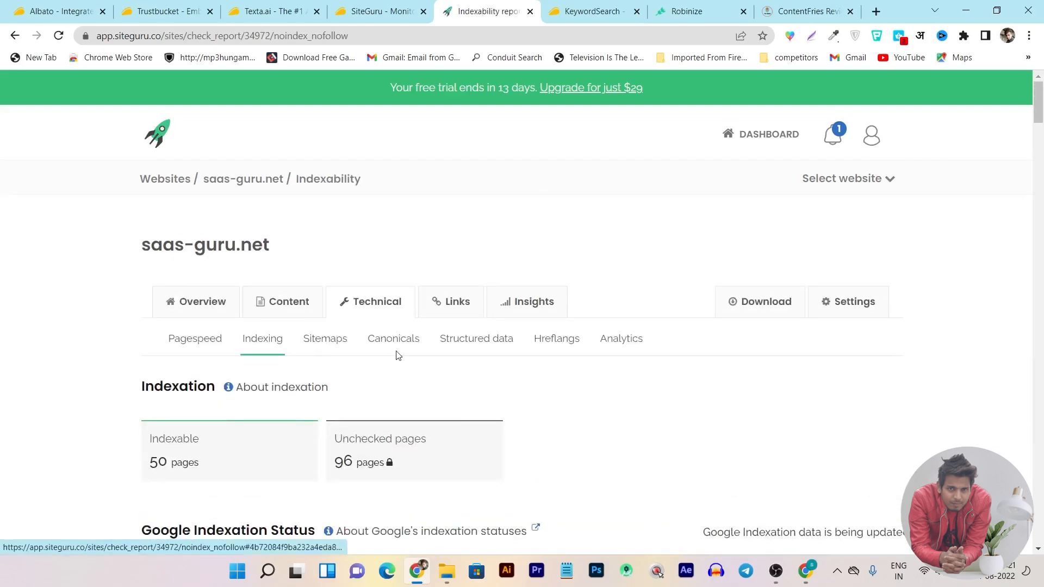
View the Sitemaps report with six submitted sitemaps and scroll to the three missing pages
left_click(325, 338)
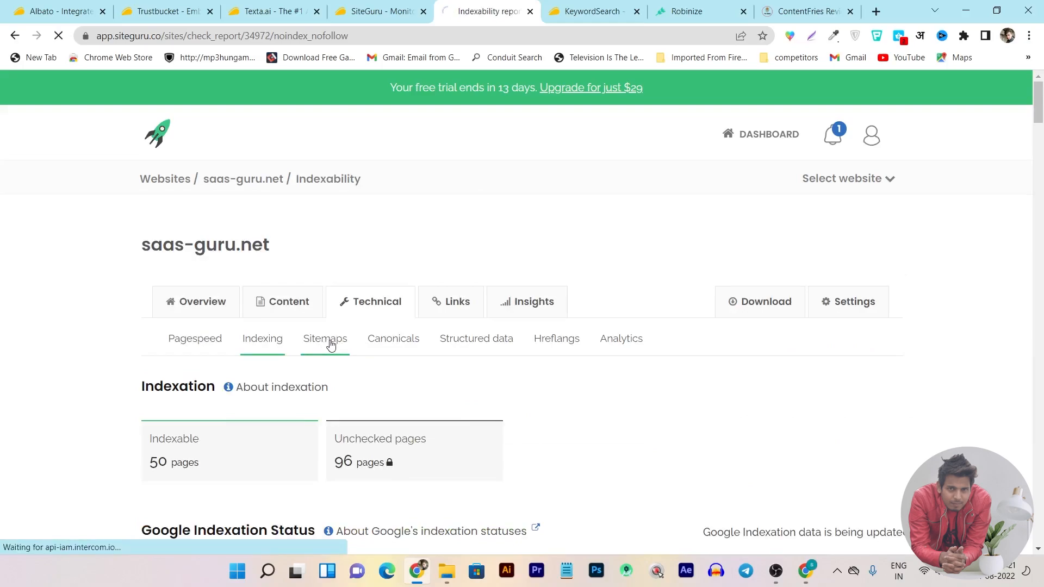
left_click(325, 338)
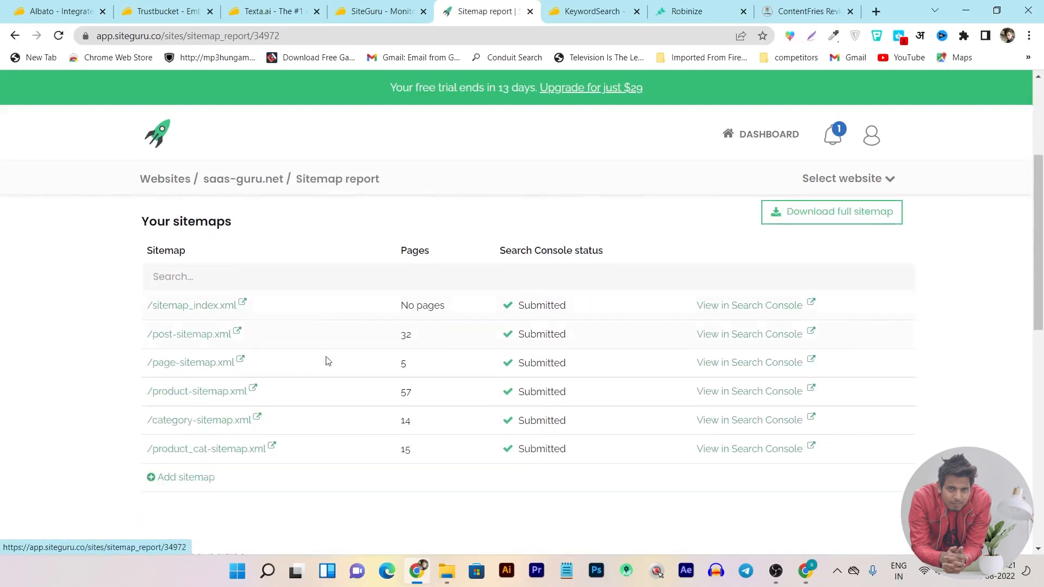
scroll("down", 3)
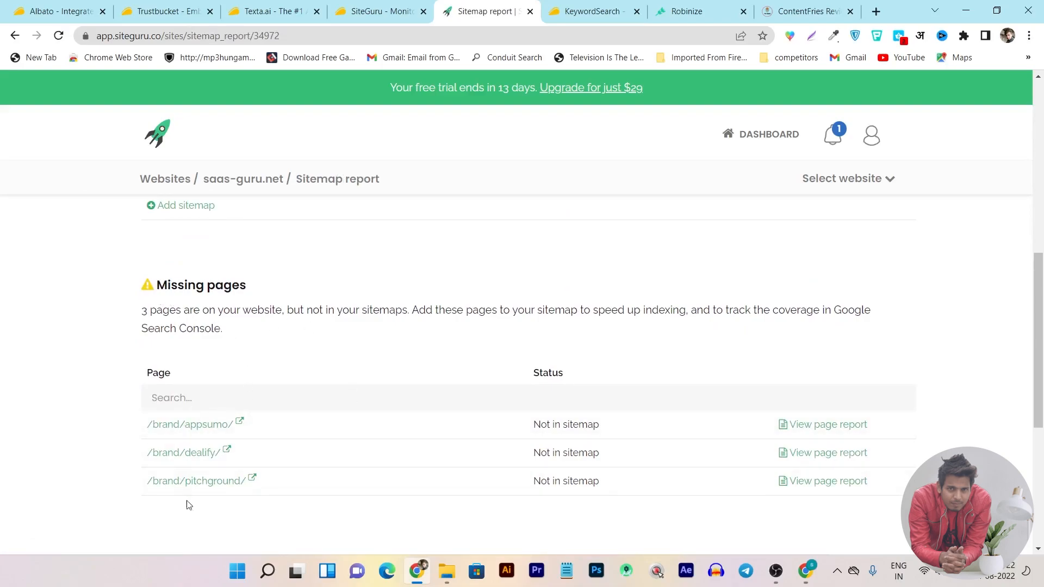
mouse_move(381, 514)
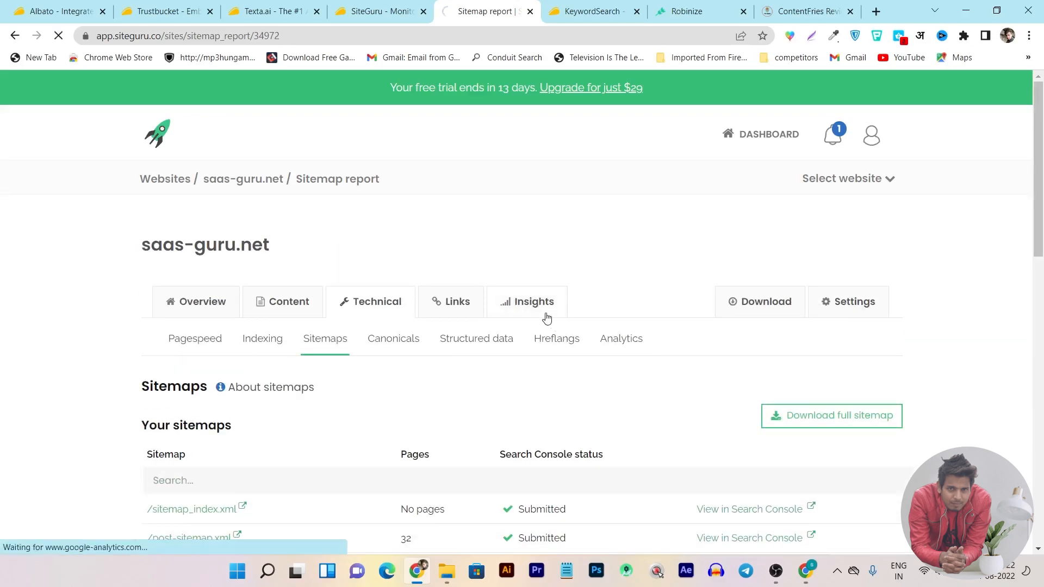
Scroll the Insights dashboard through Search performance, Top pages, Traffic sources, Engagement and content needing attention
left_click(526, 301)
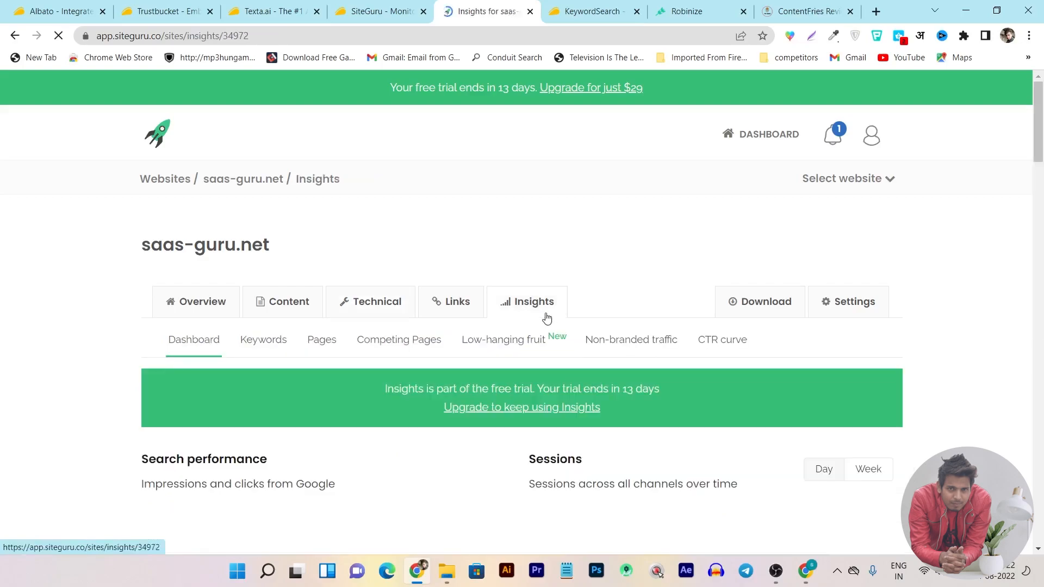
scroll("down", 3)
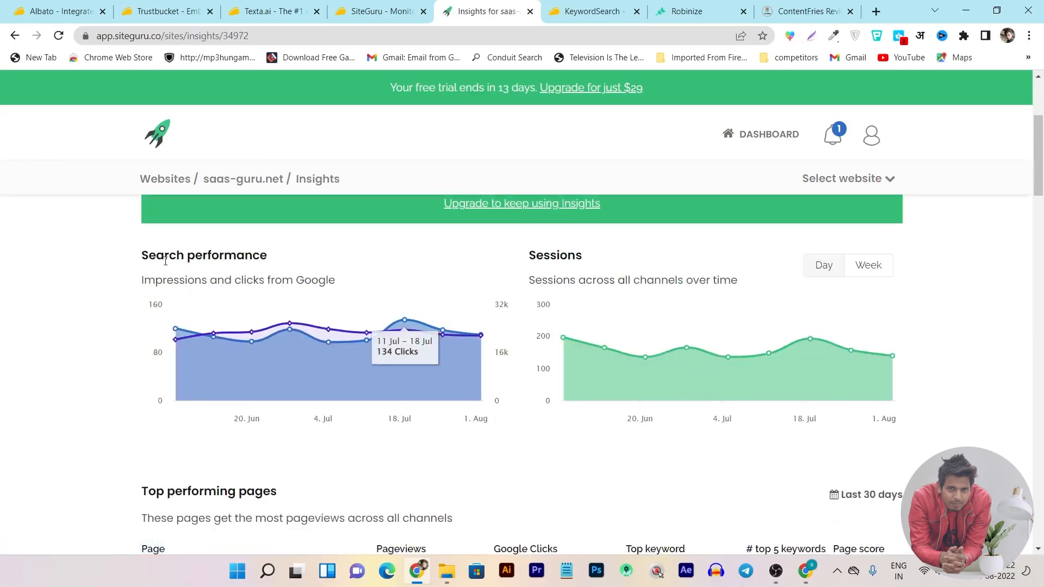
scroll("down", 3)
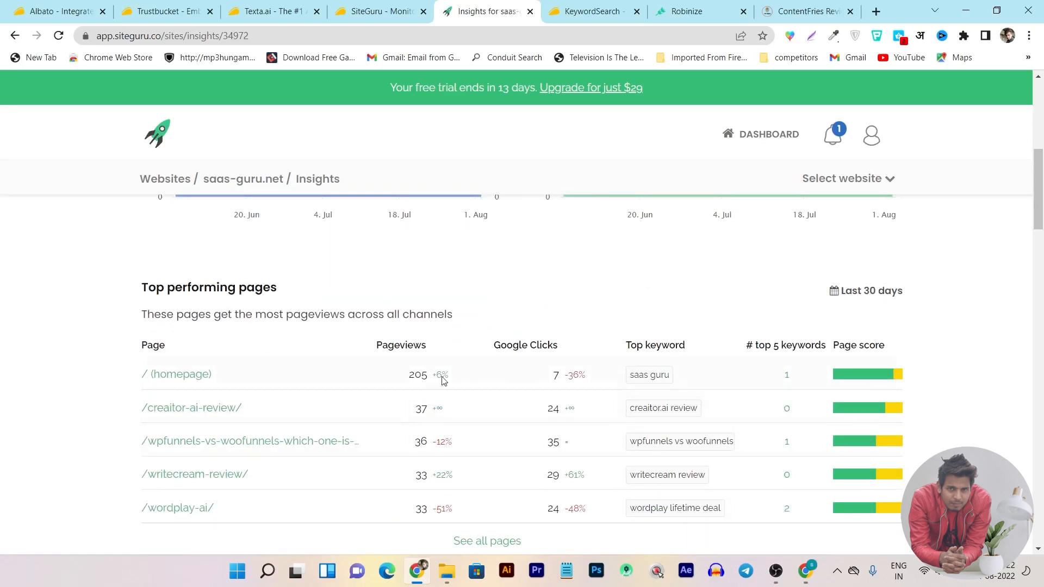
scroll("down", 3)
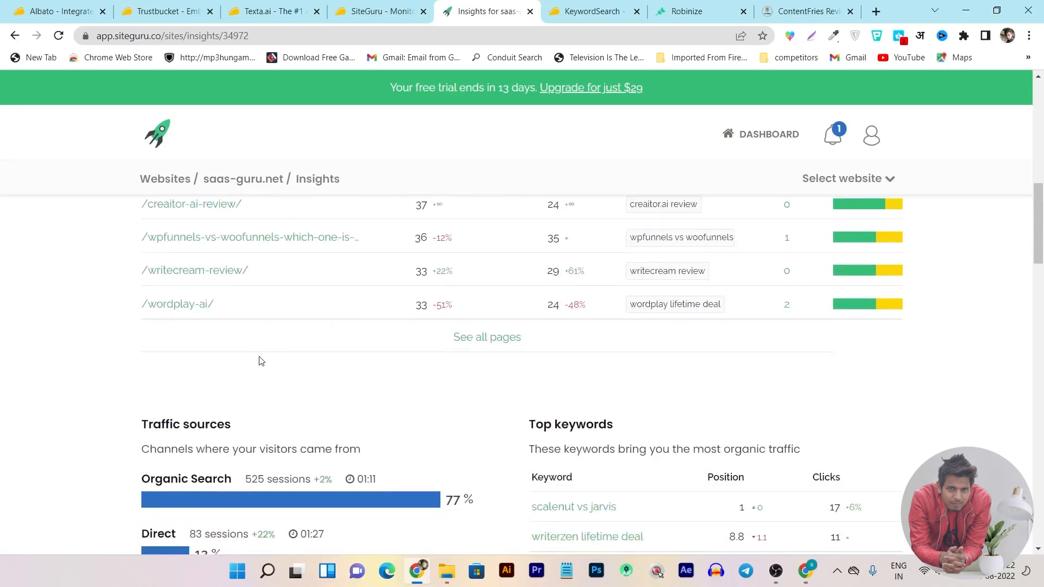
scroll("down", 3)
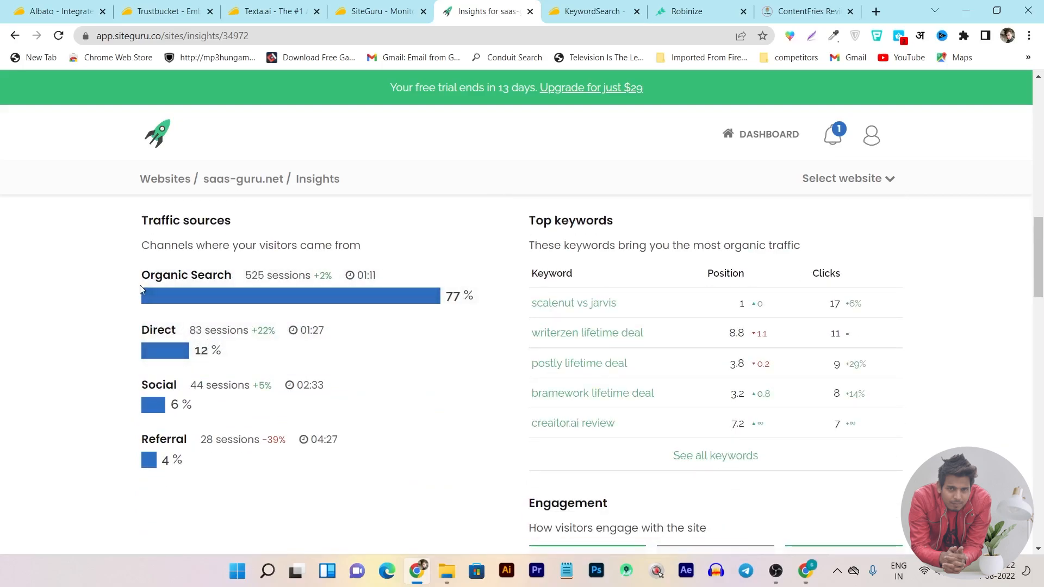
mouse_move(148, 300)
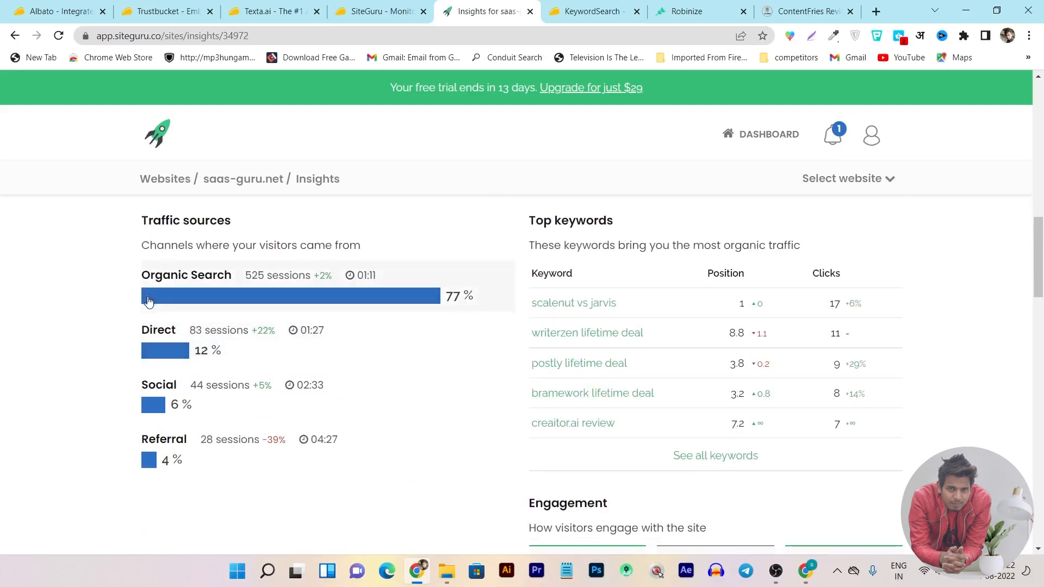
mouse_move(280, 324)
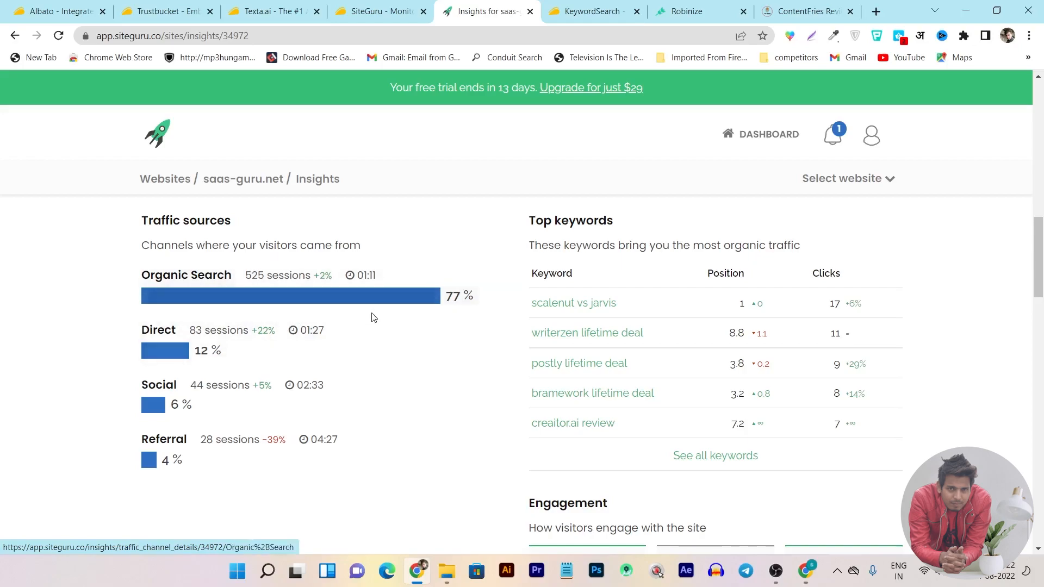
scroll("down", 3)
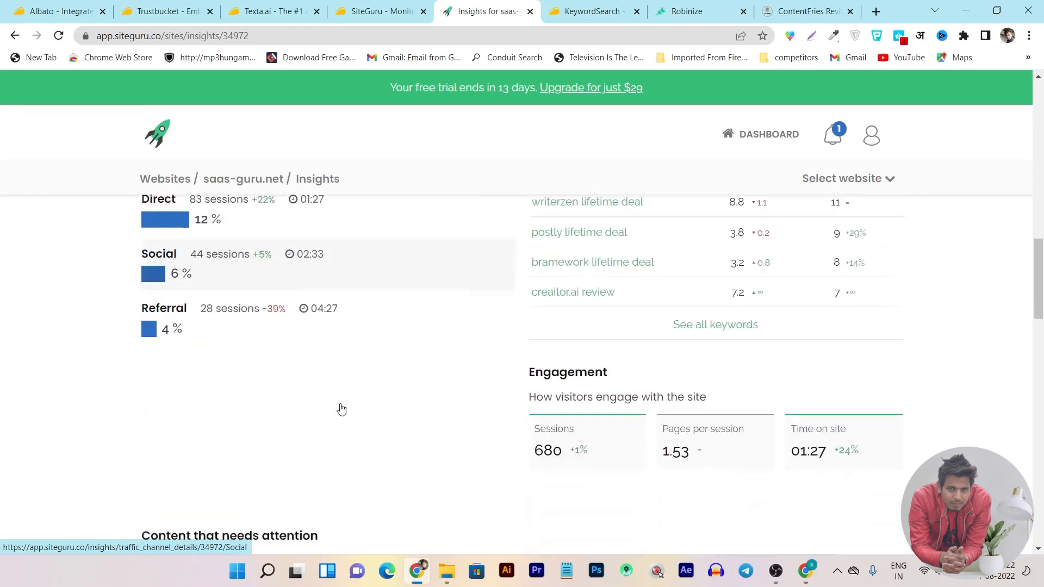
scroll("down", 3)
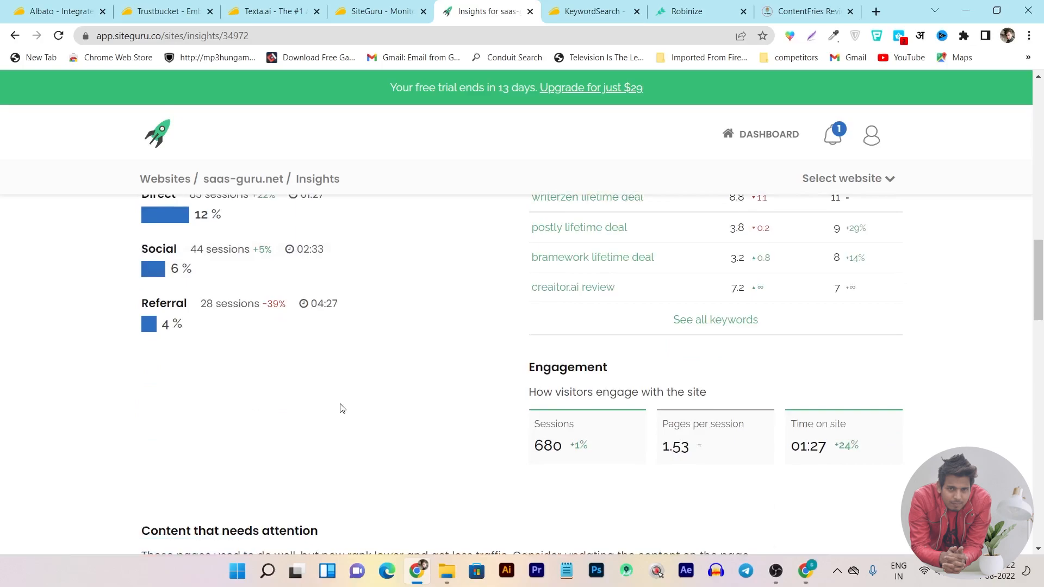
scroll("down", 3)
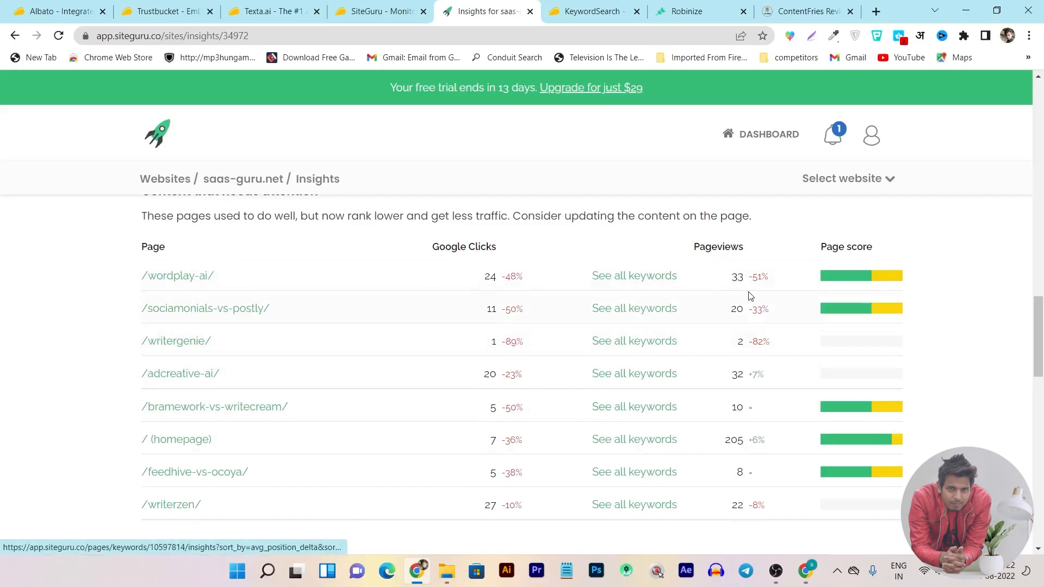
scroll("down", 3)
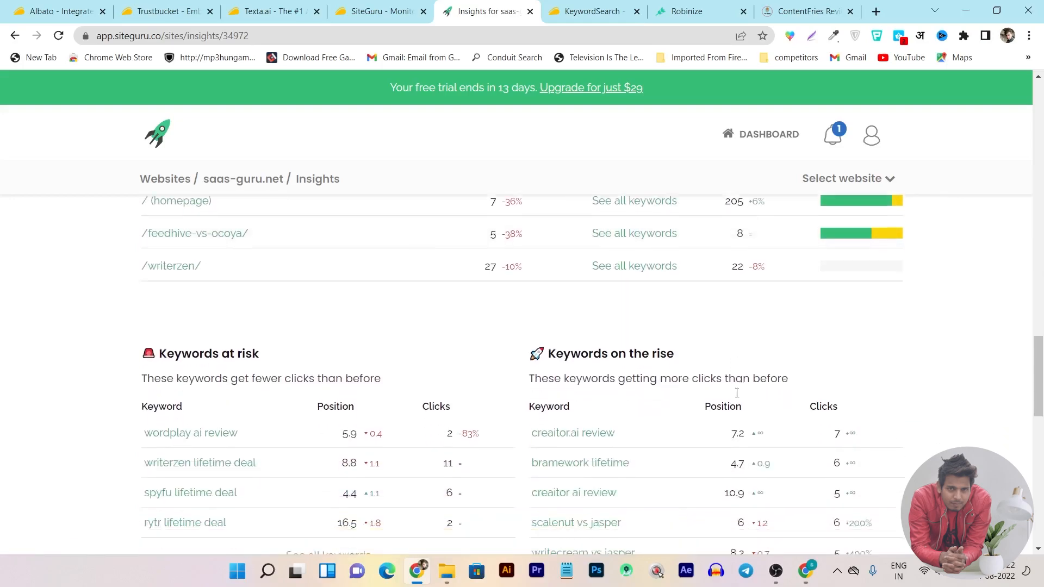
scroll("up", 3)
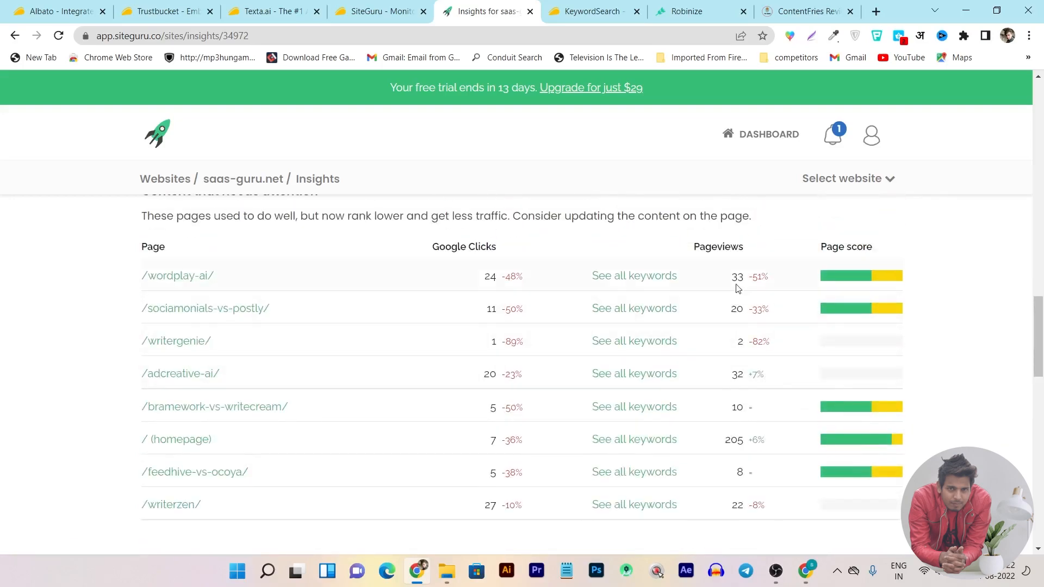
scroll("down", 3)
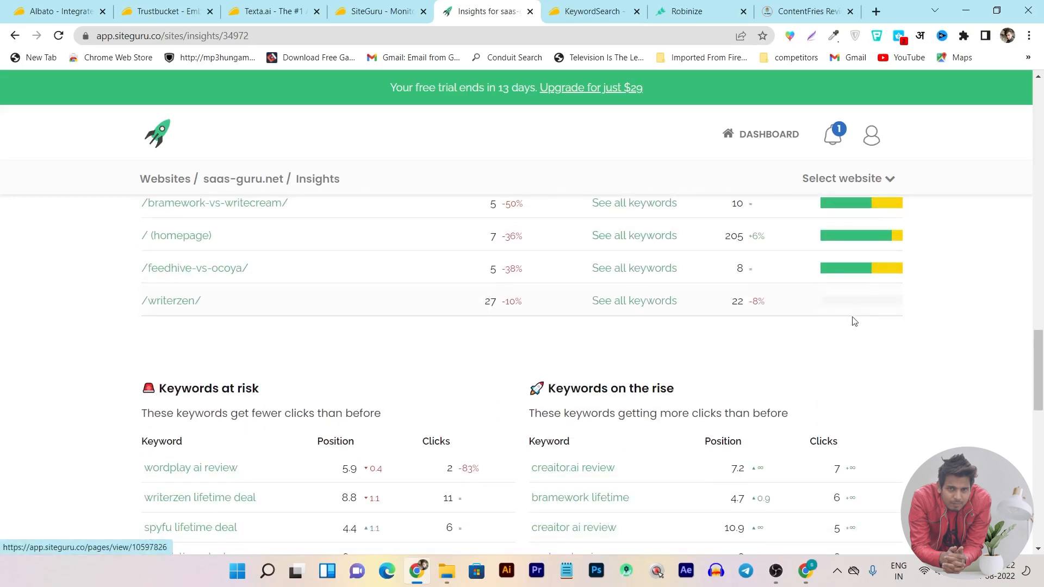
scroll("down", 3)
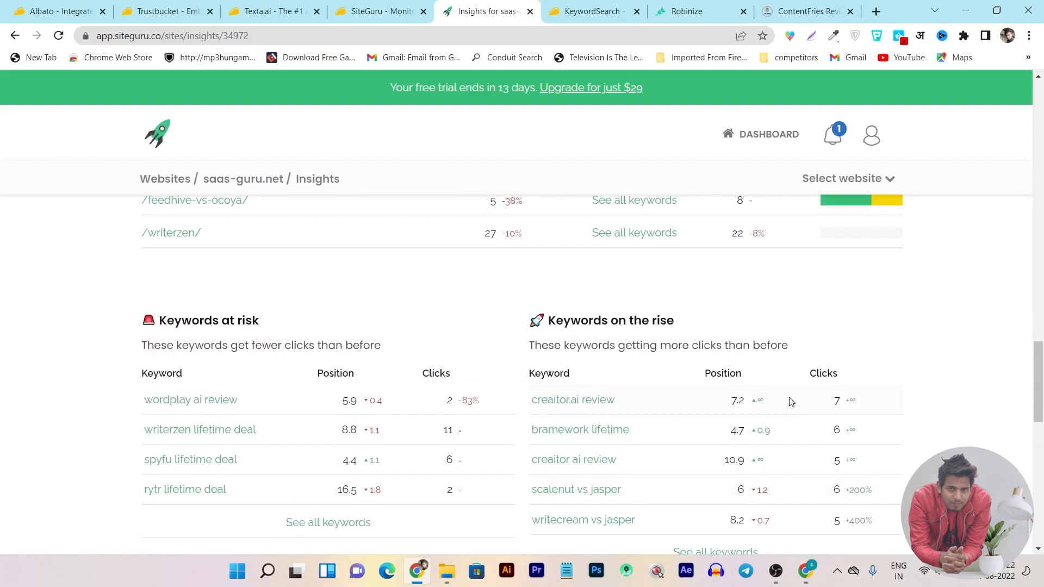
scroll("down", 3)
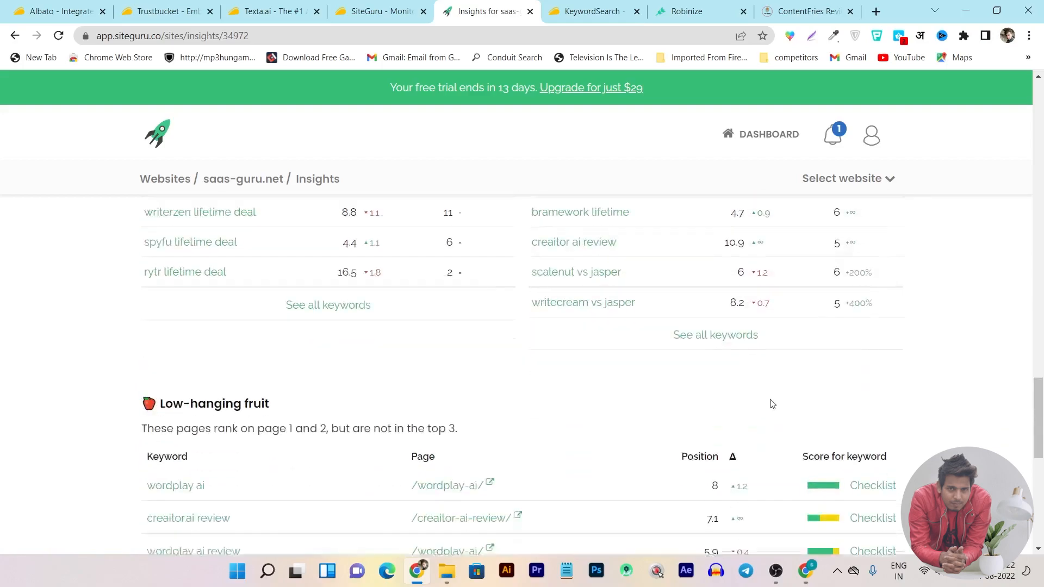
scroll("down", 3)
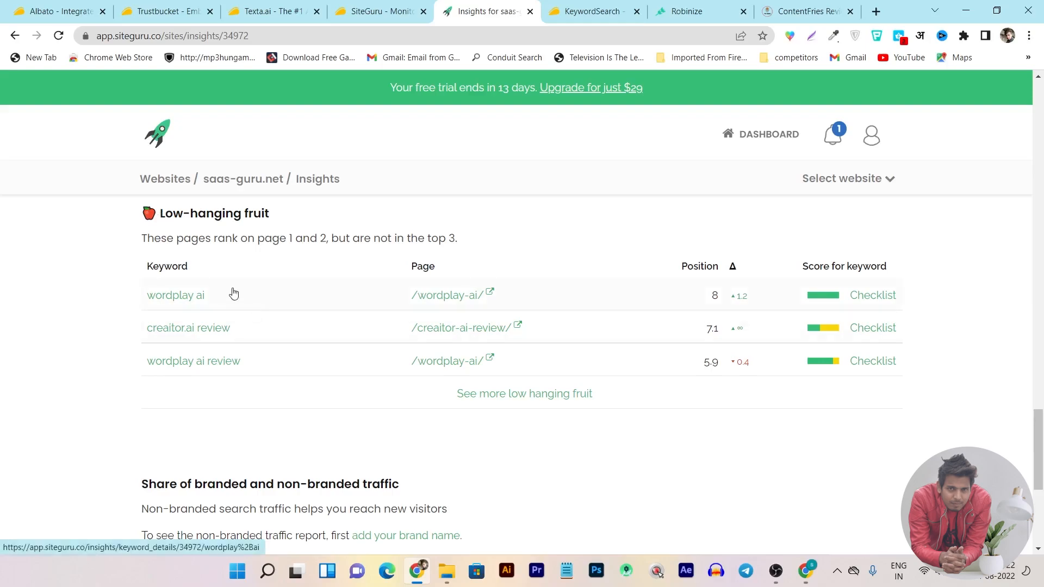
mouse_move(250, 374)
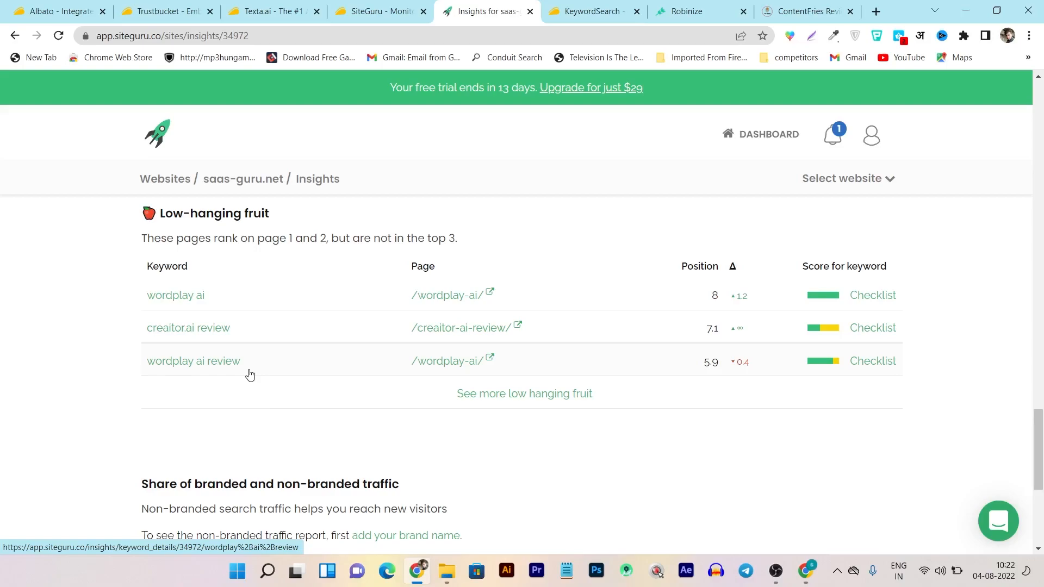
scroll("down", 3)
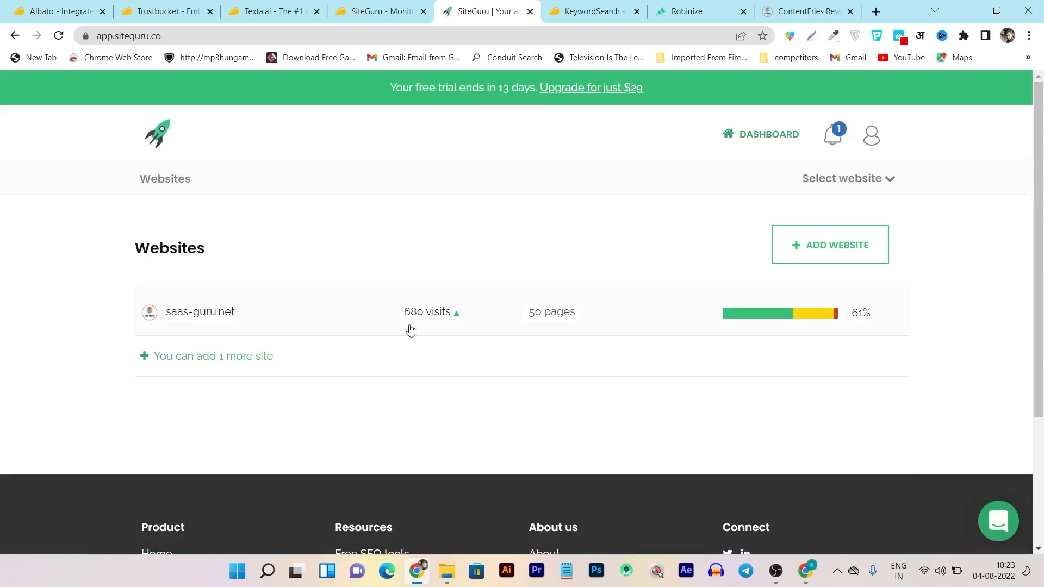
mouse_move(287, 331)
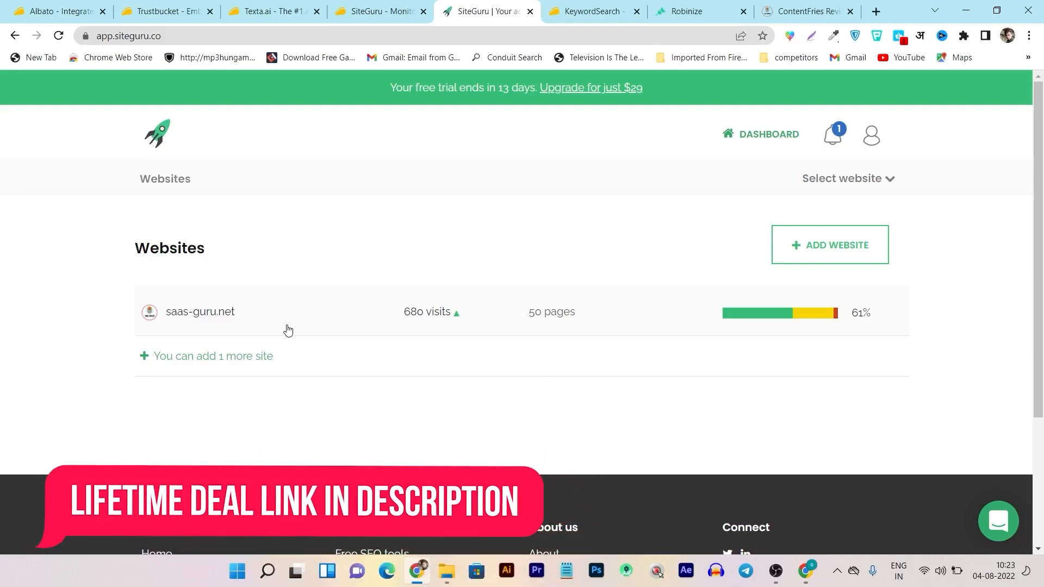
mouse_move(259, 337)
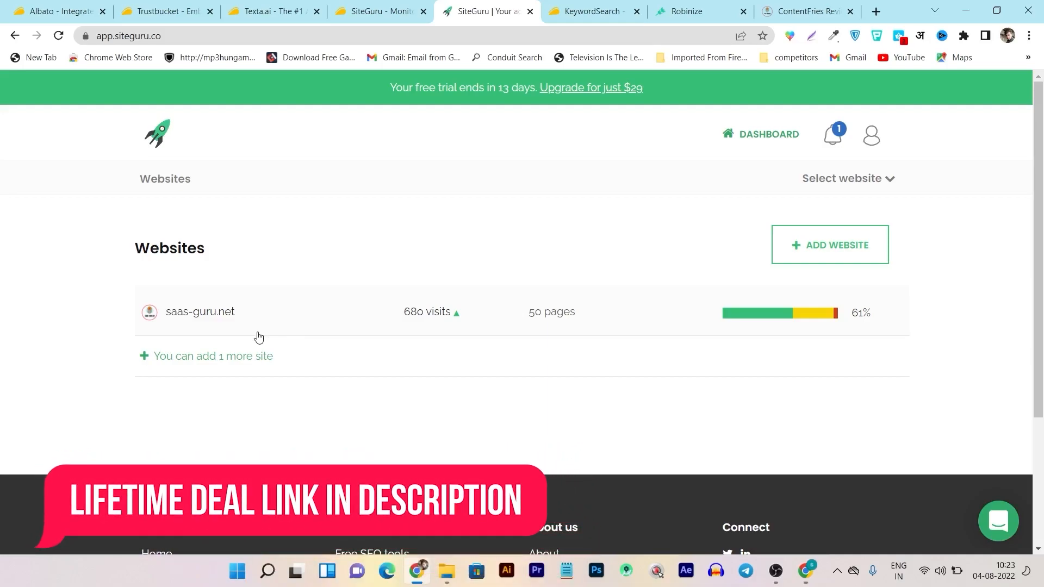